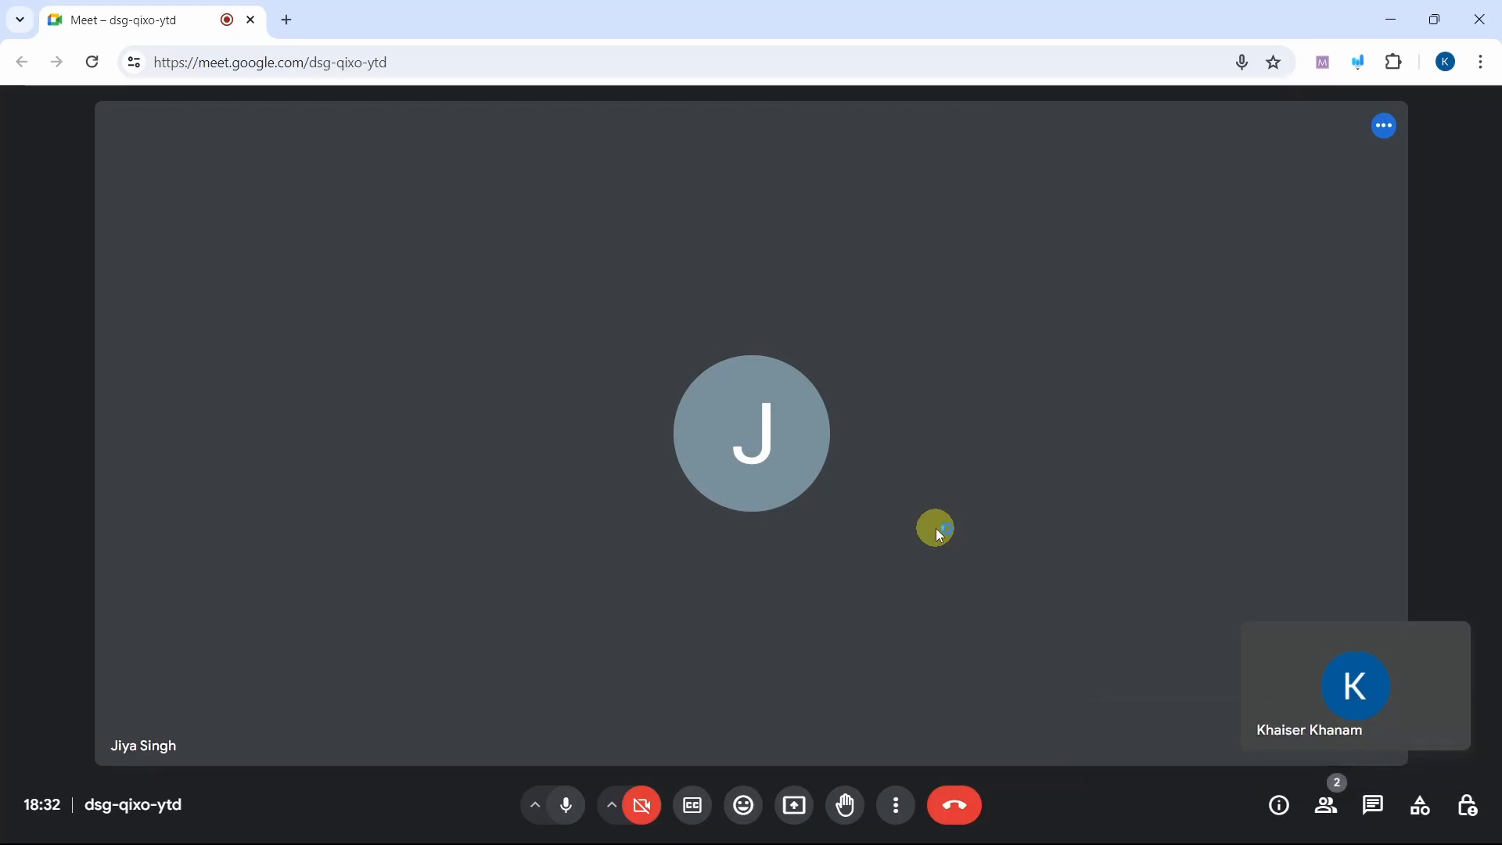
mouse_move(1354, 737)
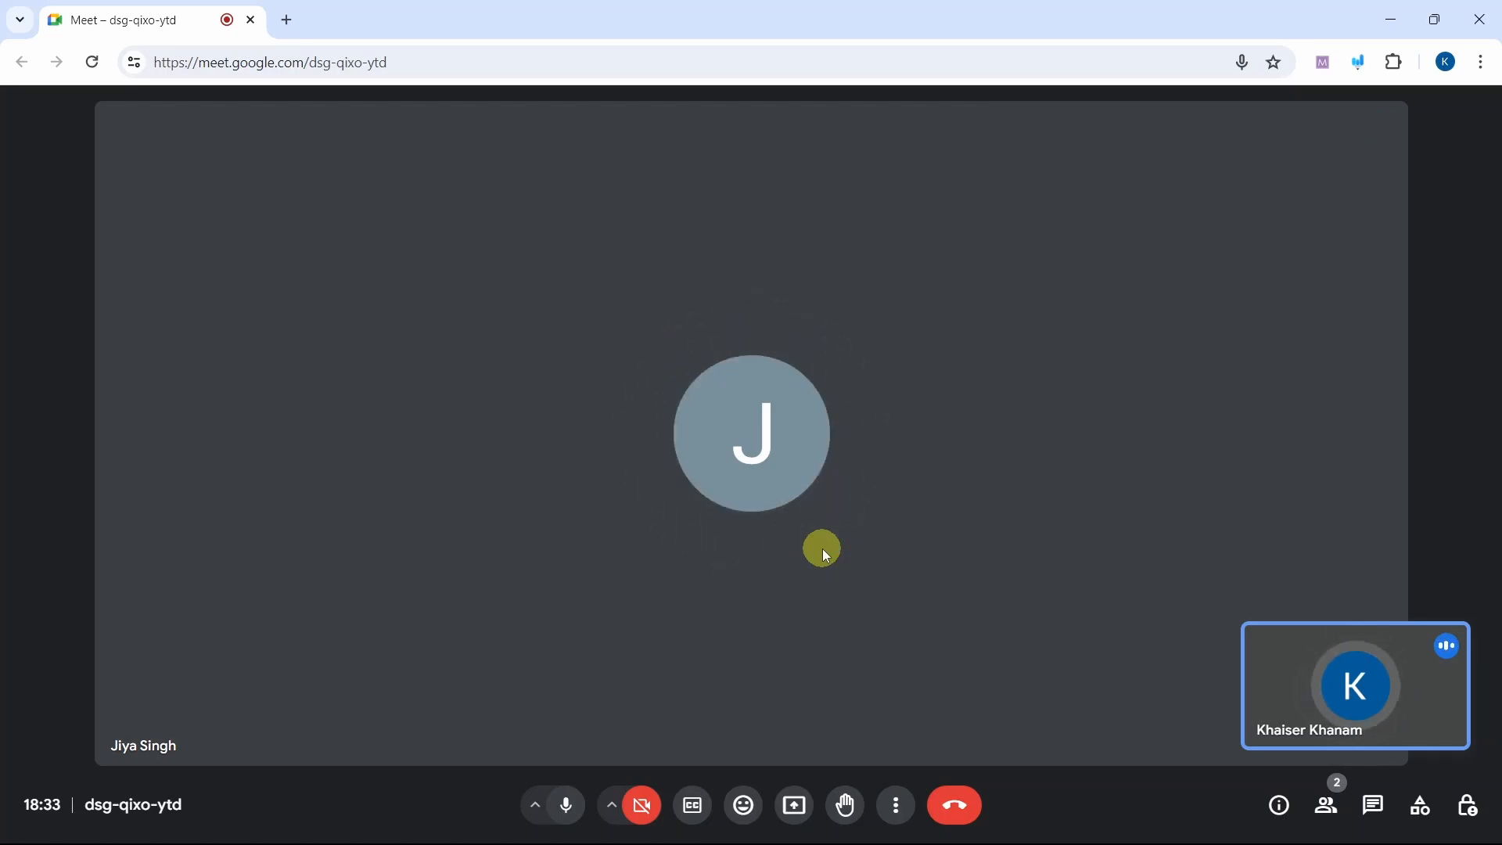
mouse_move(806, 565)
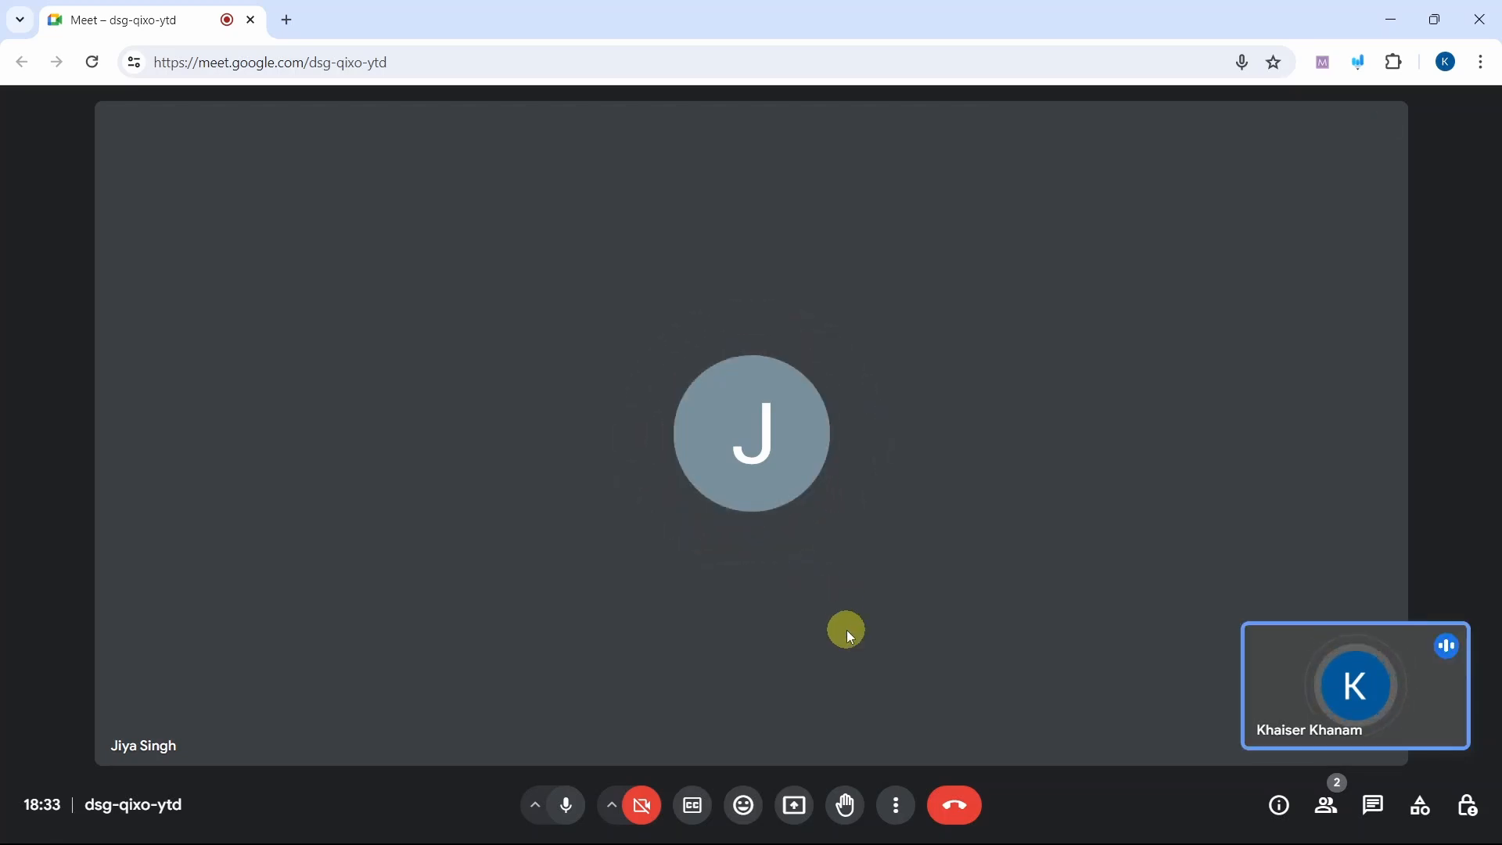
Start presenting to the Meet call so the share picker appears
left_click(793, 804)
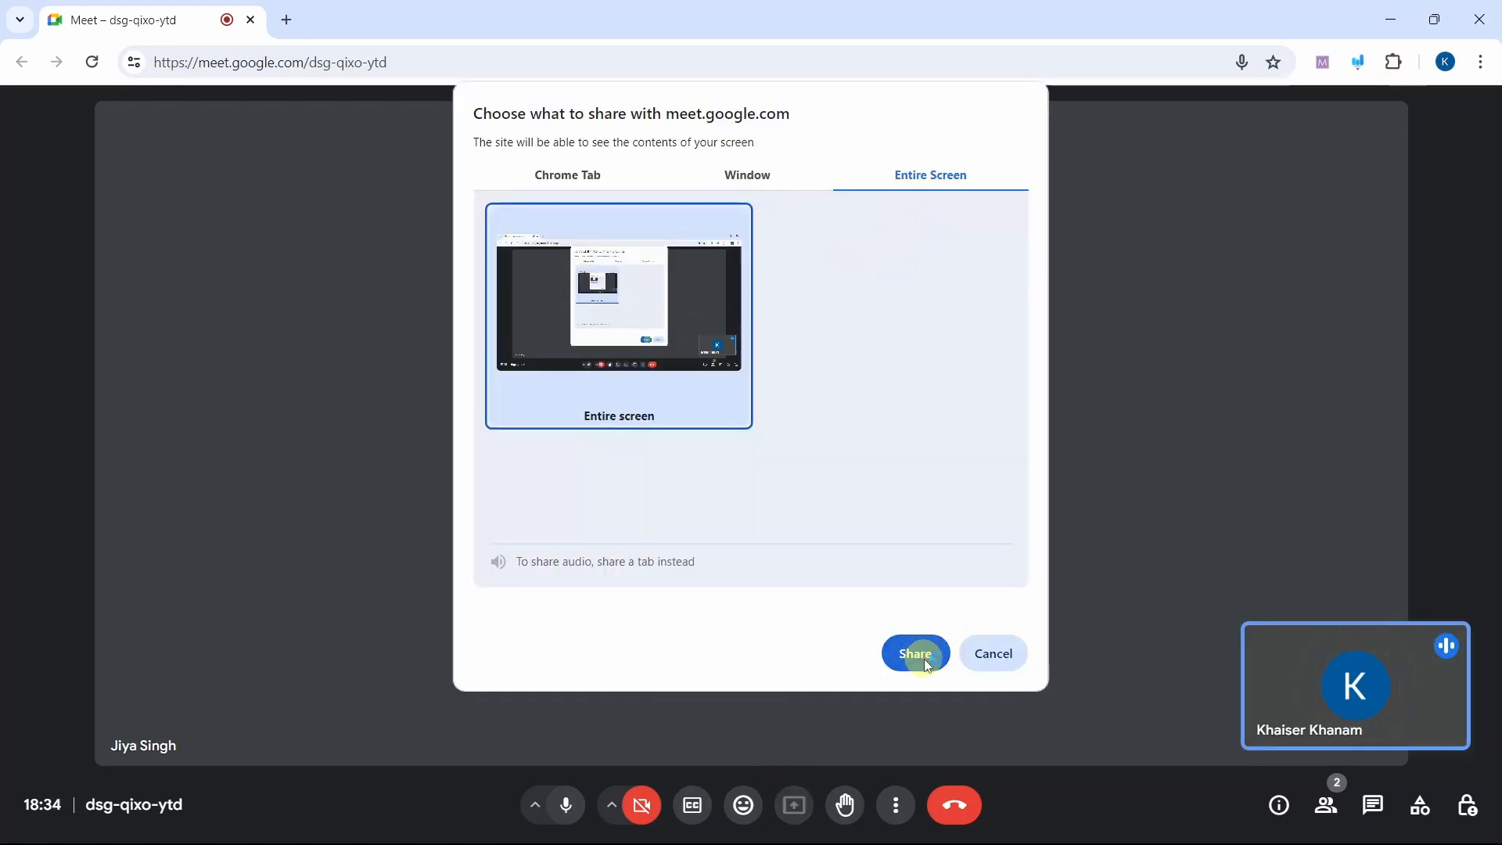
Confirm sharing the entire screen with the meeting
left_click(913, 654)
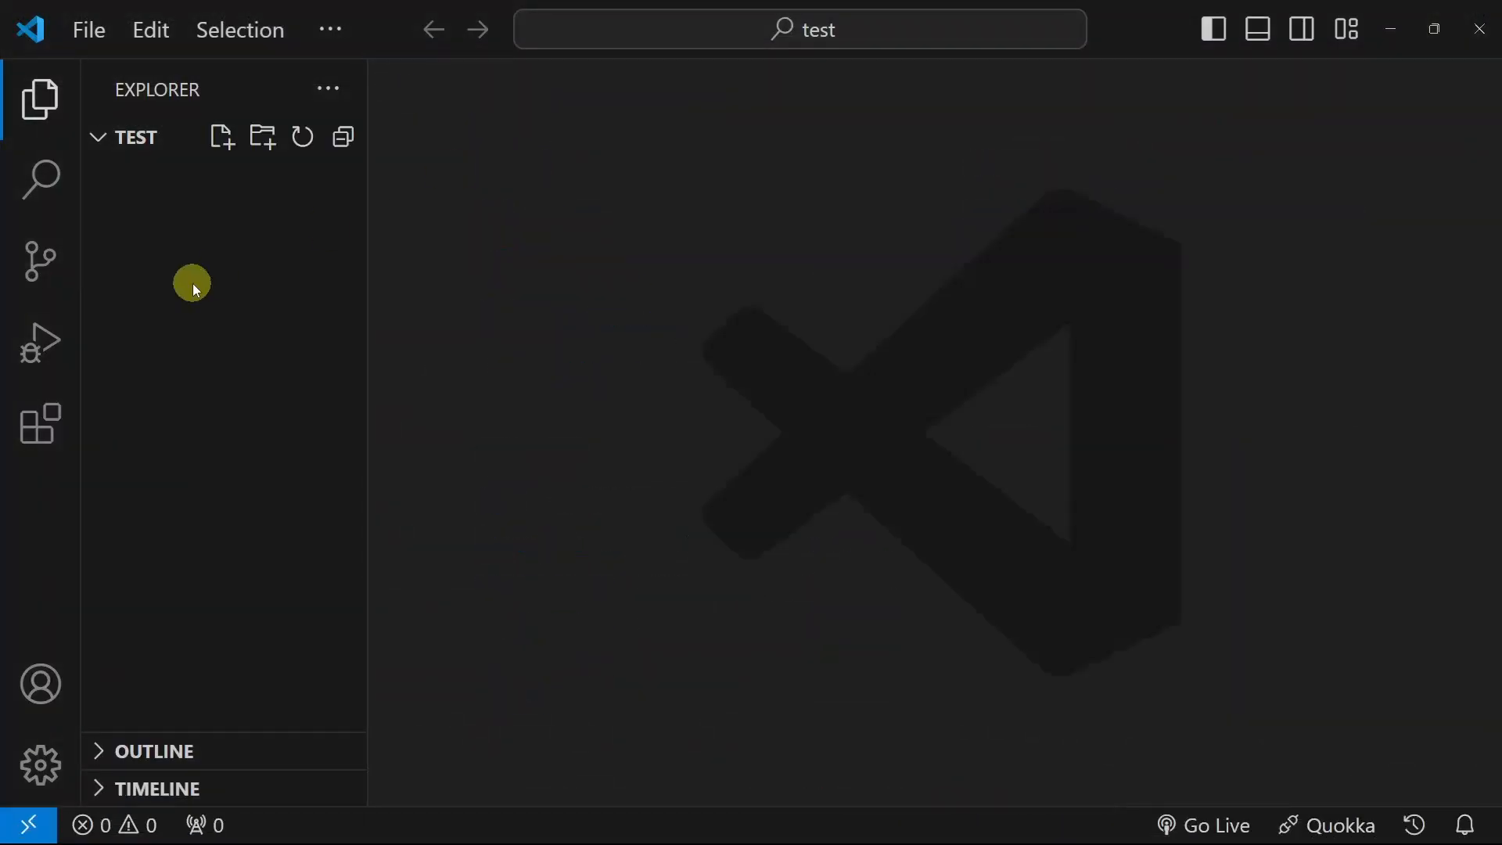
Create the new files index.html and script.js in the test folder
left_click(221, 136)
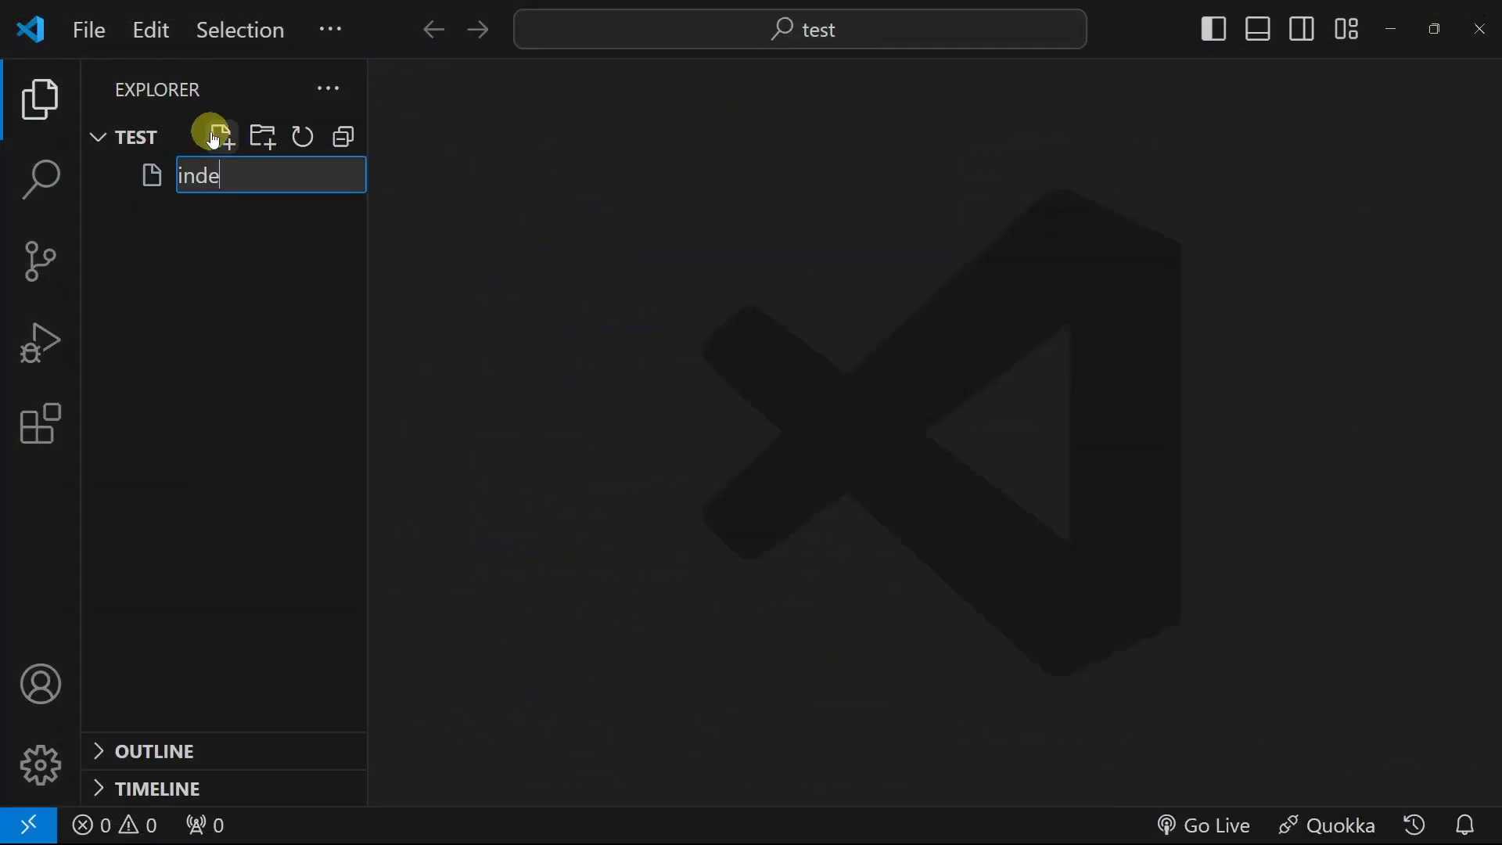
key("Enter")
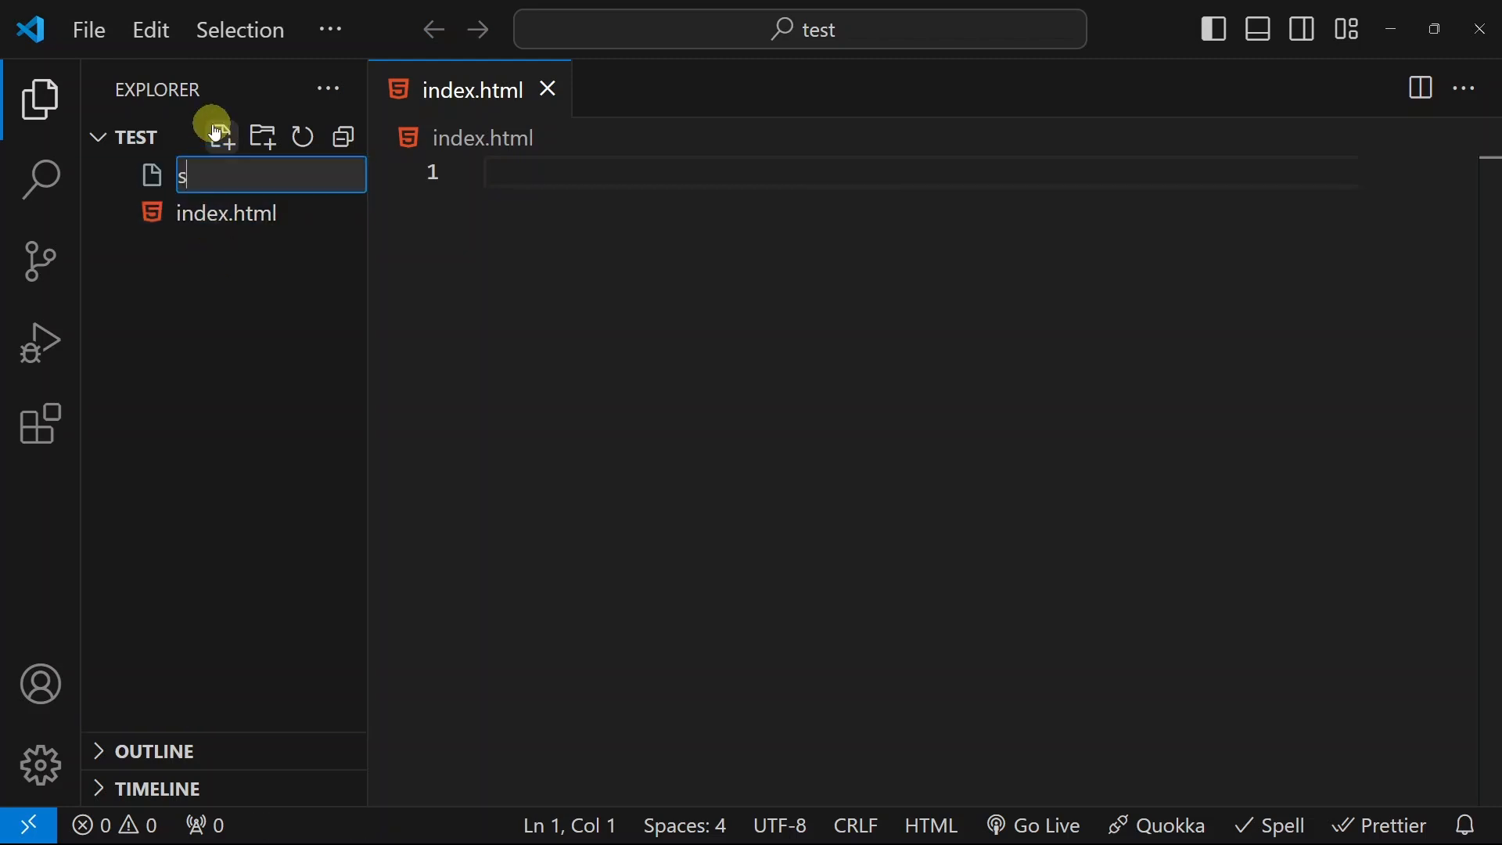
type("script.js")
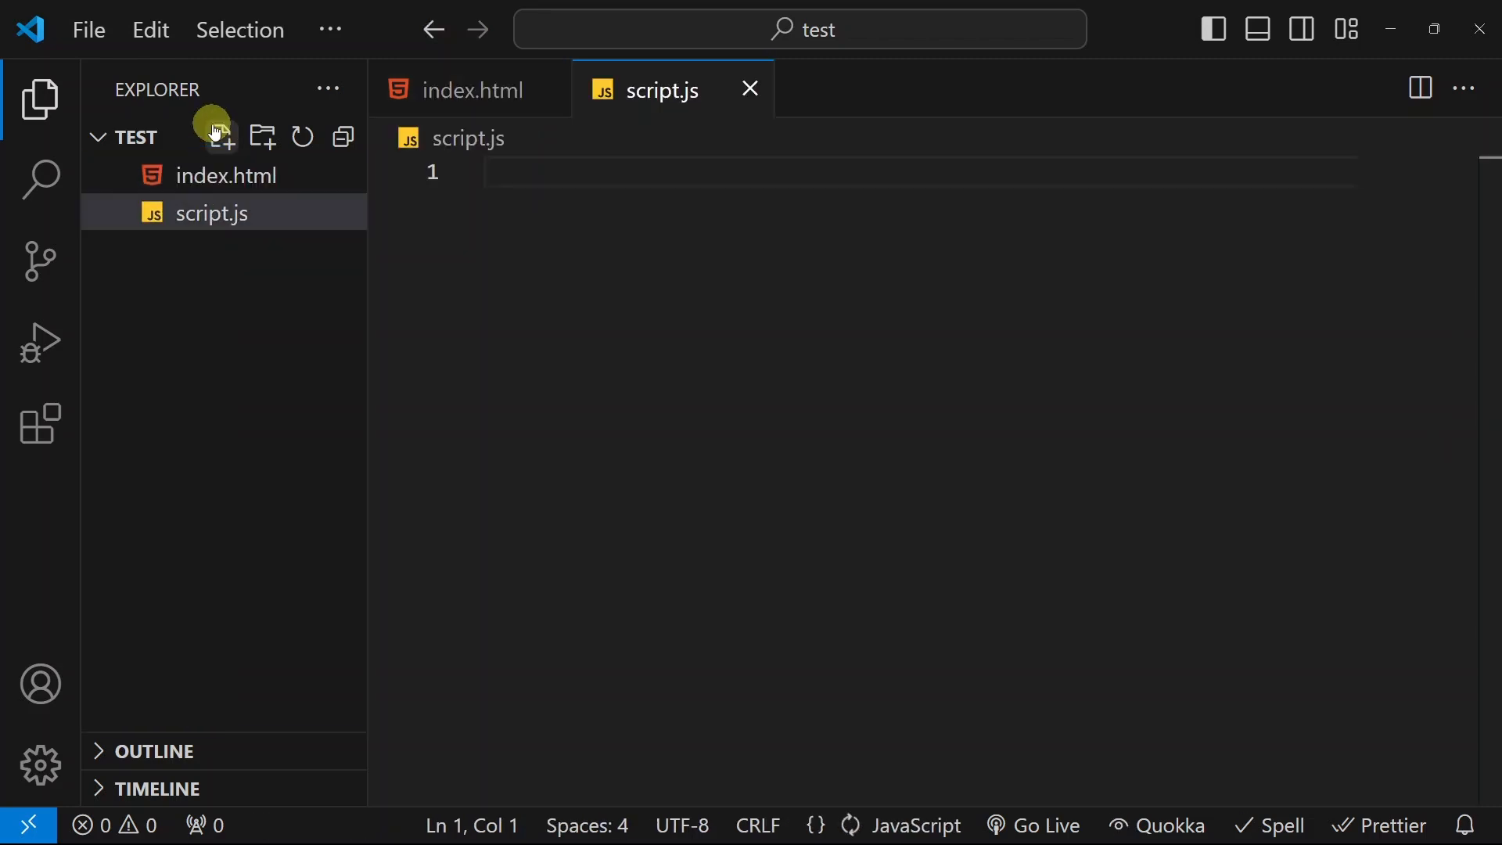
In index.html, set the title to 'JS interview' and link script.js via a script src tag
left_click(225, 173)
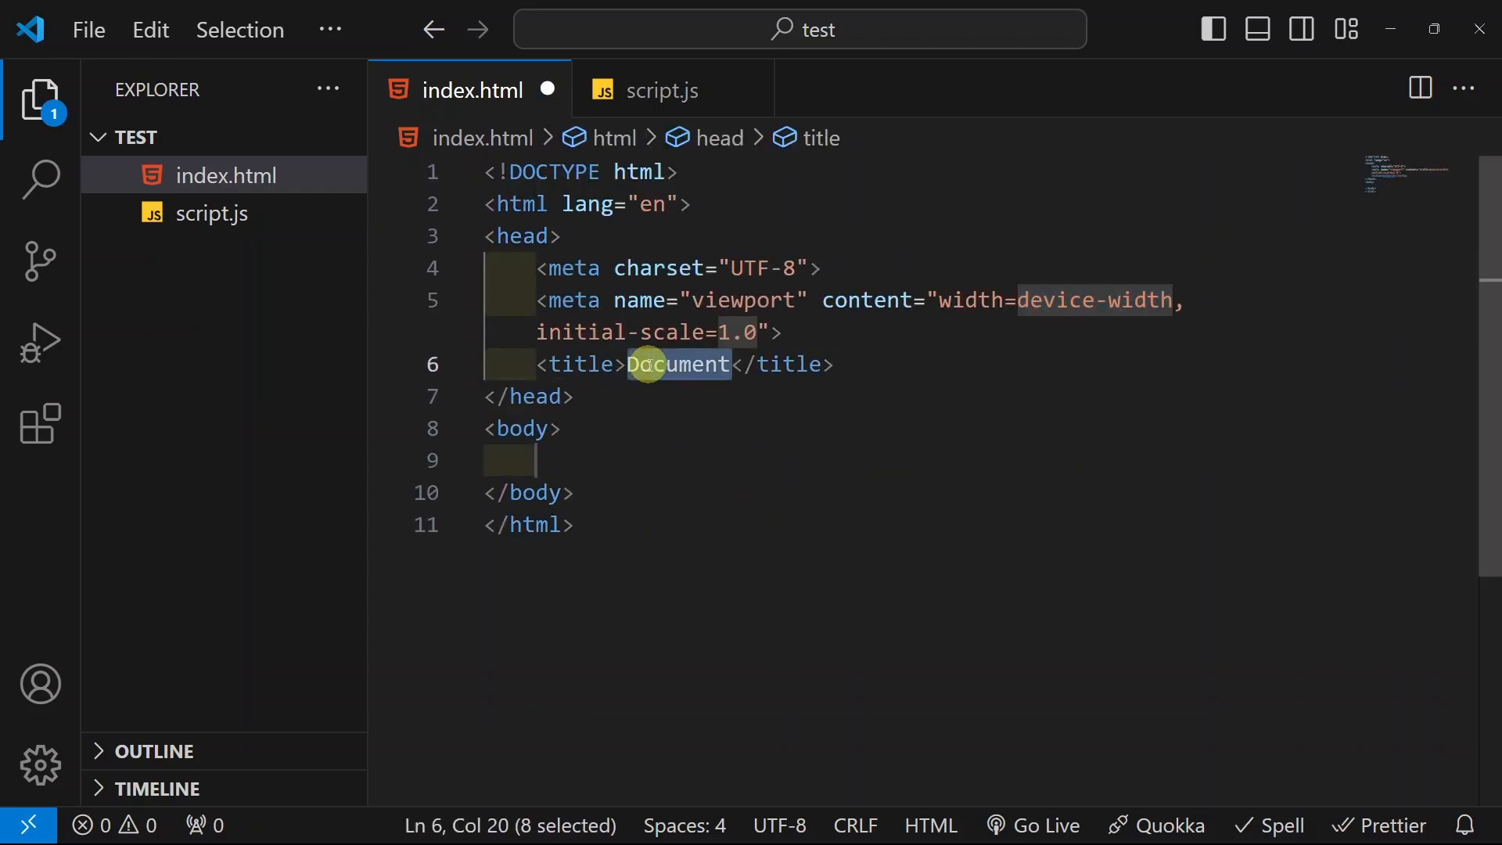
type("JS intervie")
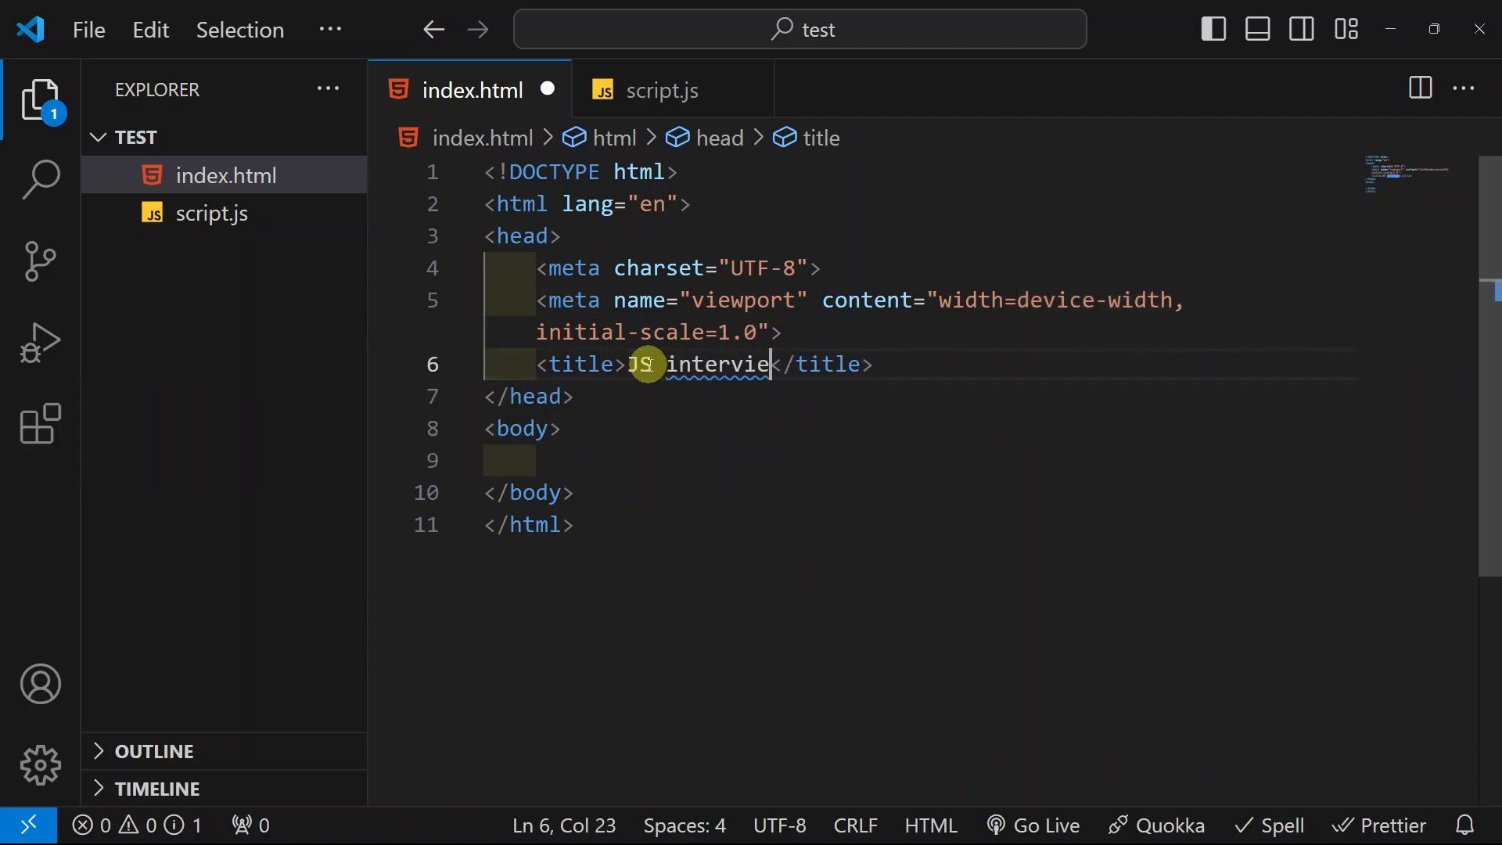
type("script")
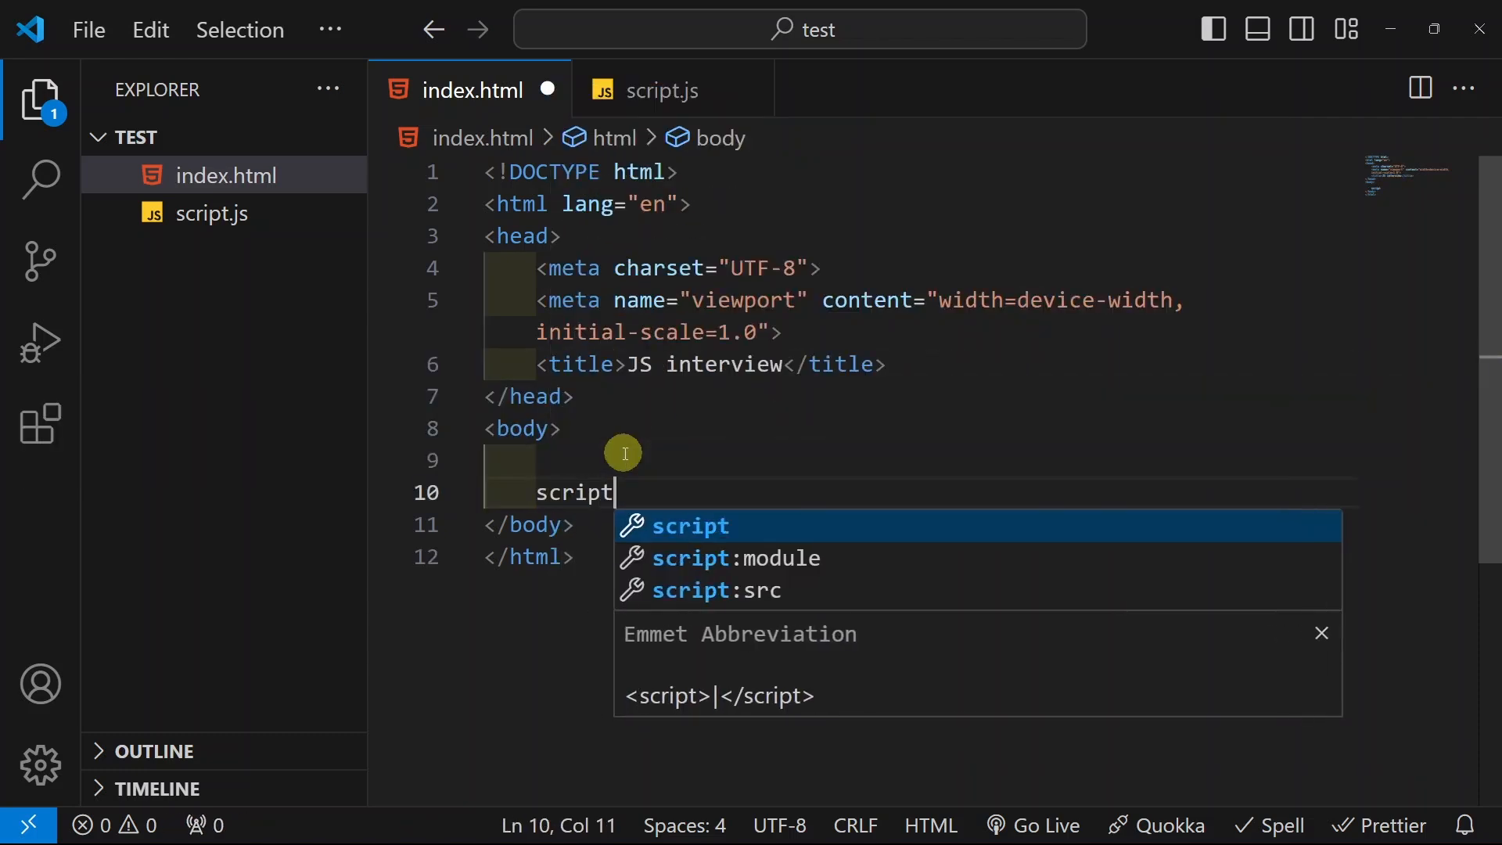
type("src=\"\"></script>")
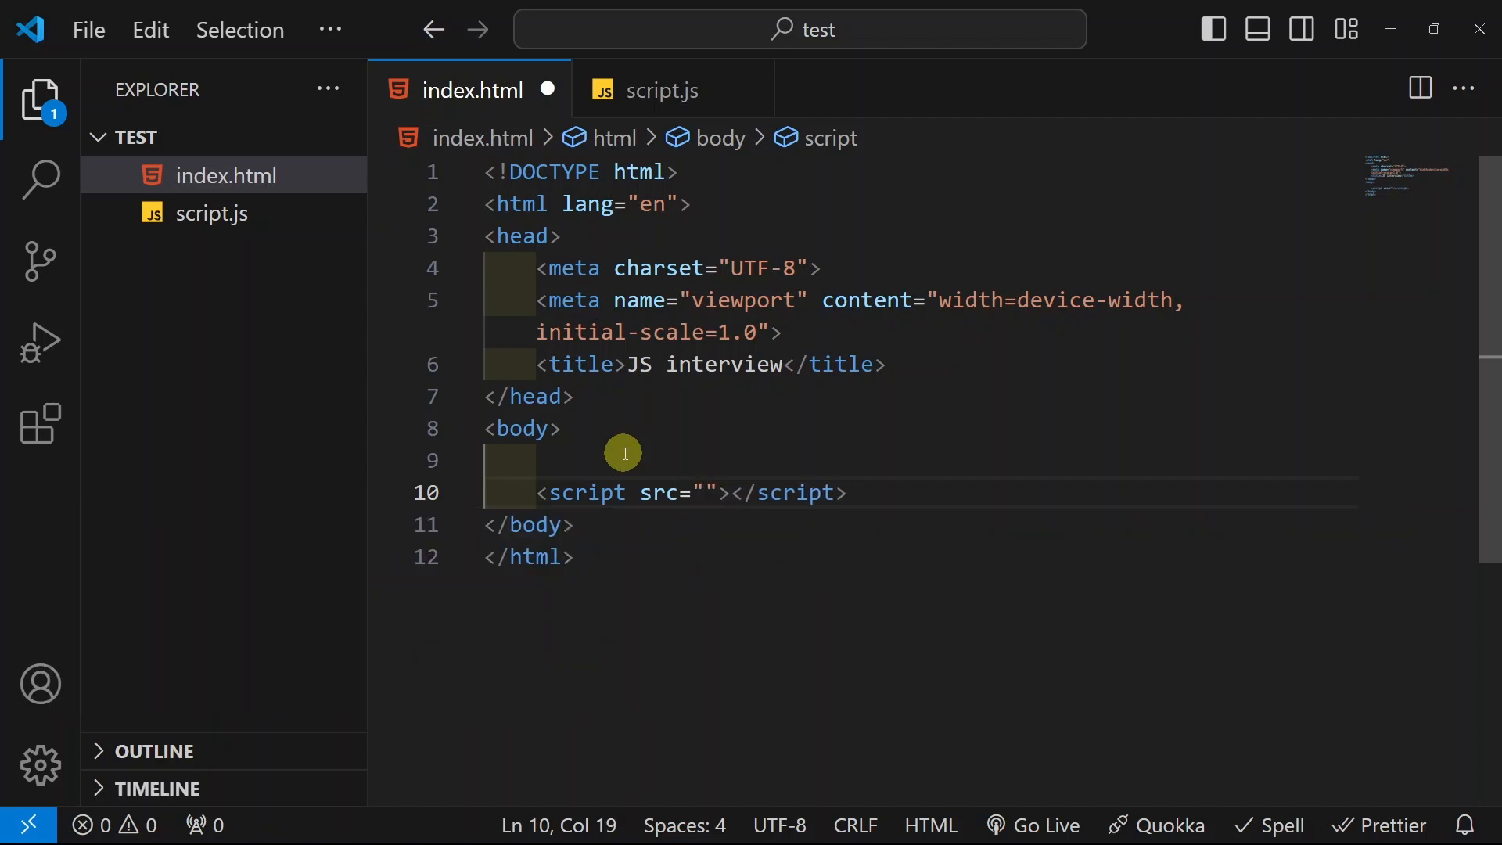
type("script.js")
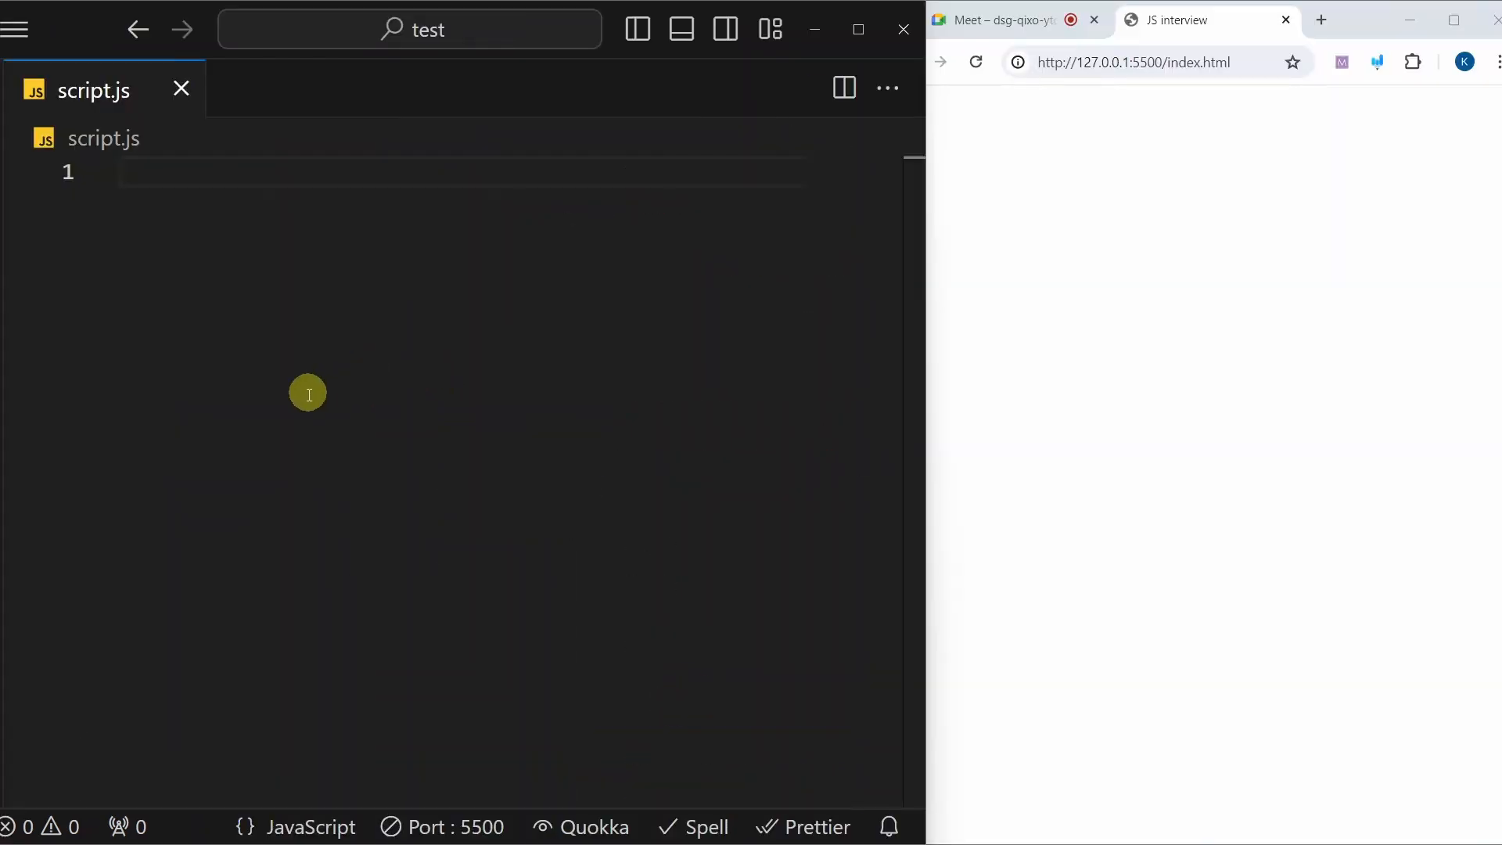
mouse_move(193, 233)
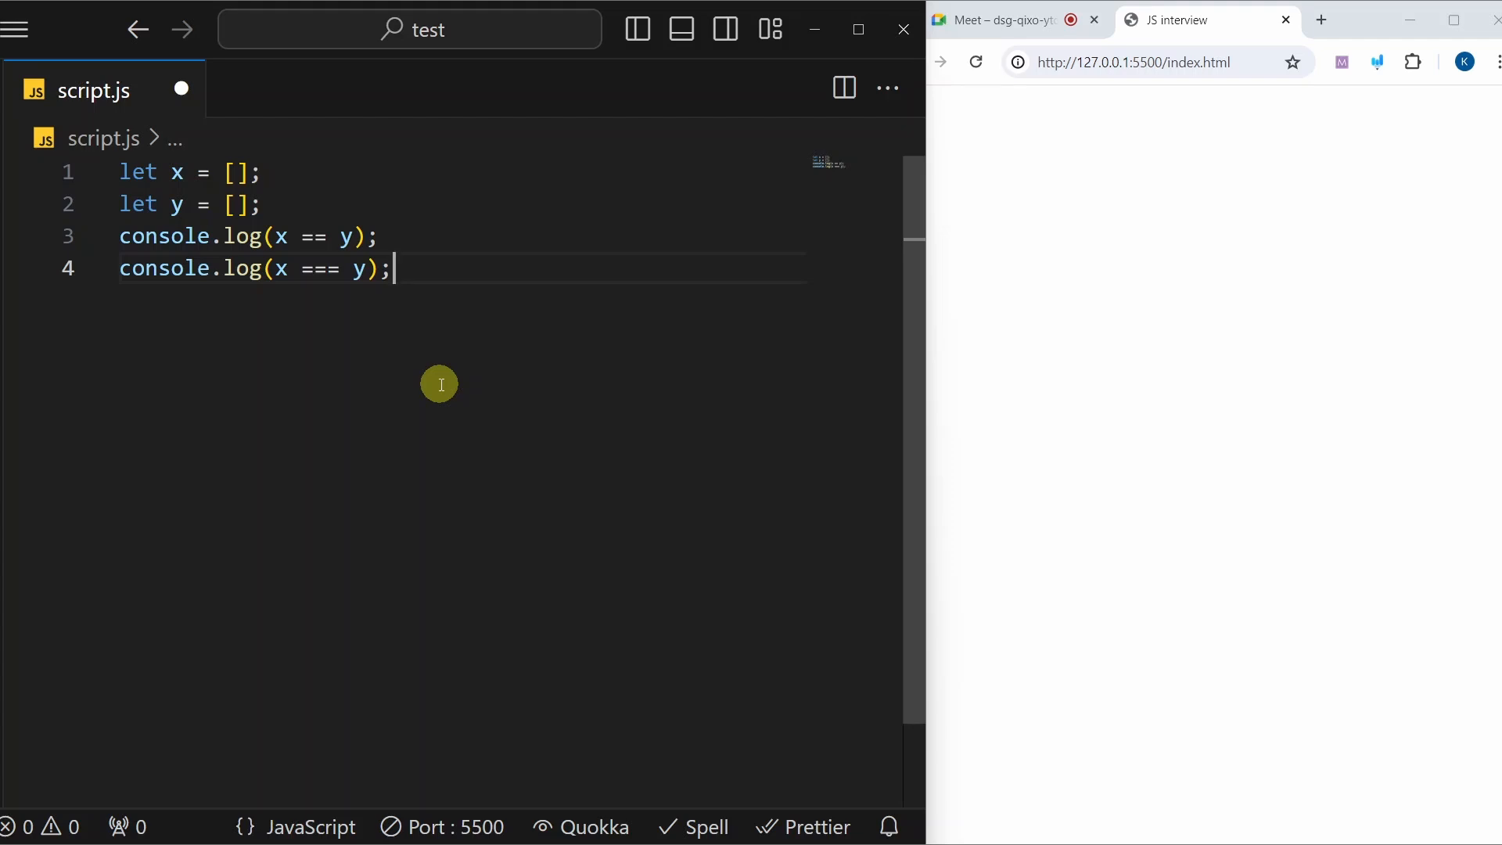
mouse_move(443, 316)
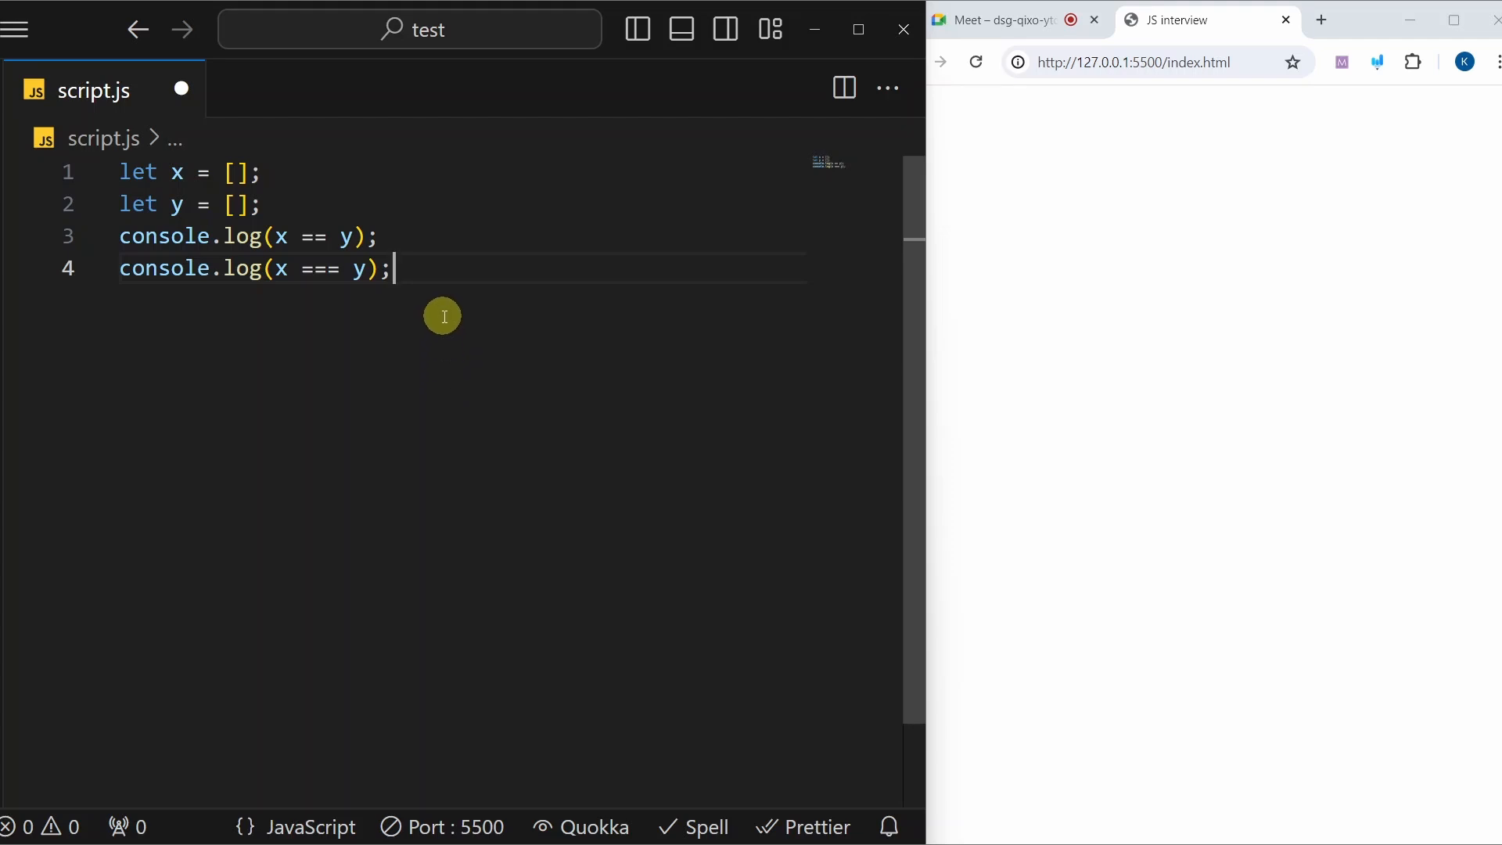
mouse_move(434, 232)
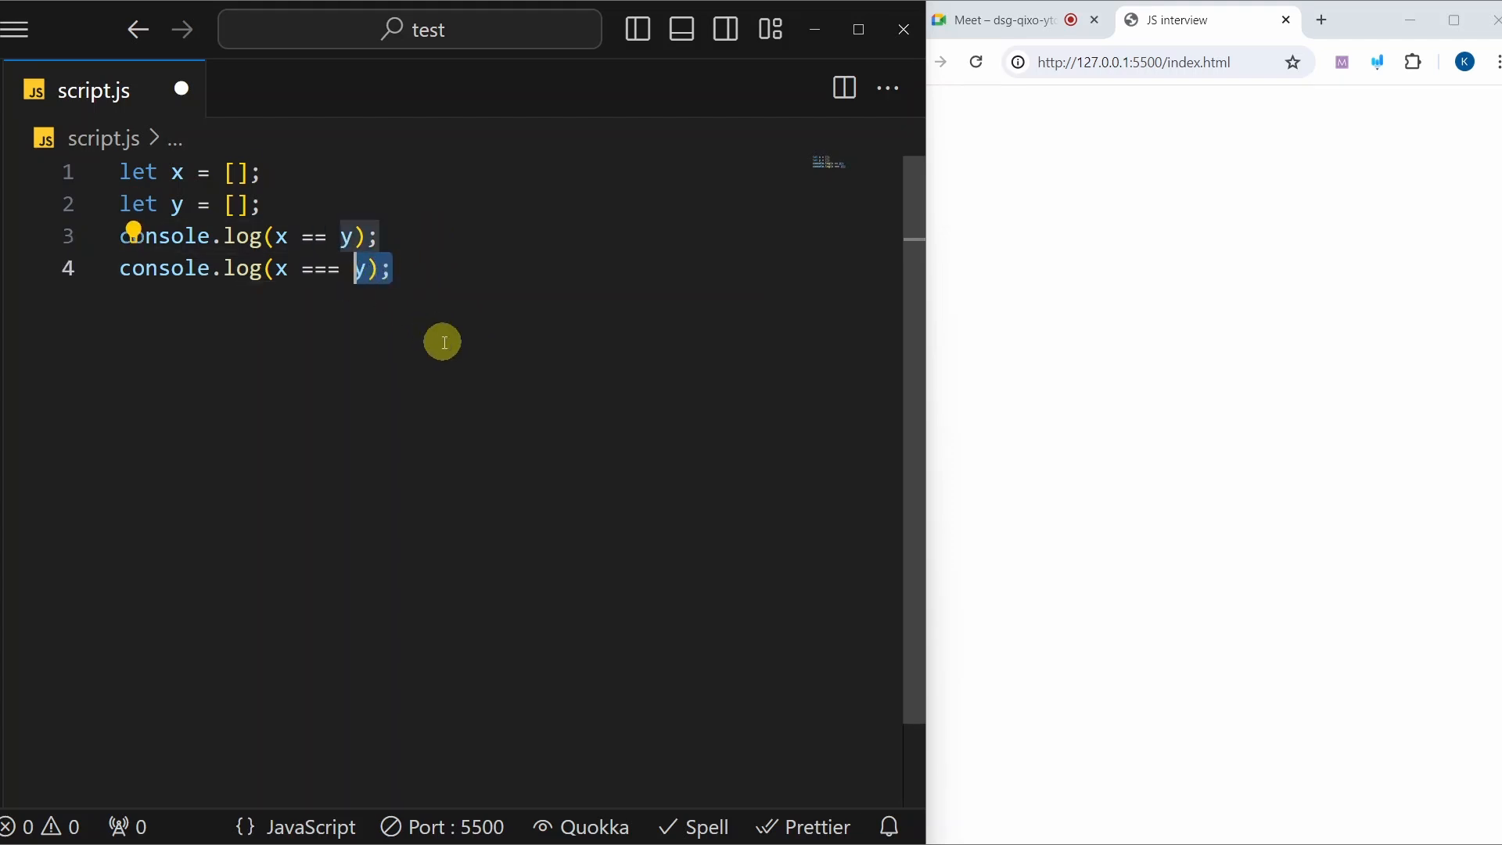
Inspect the page console showing false for both array comparisons, then select all of script.js
right_click(1151, 383)
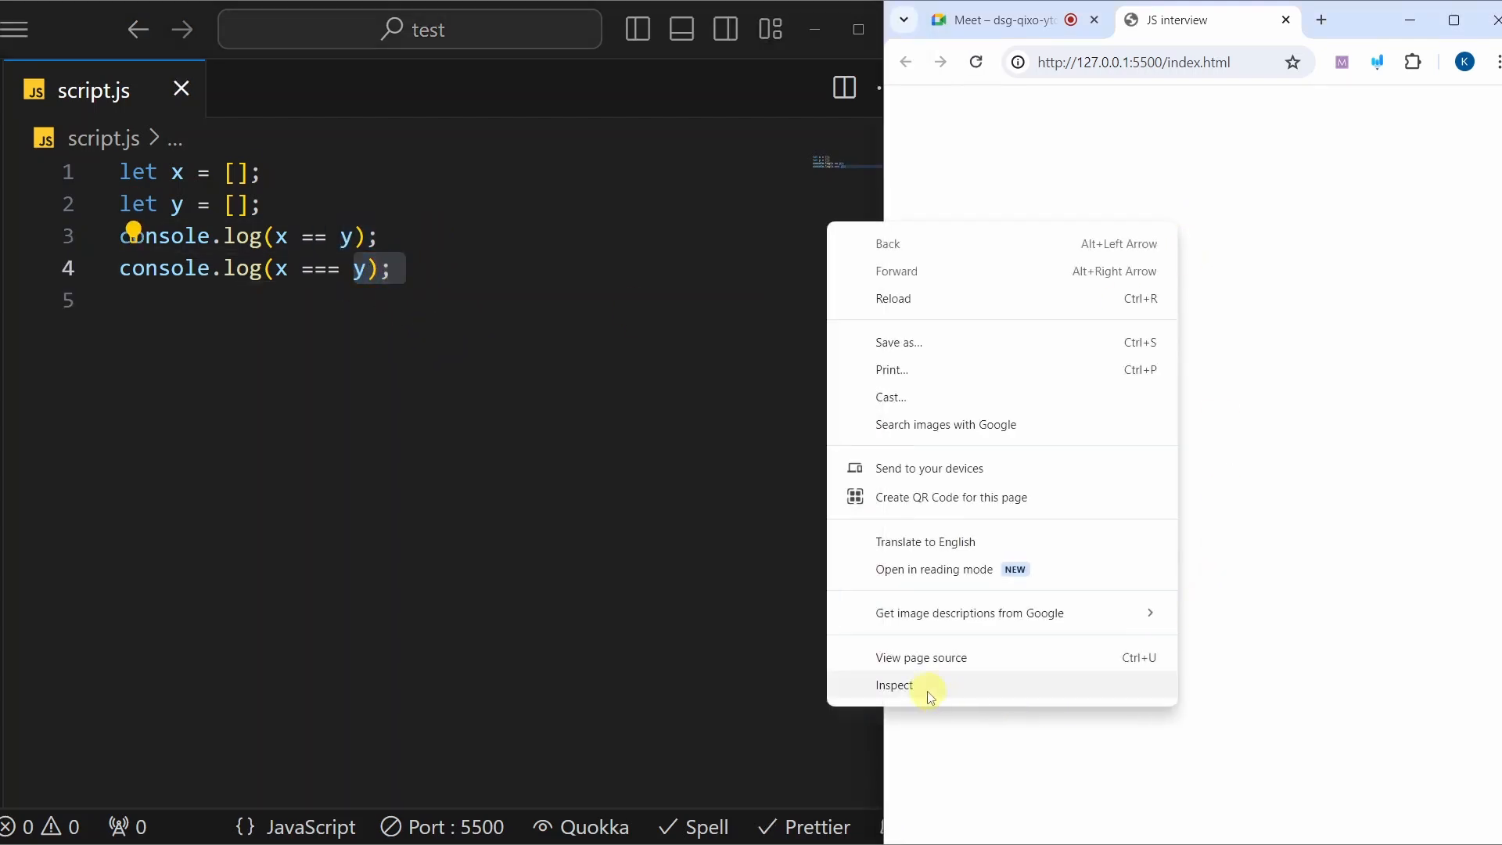
left_click(893, 686)
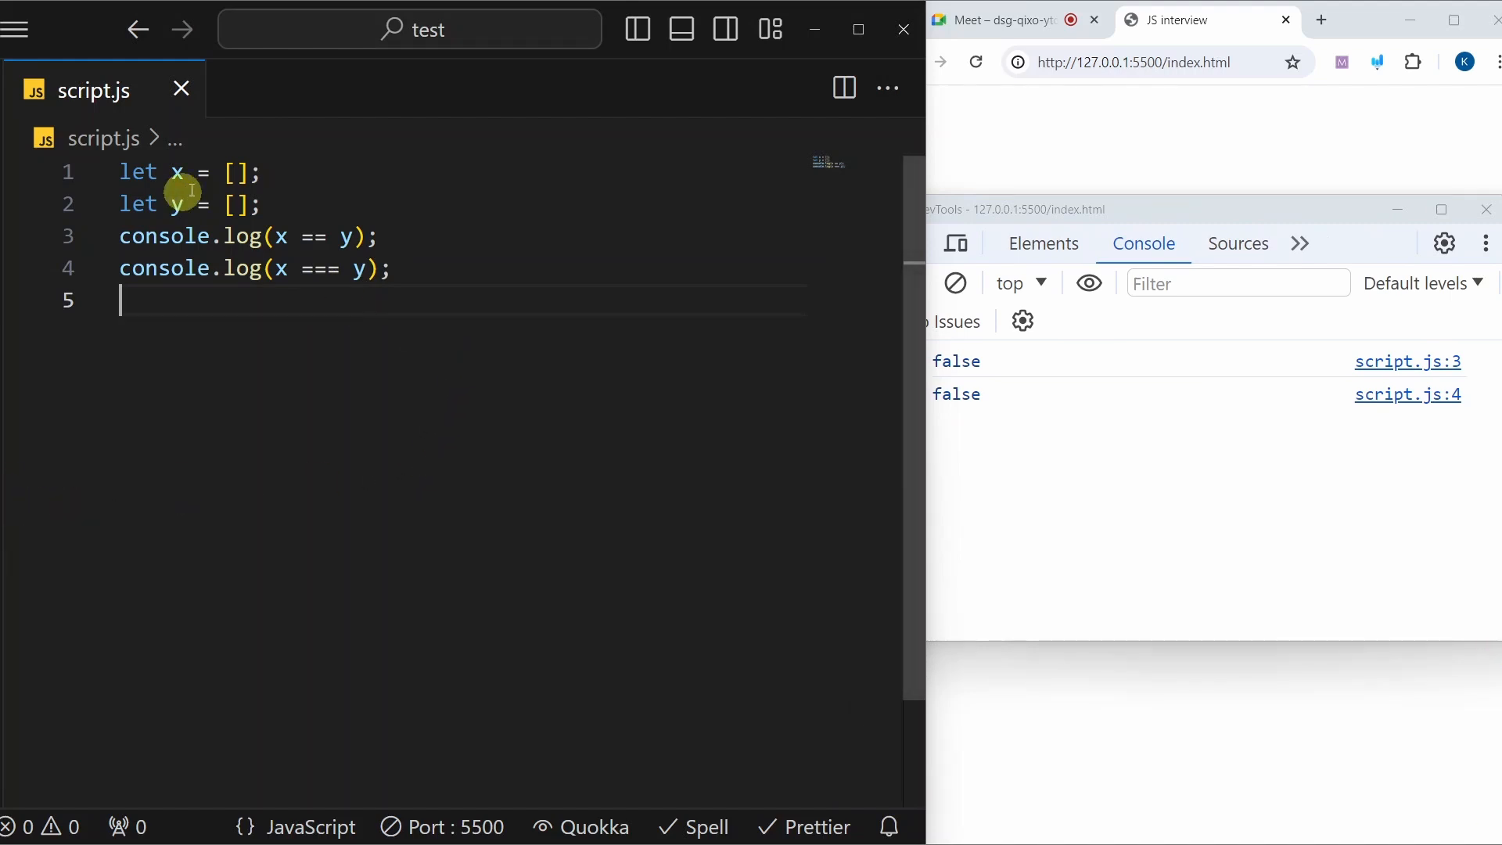
mouse_move(1094, 230)
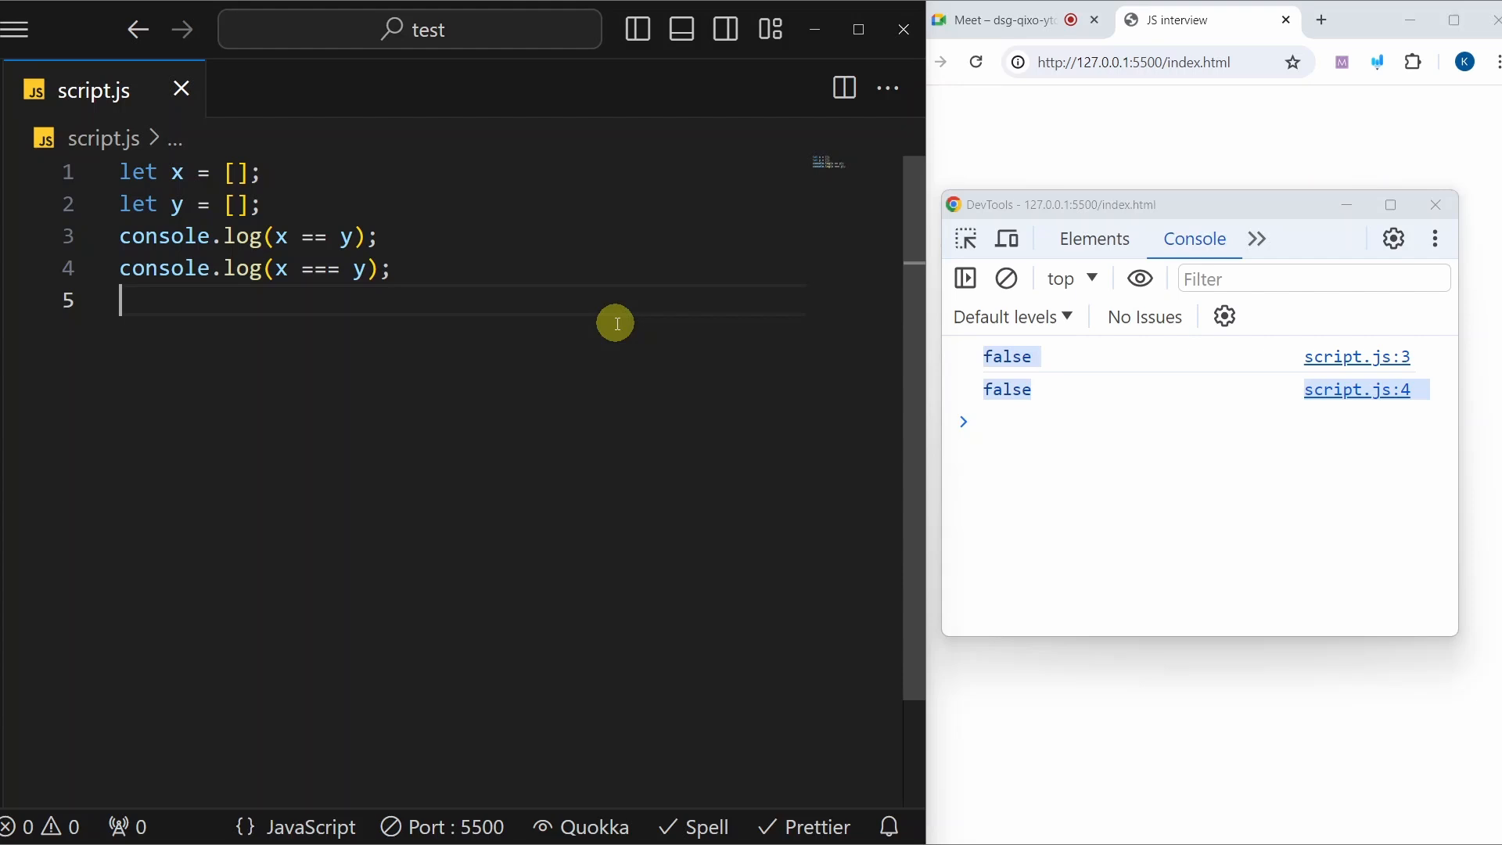
mouse_move(619, 316)
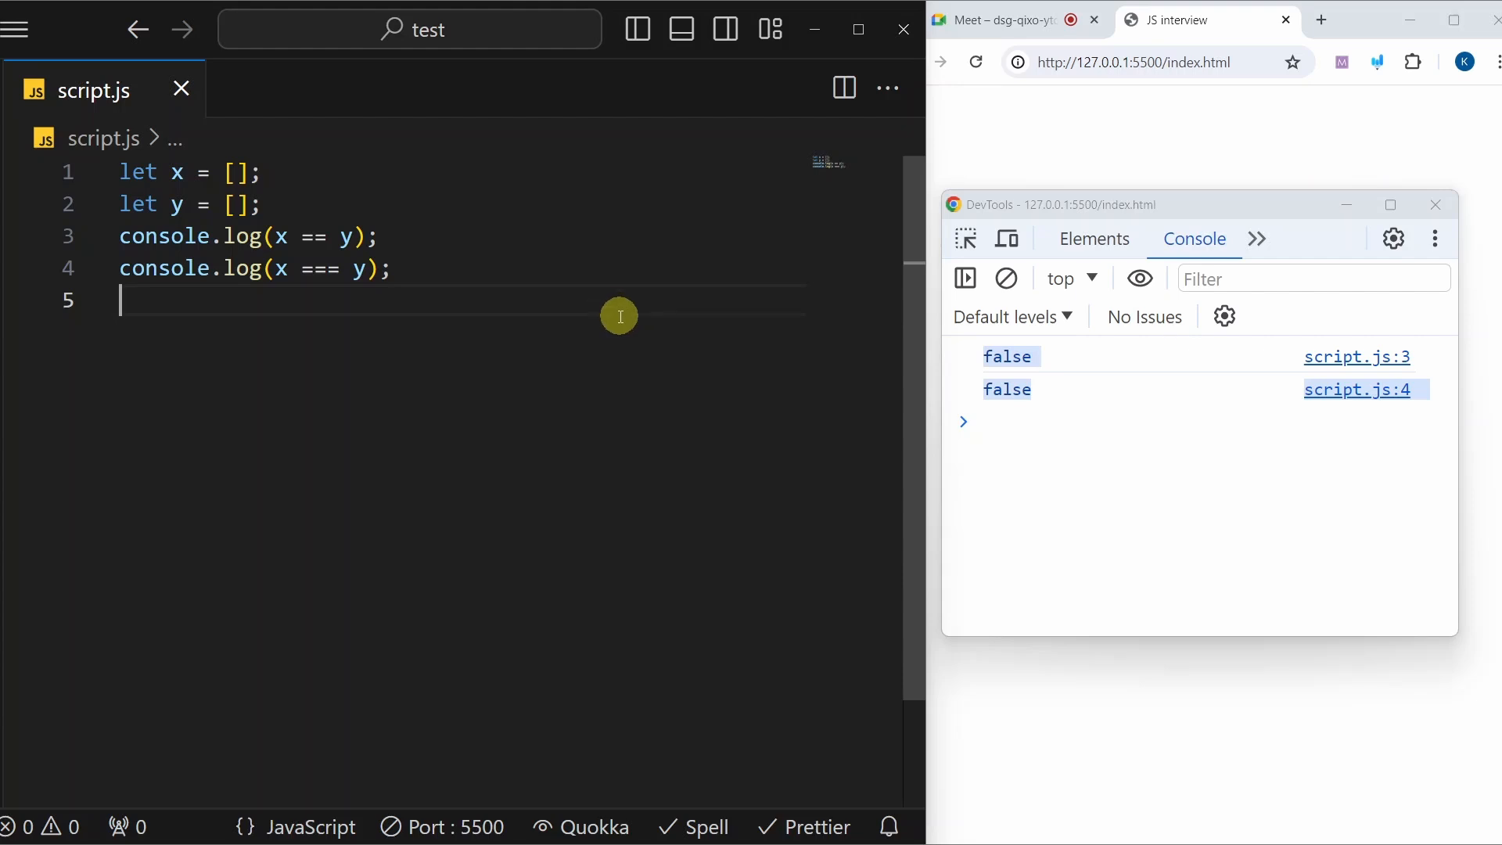
left_click(240, 172)
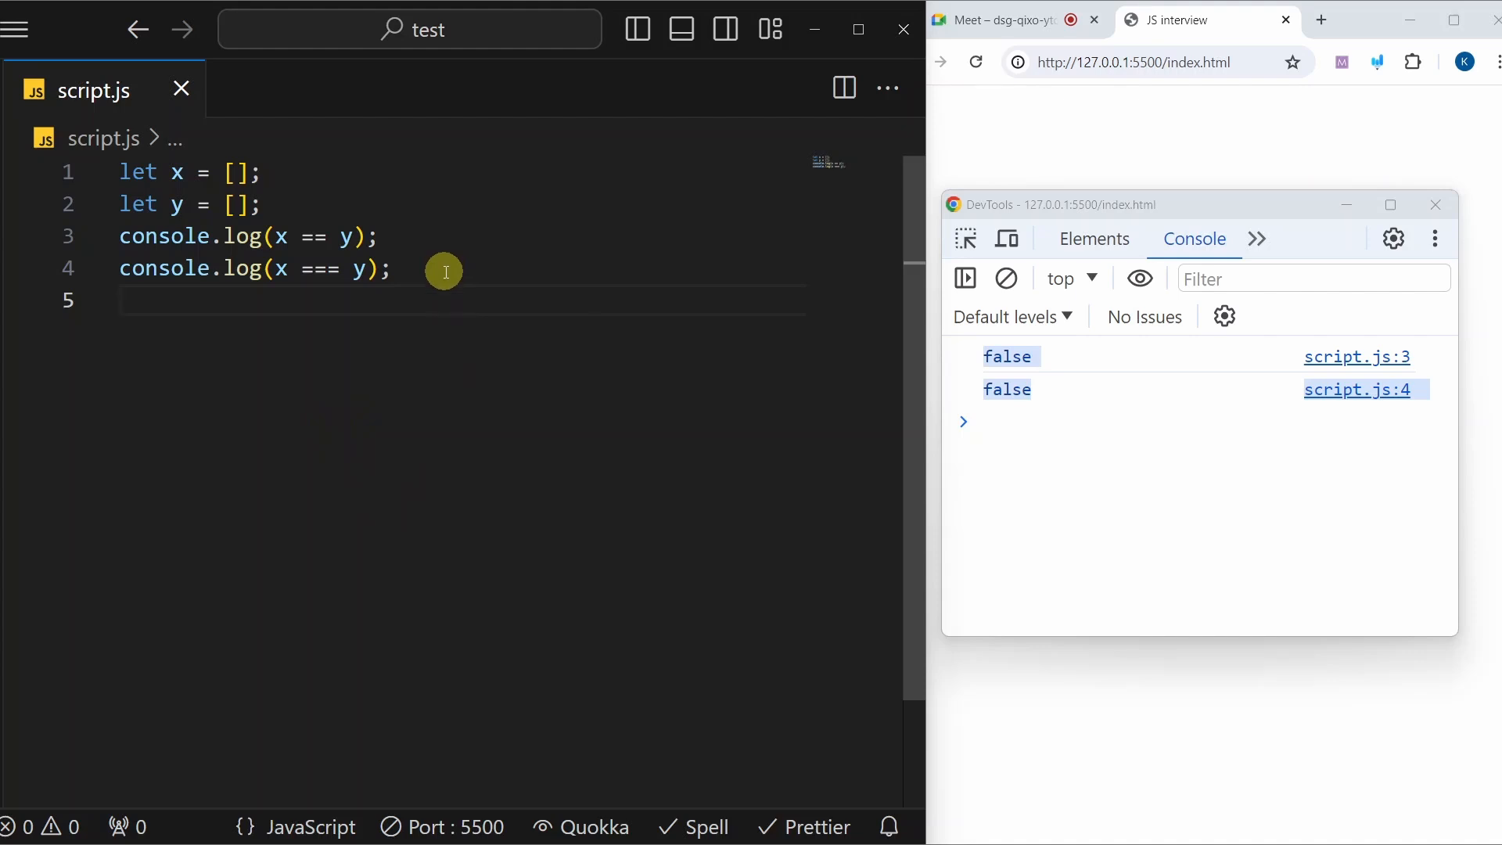
key("ctrl+a")
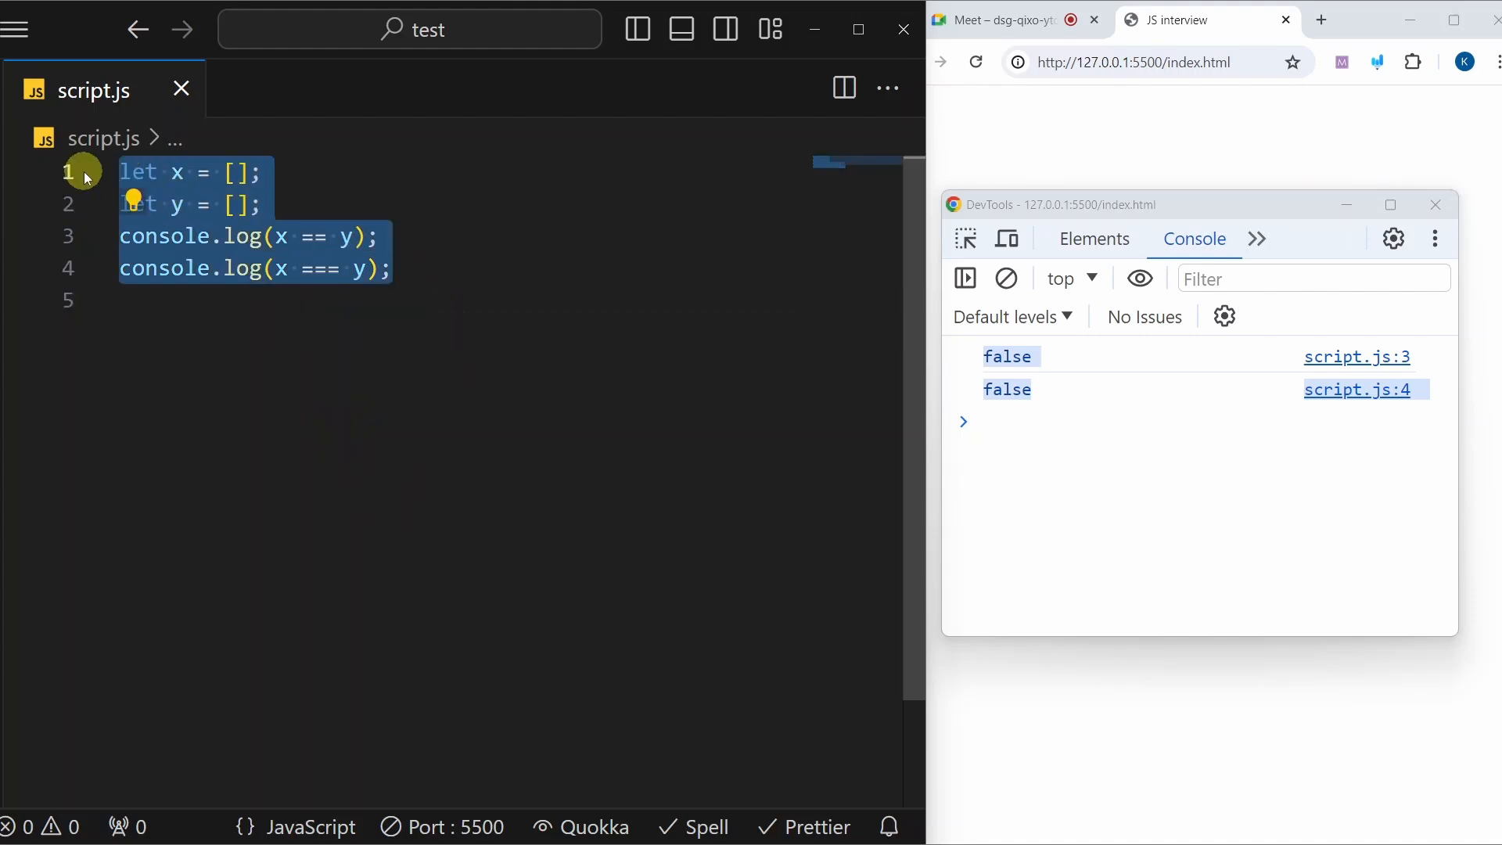
Comment out the array snippet and start the object snippet with let a = {};
key("ctrl+/")
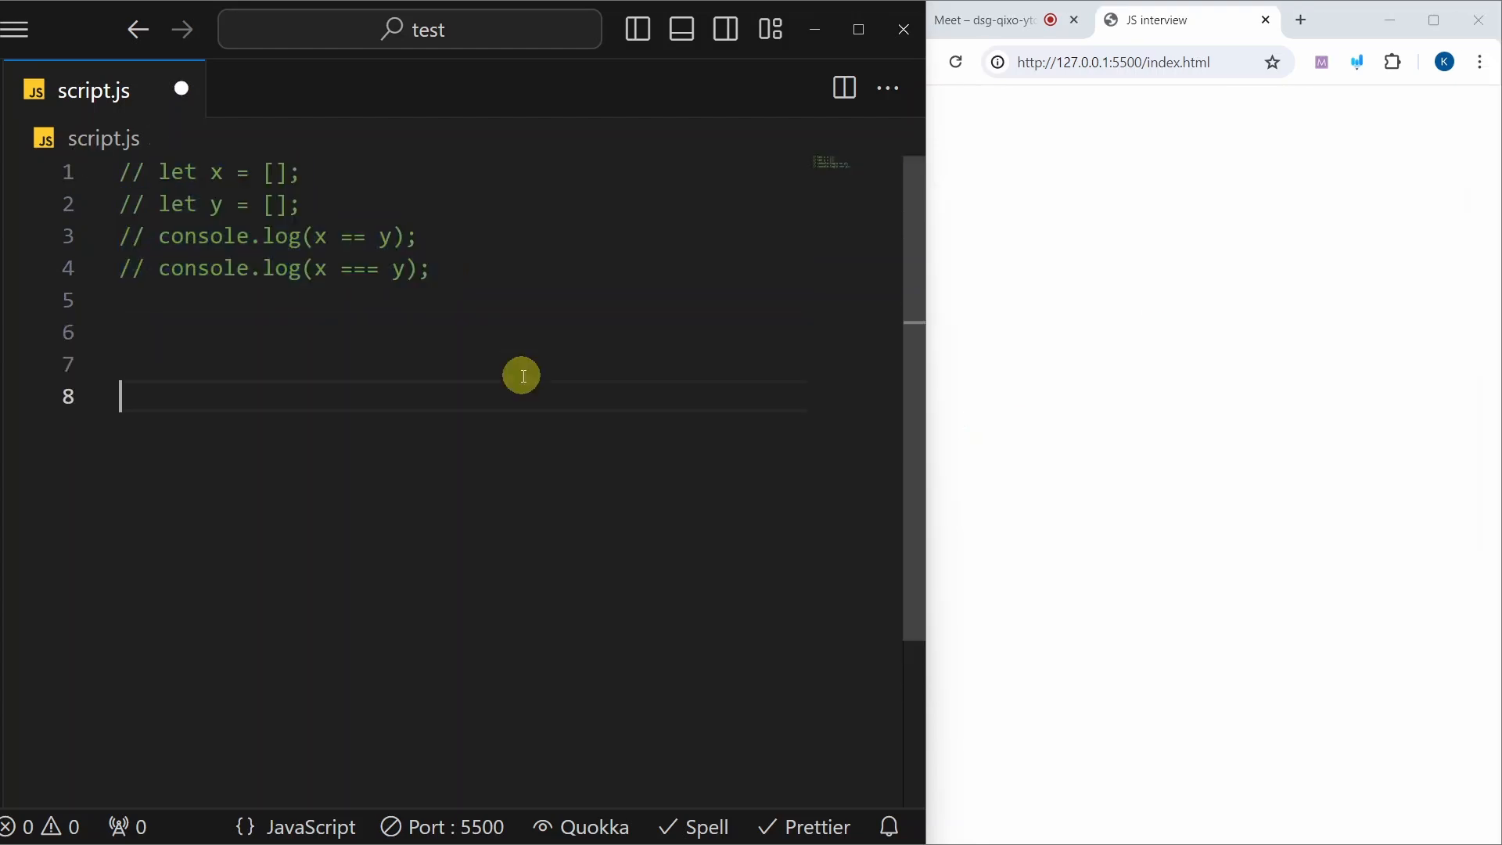
type("let a = {};")
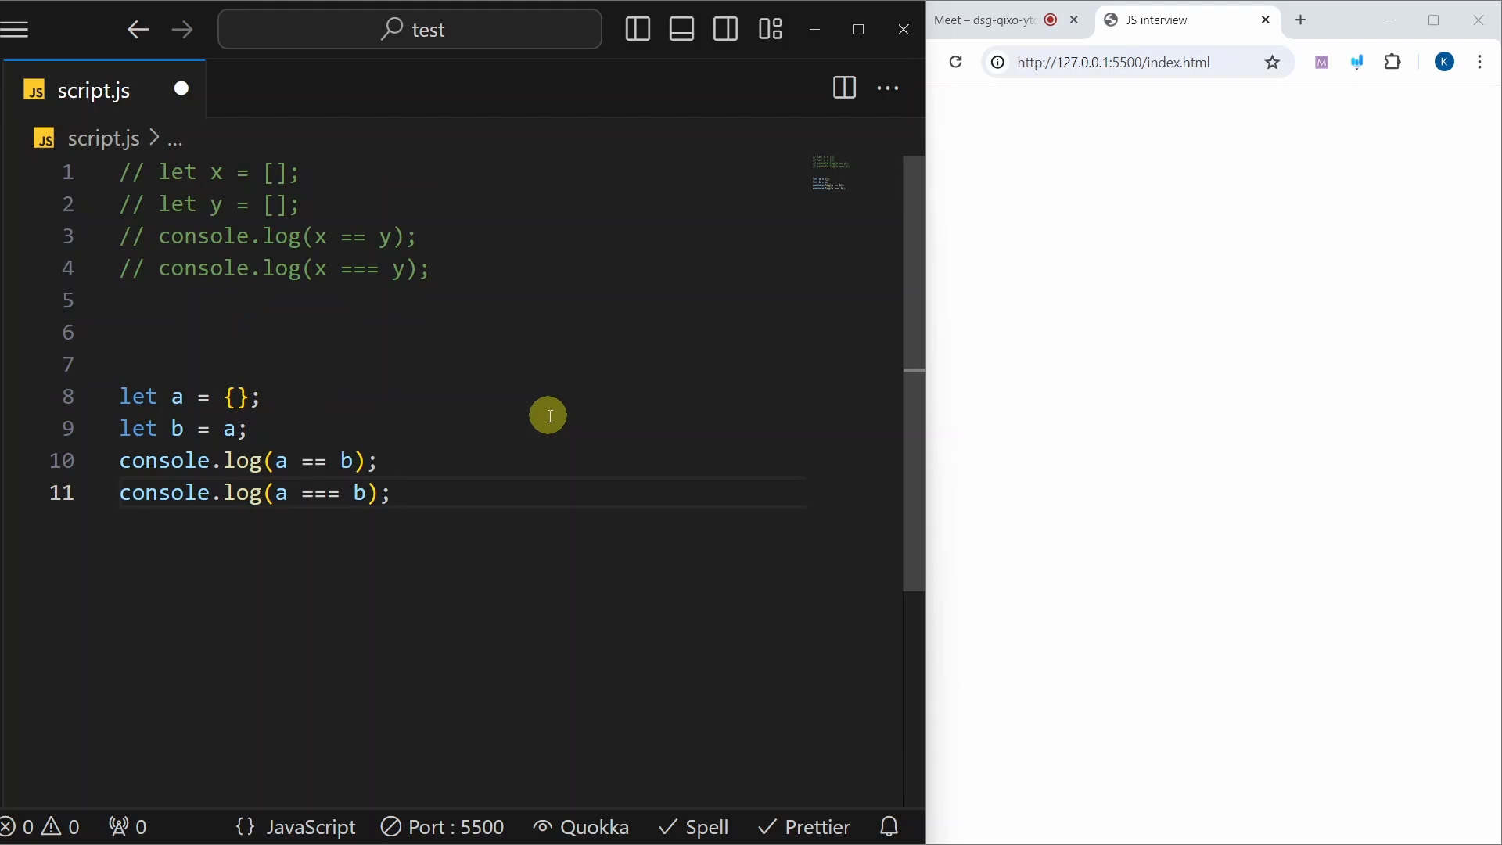
mouse_move(537, 424)
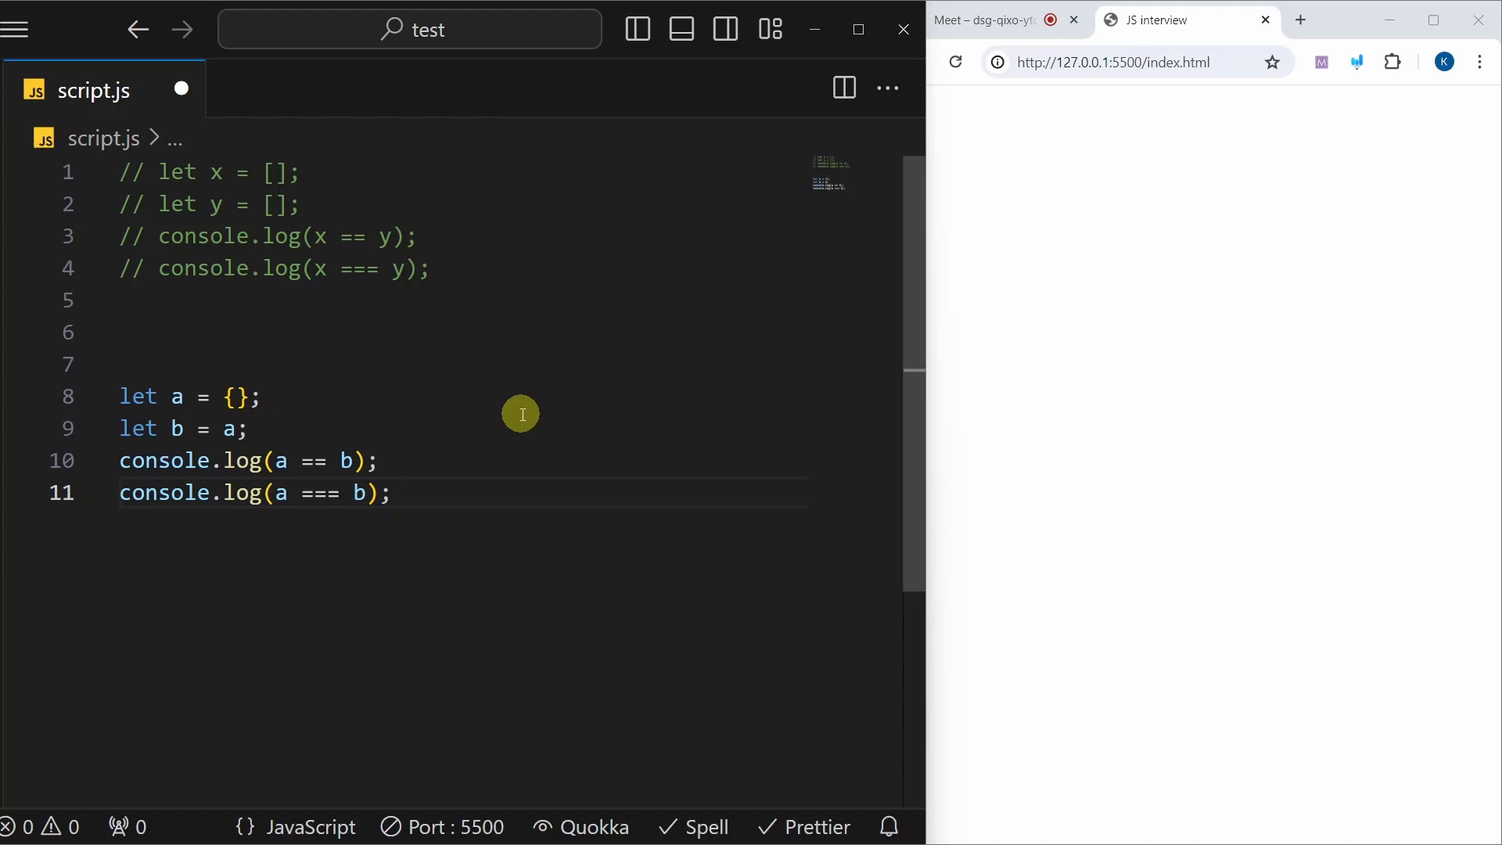
mouse_move(504, 440)
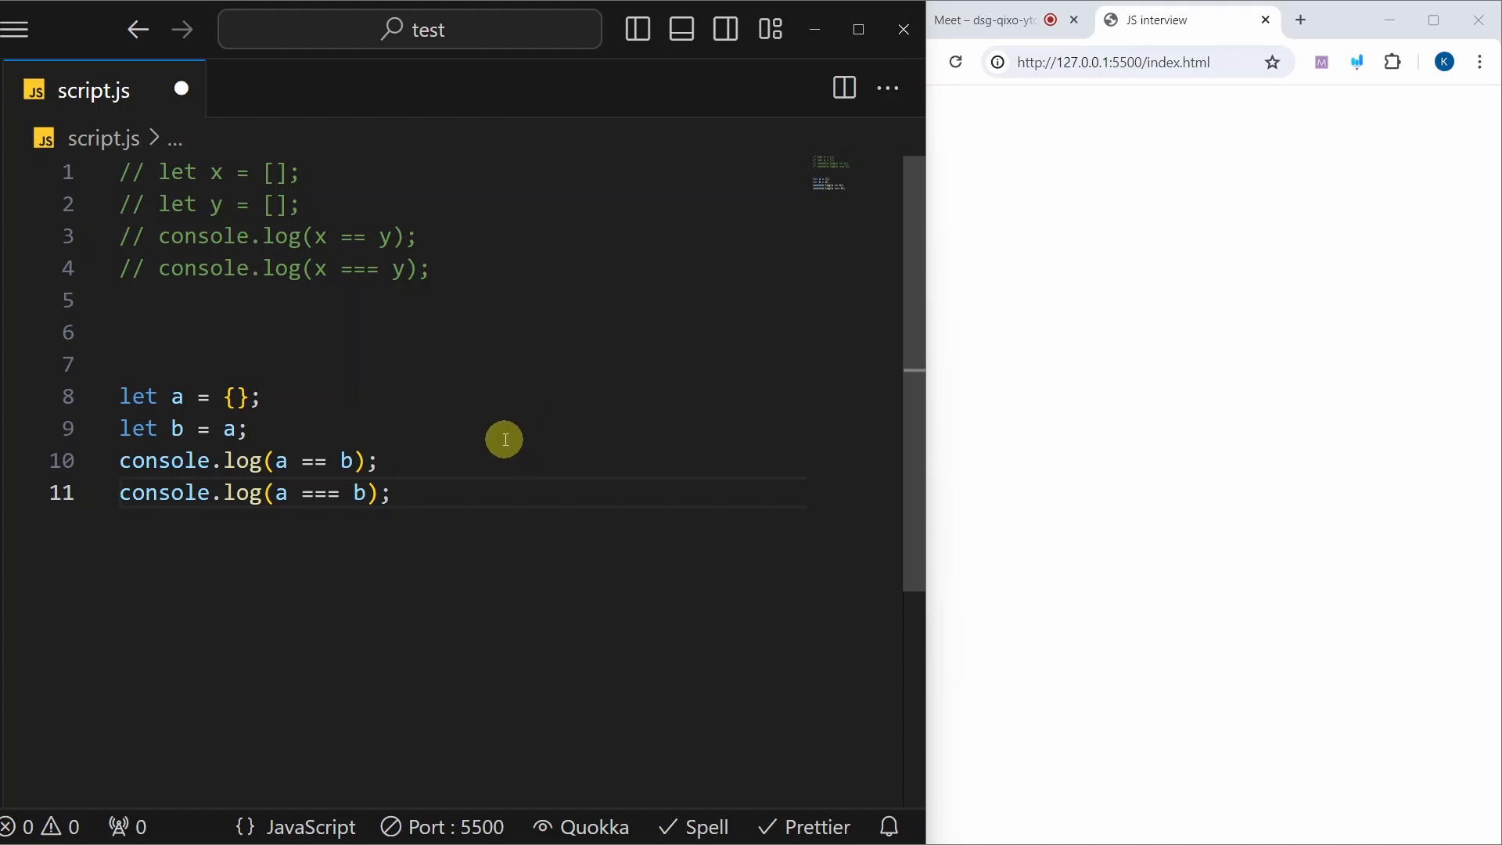
mouse_move(517, 452)
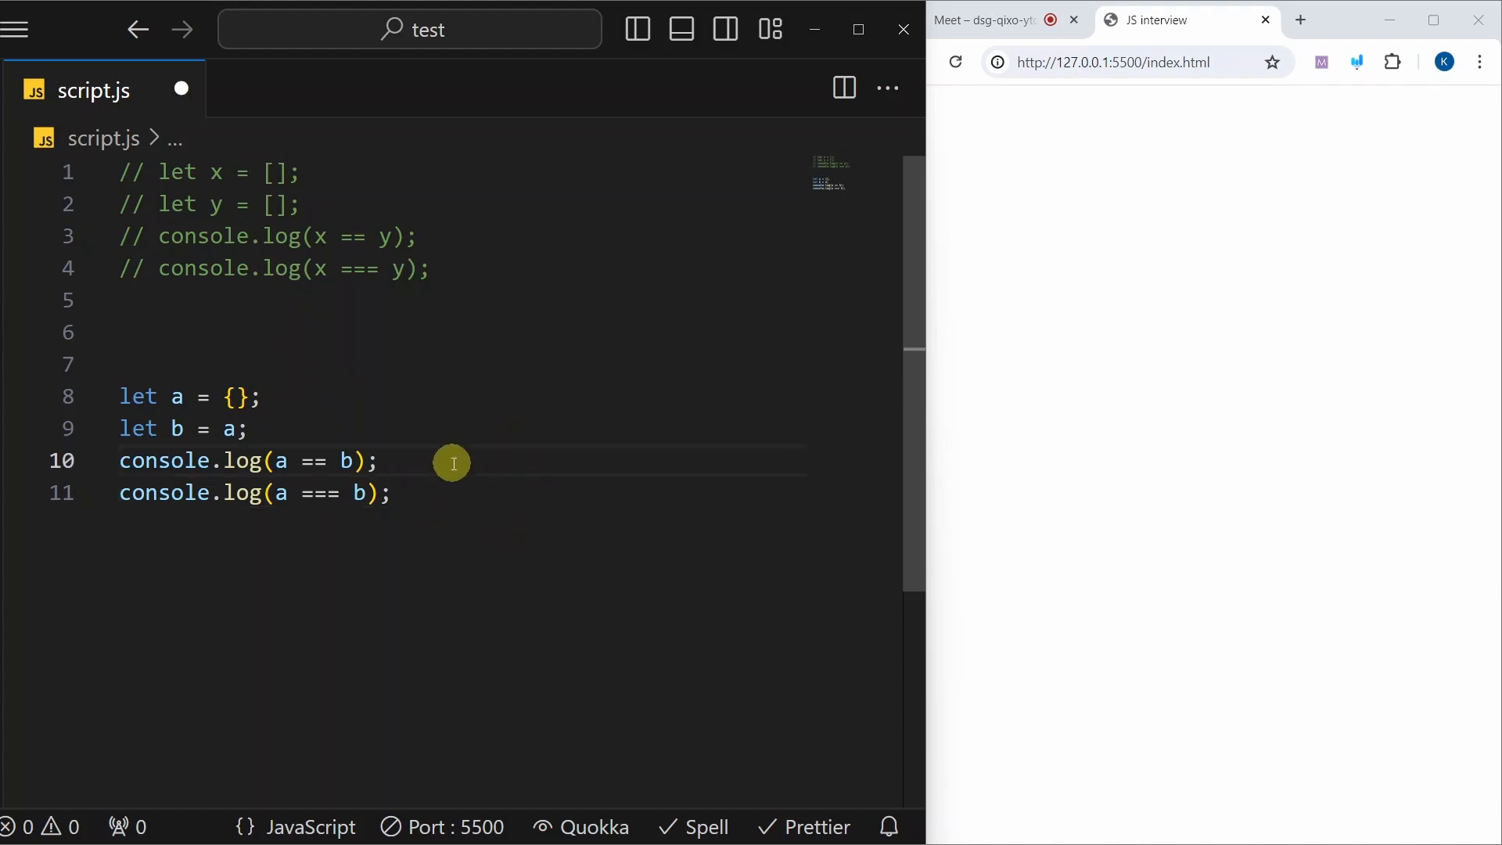
mouse_move(459, 511)
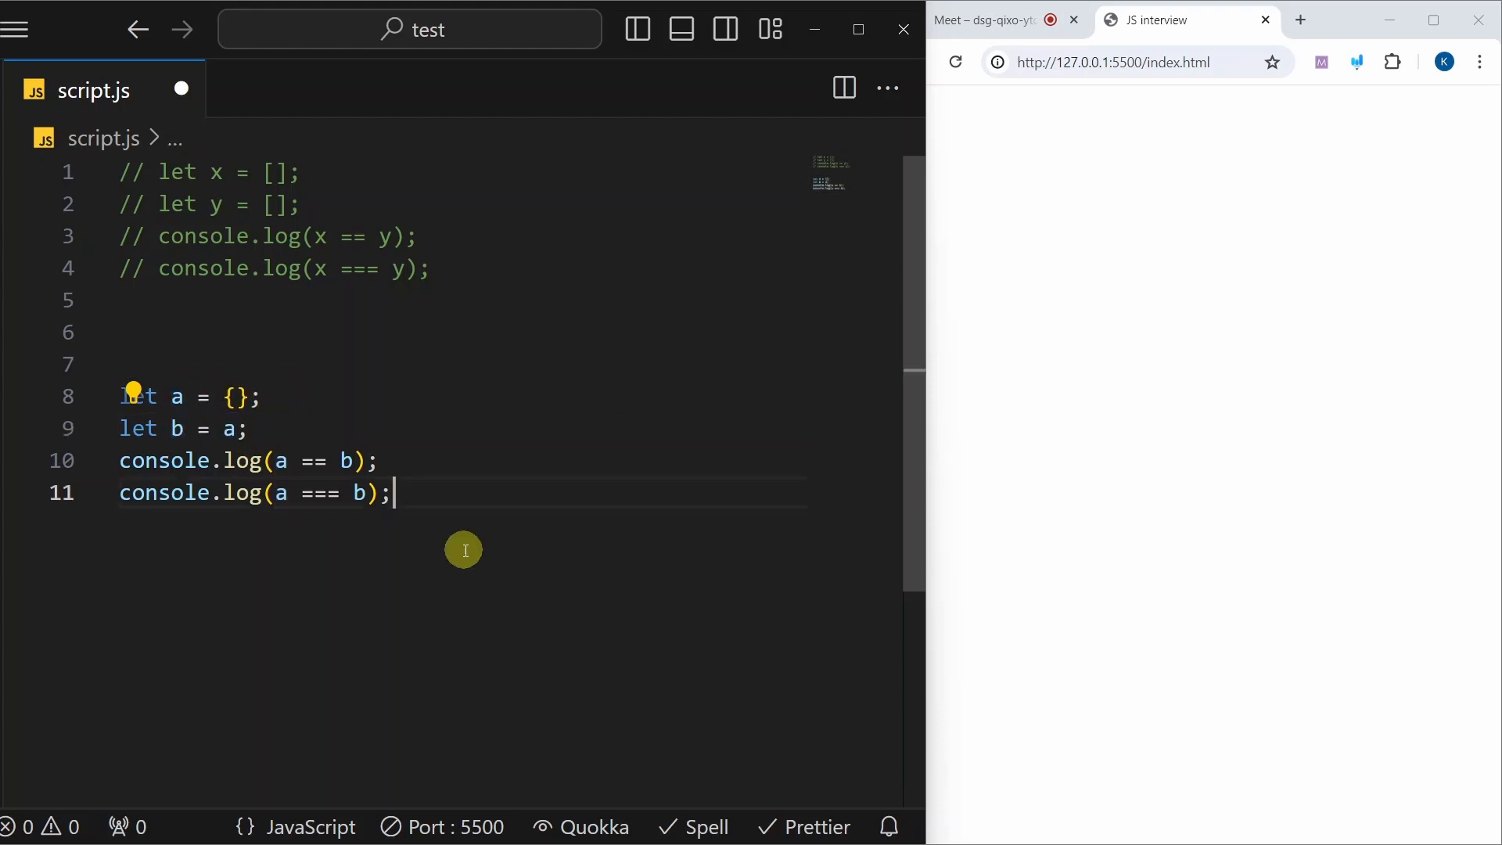
Inspect the console showing true for both object comparisons, then select those lines in script.js
right_click(1150, 383)
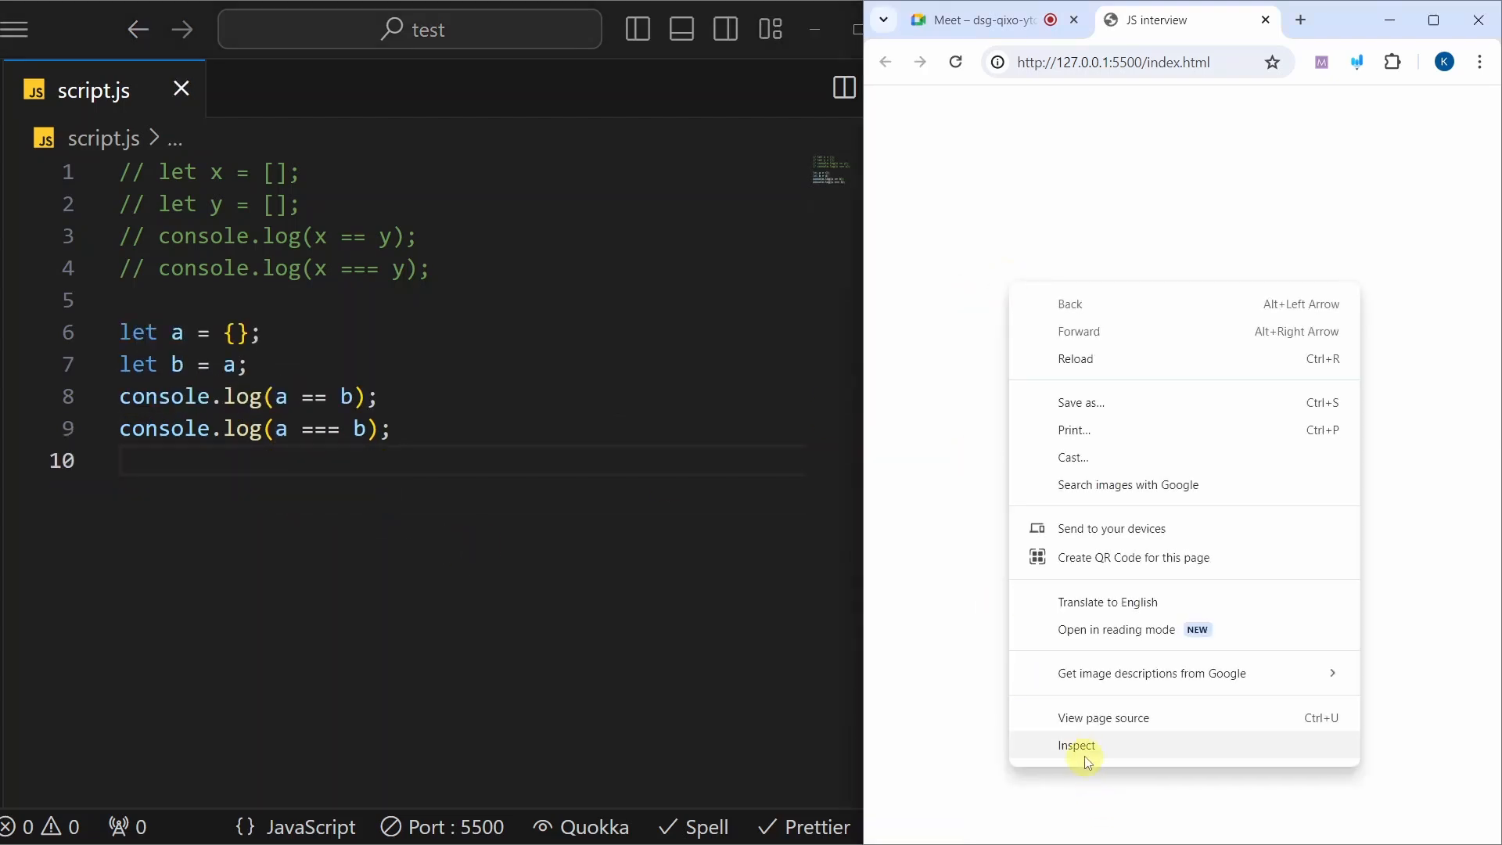
left_click(1077, 745)
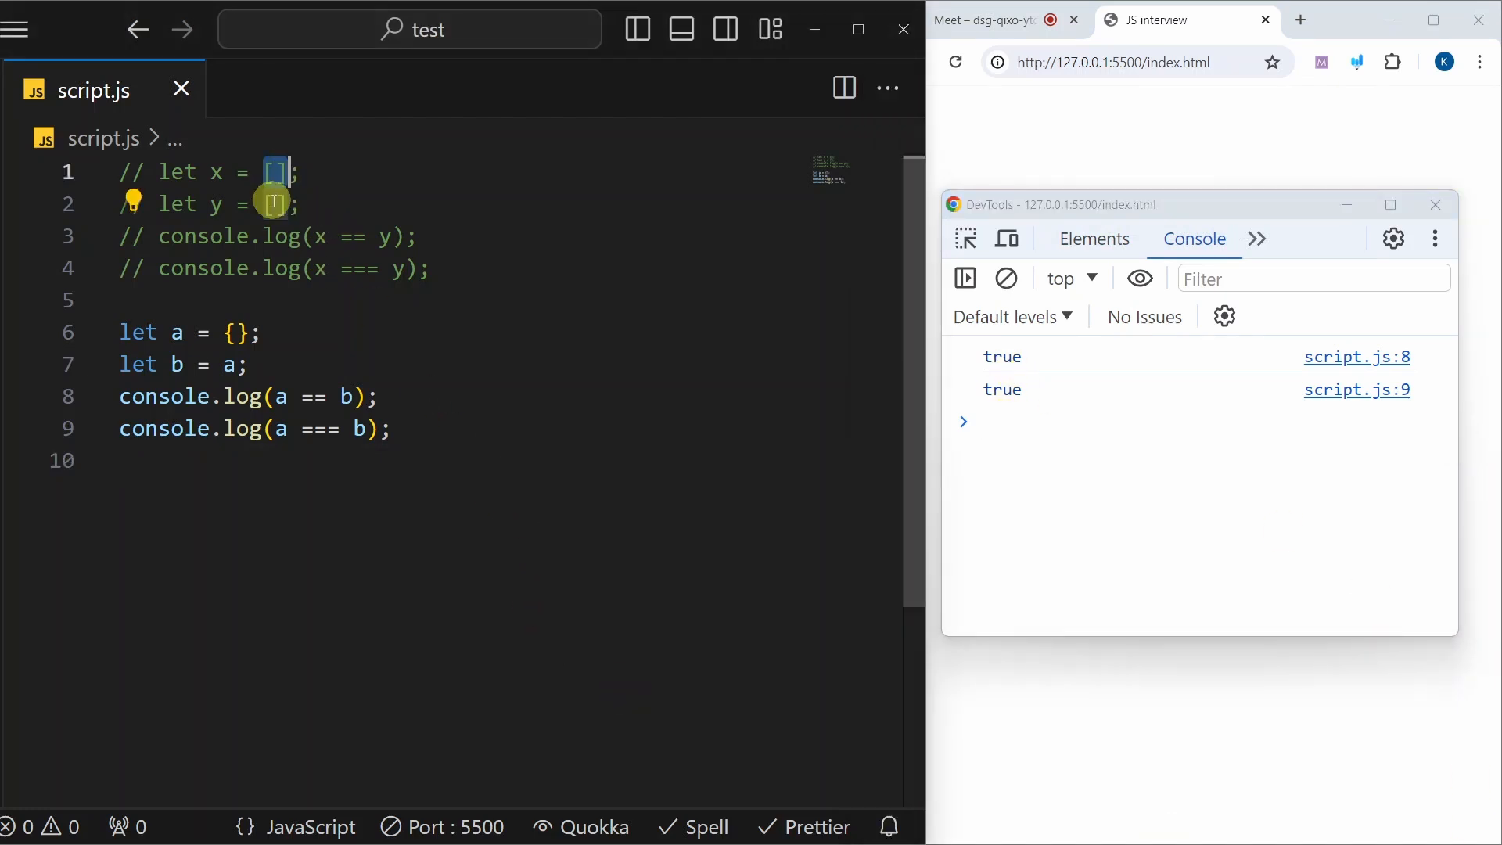
left_click_drag(120, 365, 391, 429)
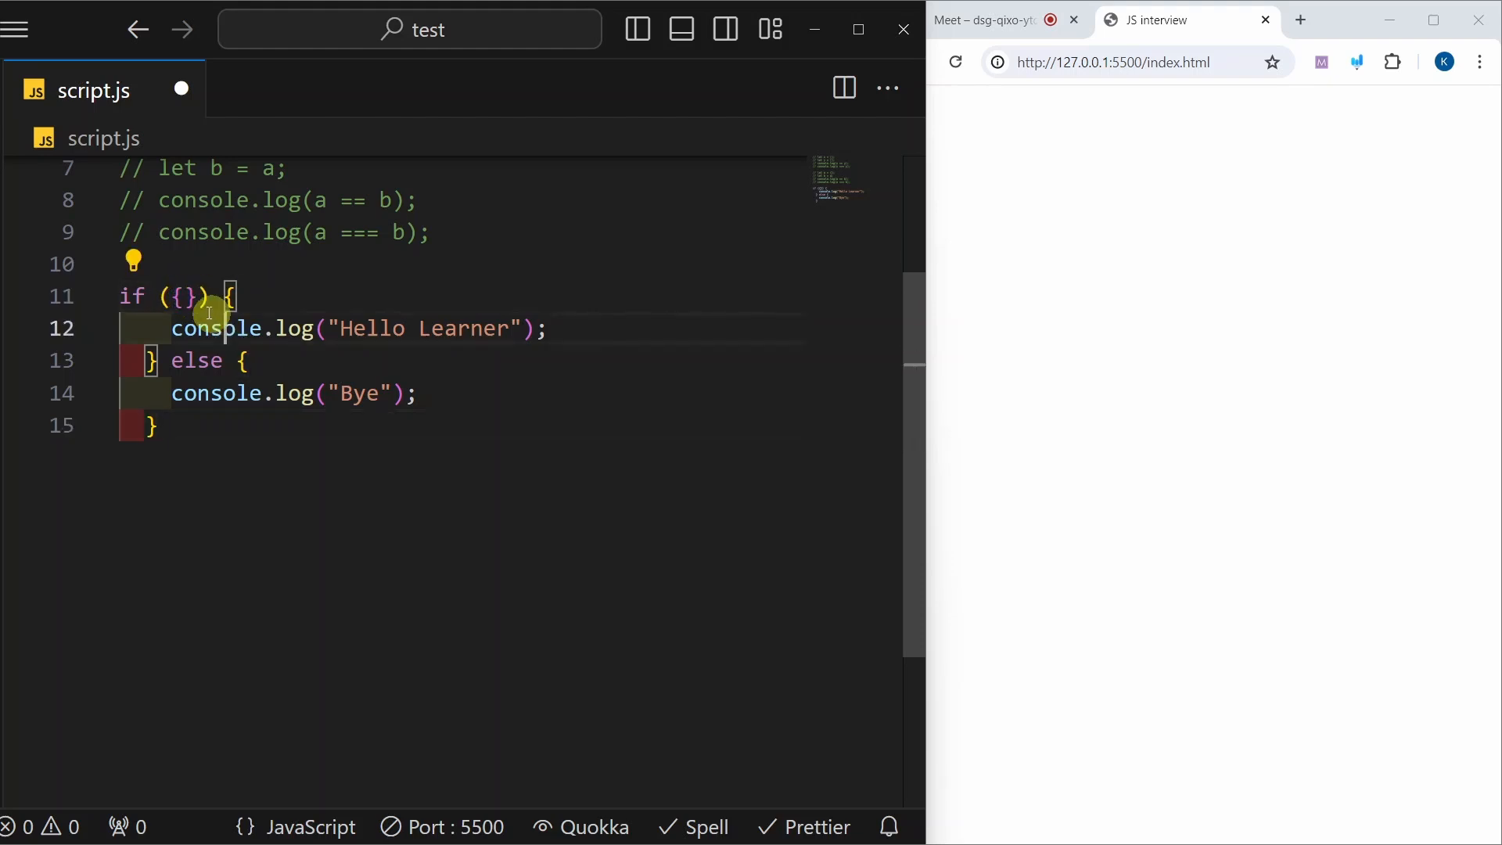
Select the Hello Learner logging line inside the if ({}) block
left_click_drag(170, 327, 496, 327)
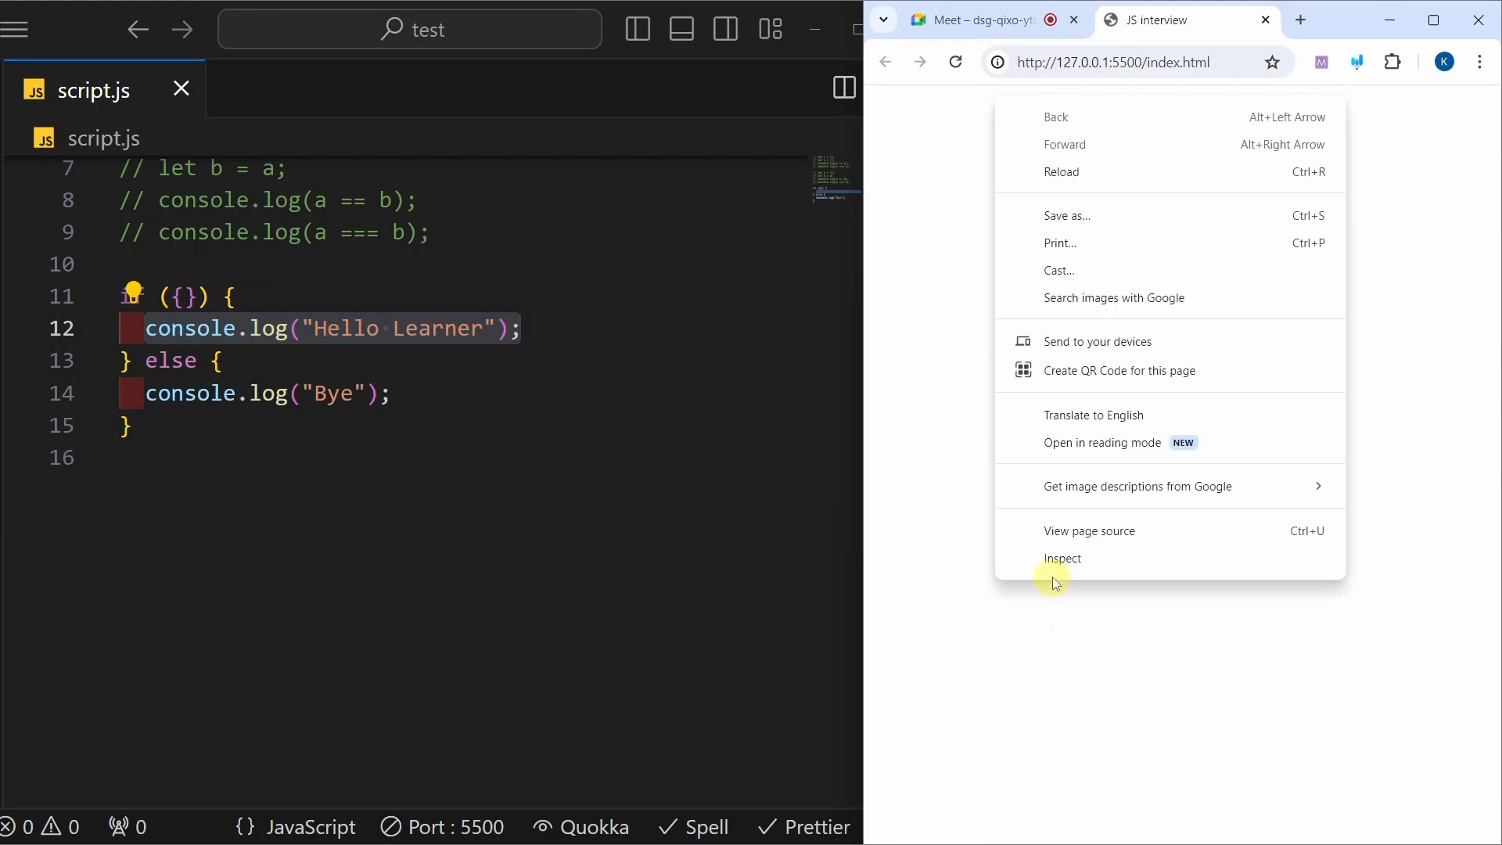
Inspect the page to check the console result of the if ({}) block
left_click(1061, 558)
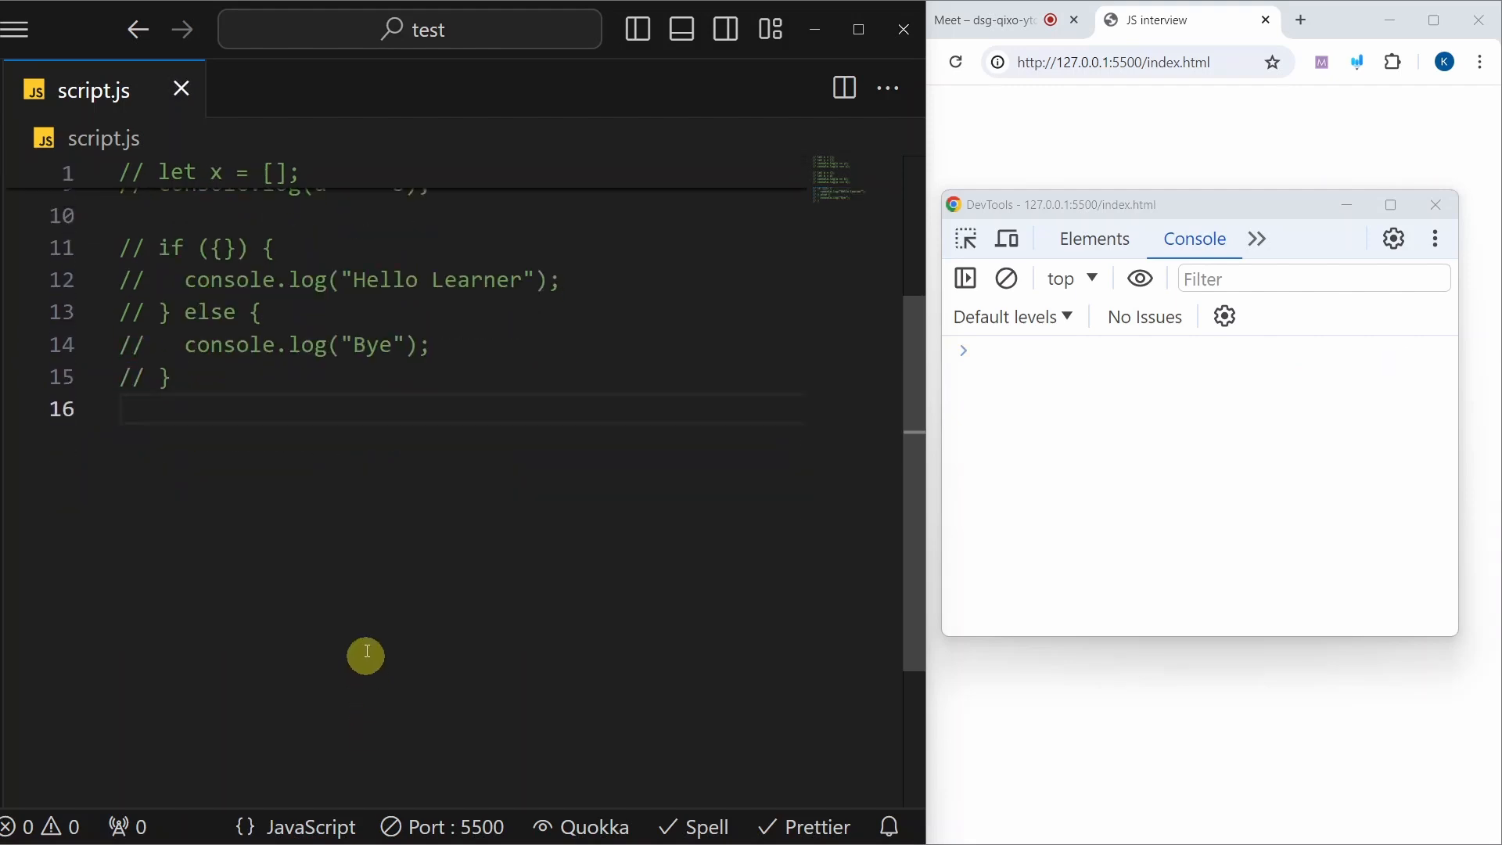
Add console.log(Promise.resolve("done")); below the commented-out if block
type("log(Promise.resolve);")
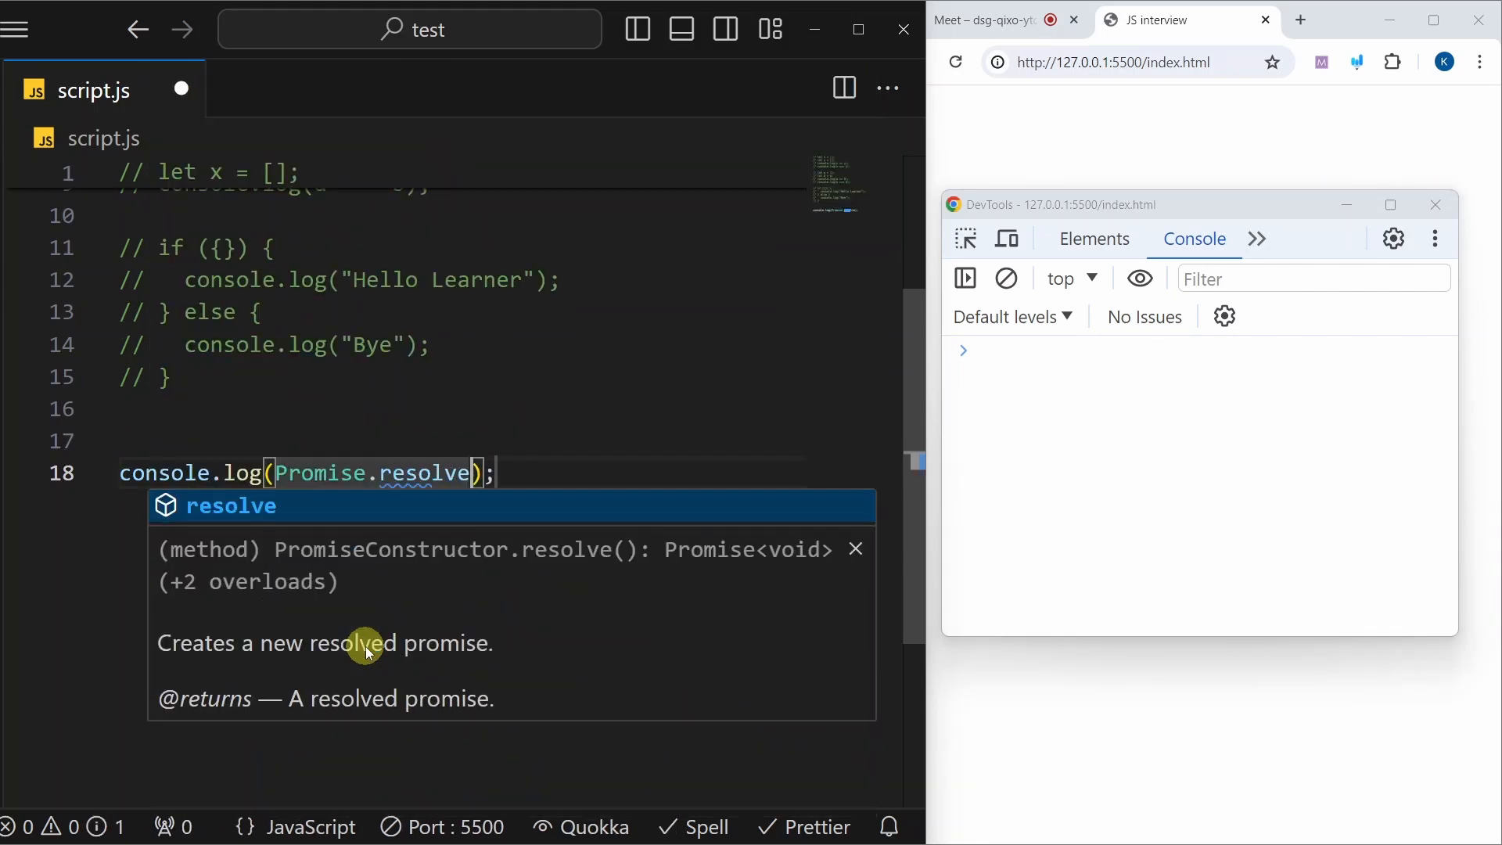
type("\"done\")")
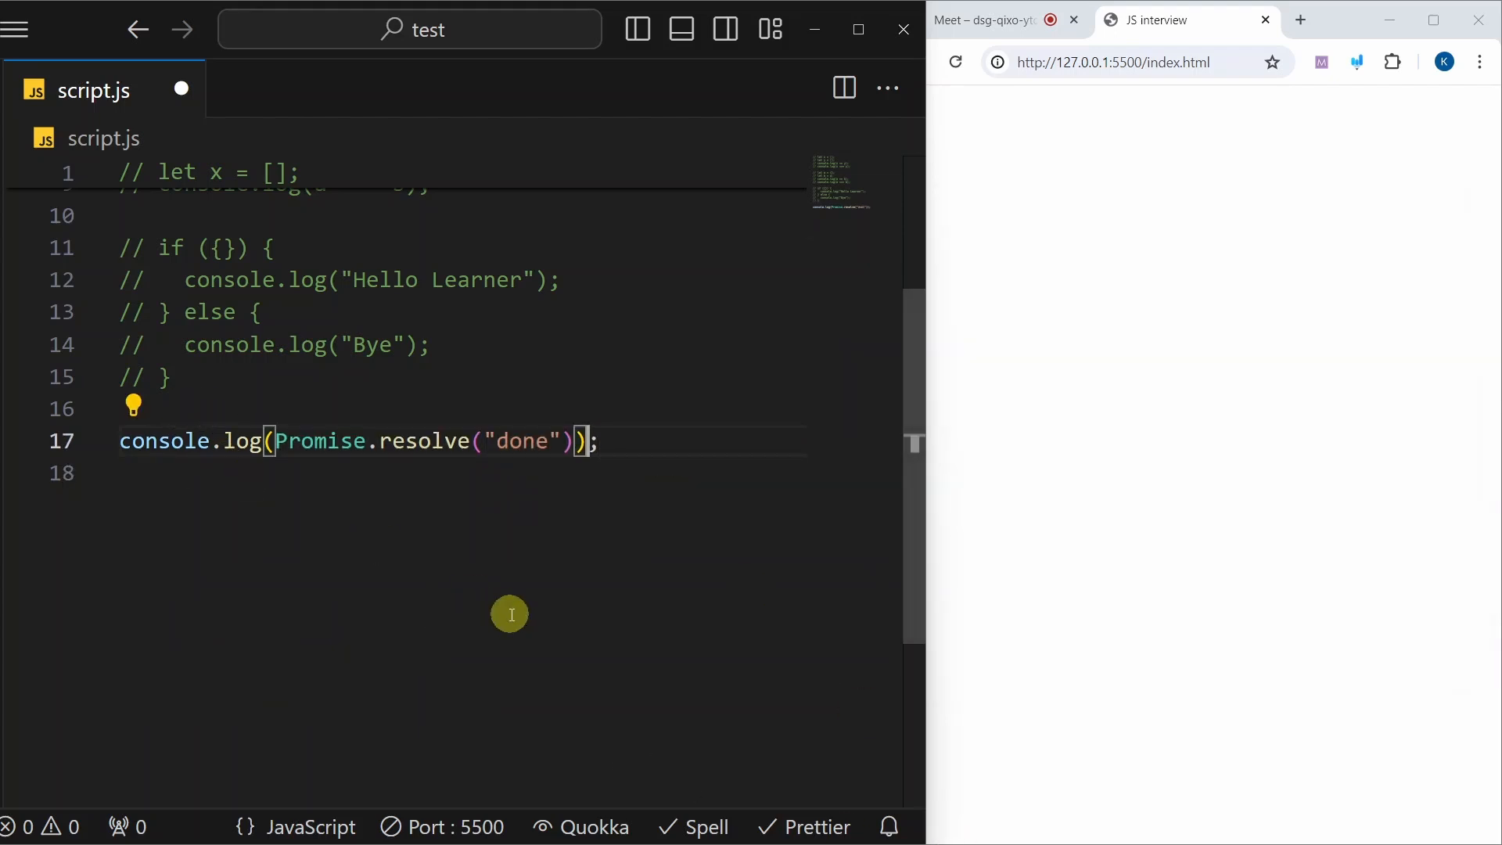
mouse_move(510, 593)
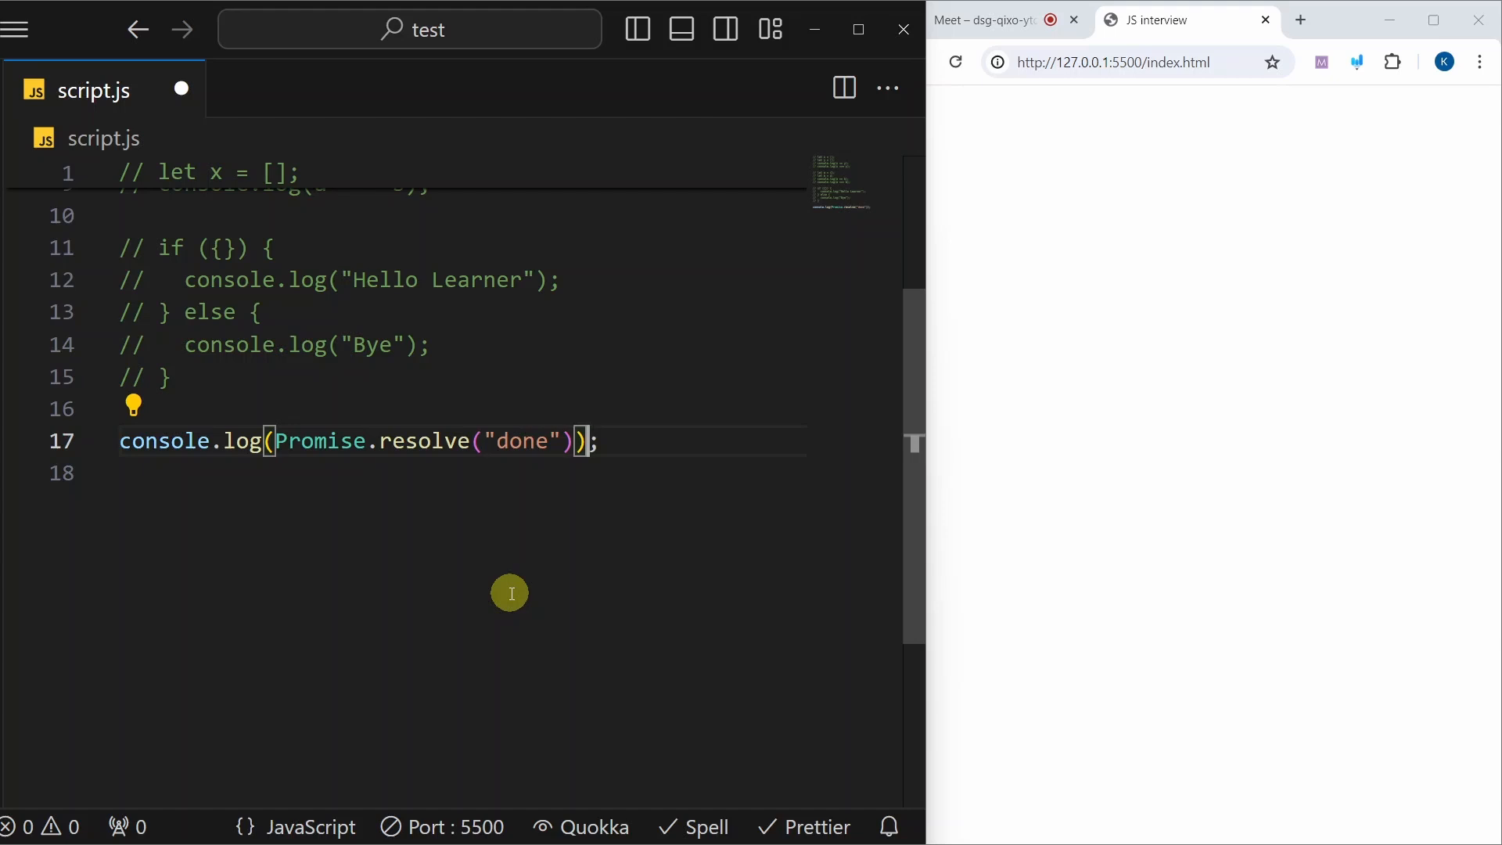
mouse_move(467, 501)
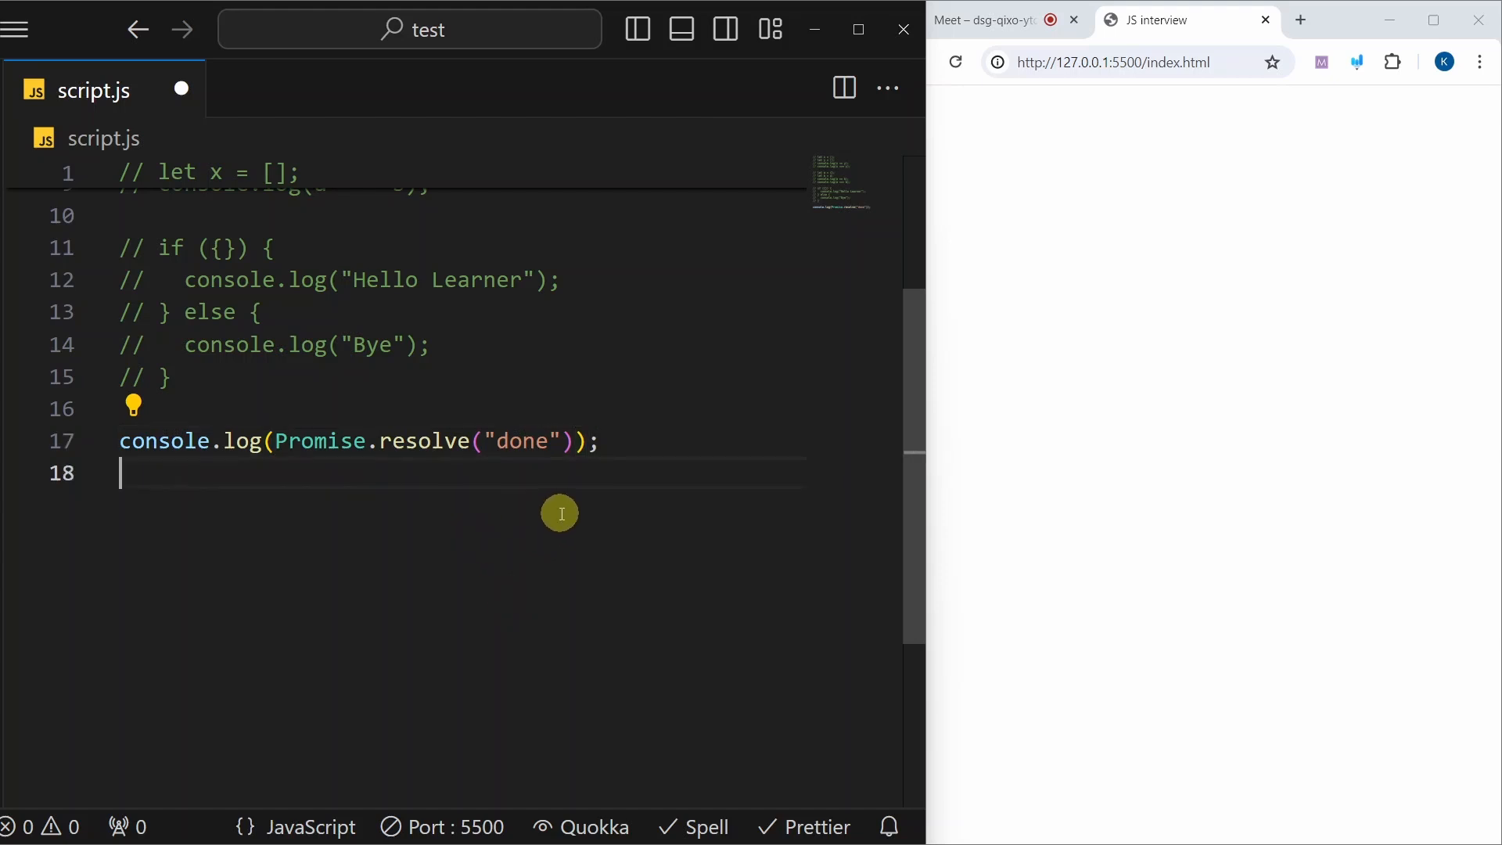
Inspect the console showing Promise {<fulfilled>: 'done'} and select the logging line in script.js
right_click(967, 752)
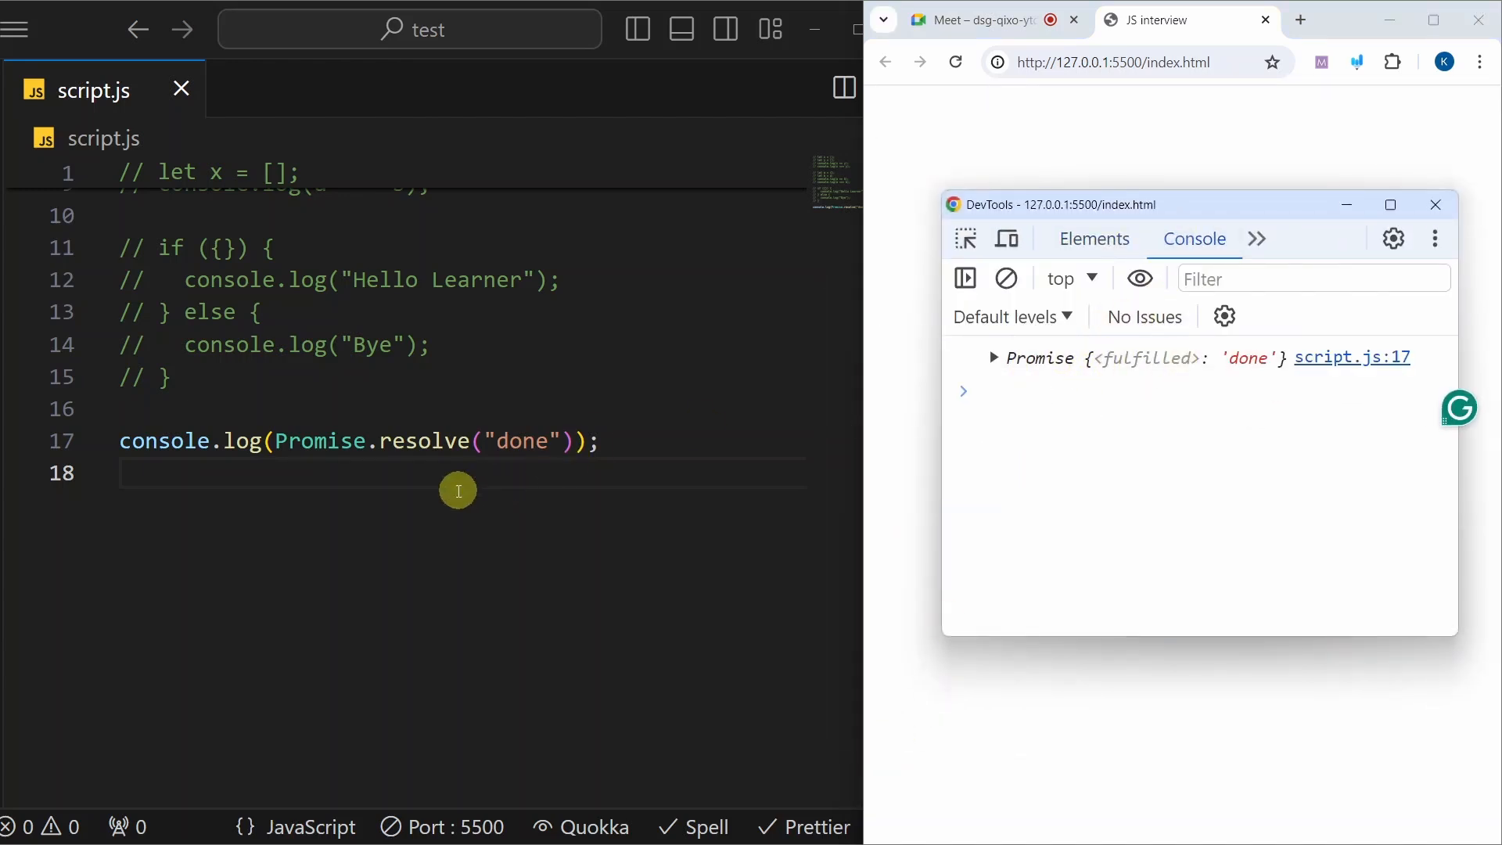
double_click(424, 441)
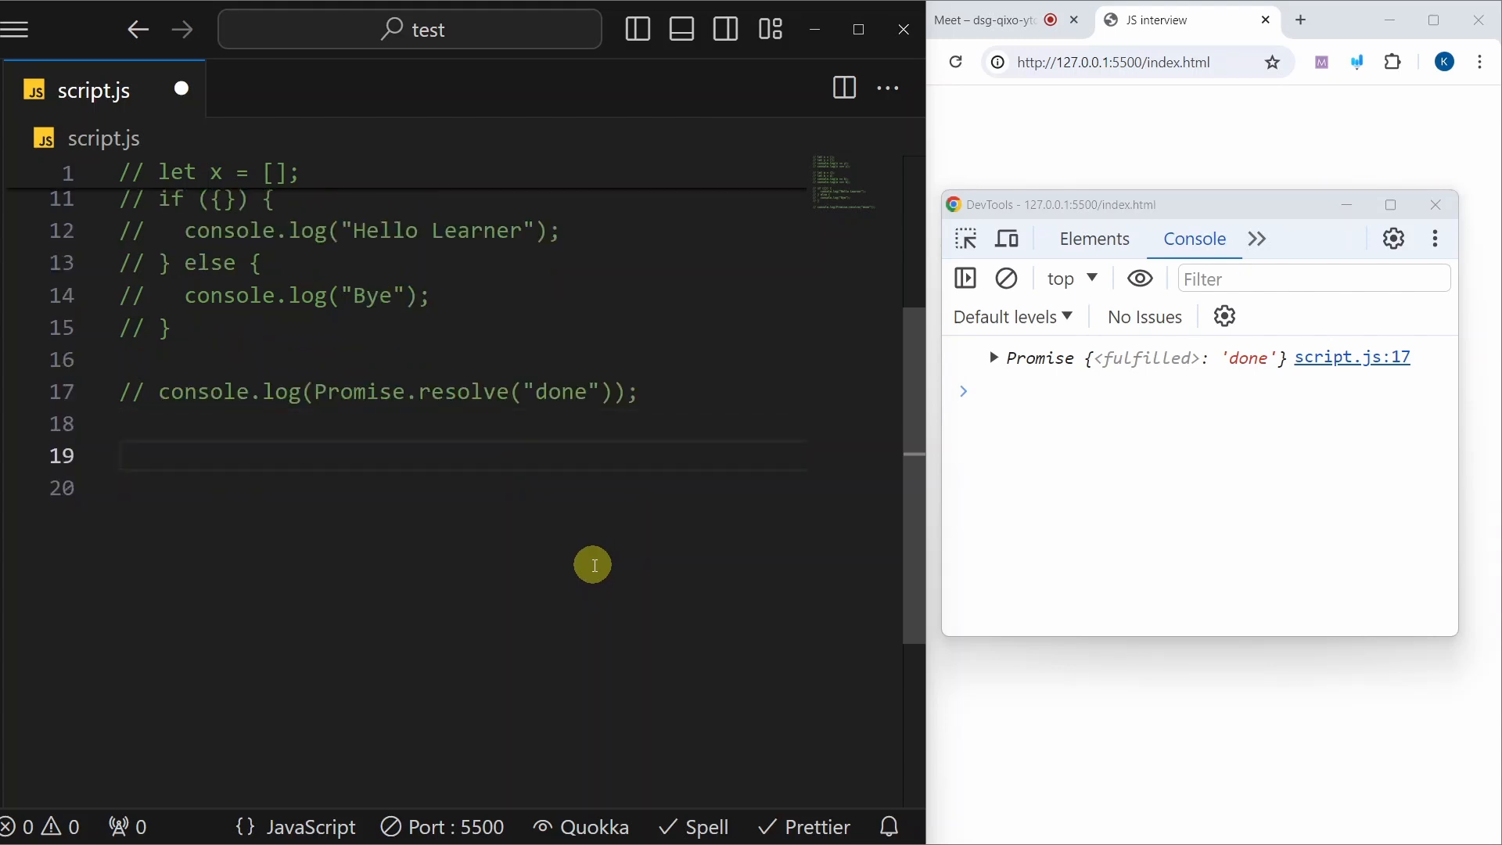
Assign data = "false" and log typeof data beneath it with the log snippet
type("log")
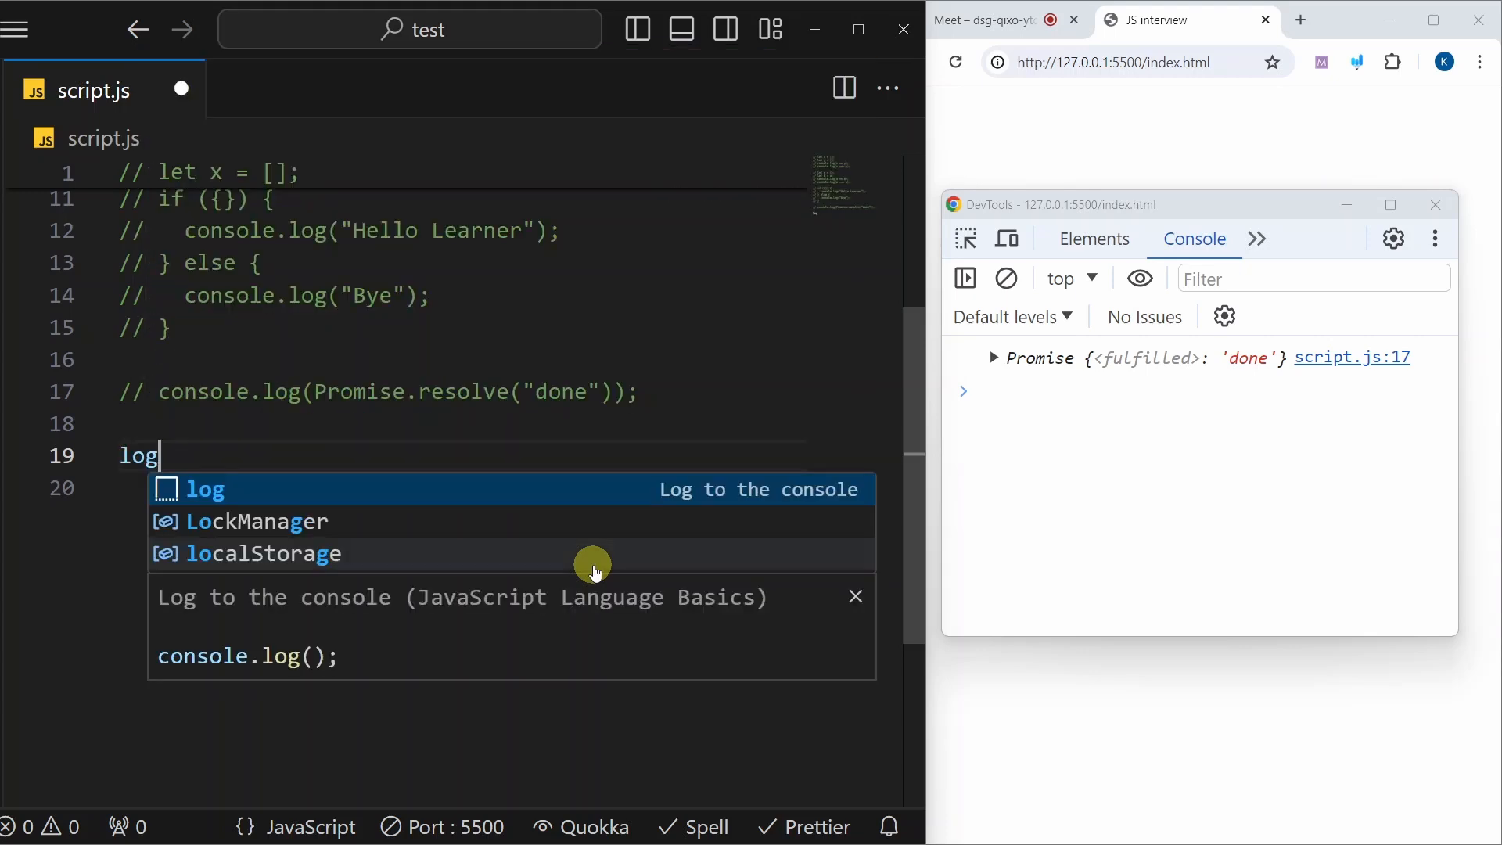
type("data=\"fa")
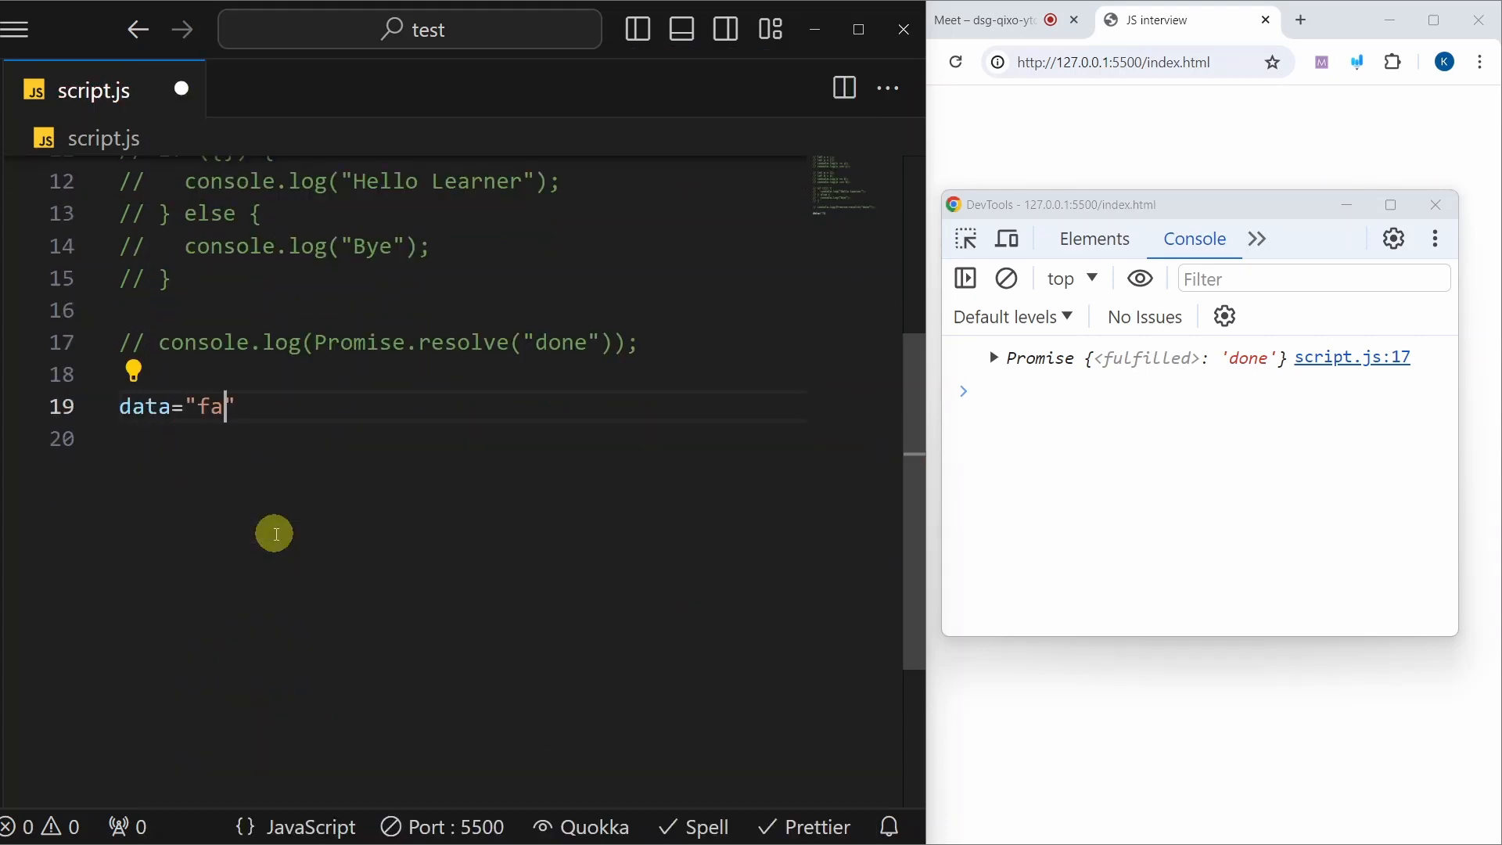
type("lse")
left_click(465, 439)
type("console.log(typeof data);")
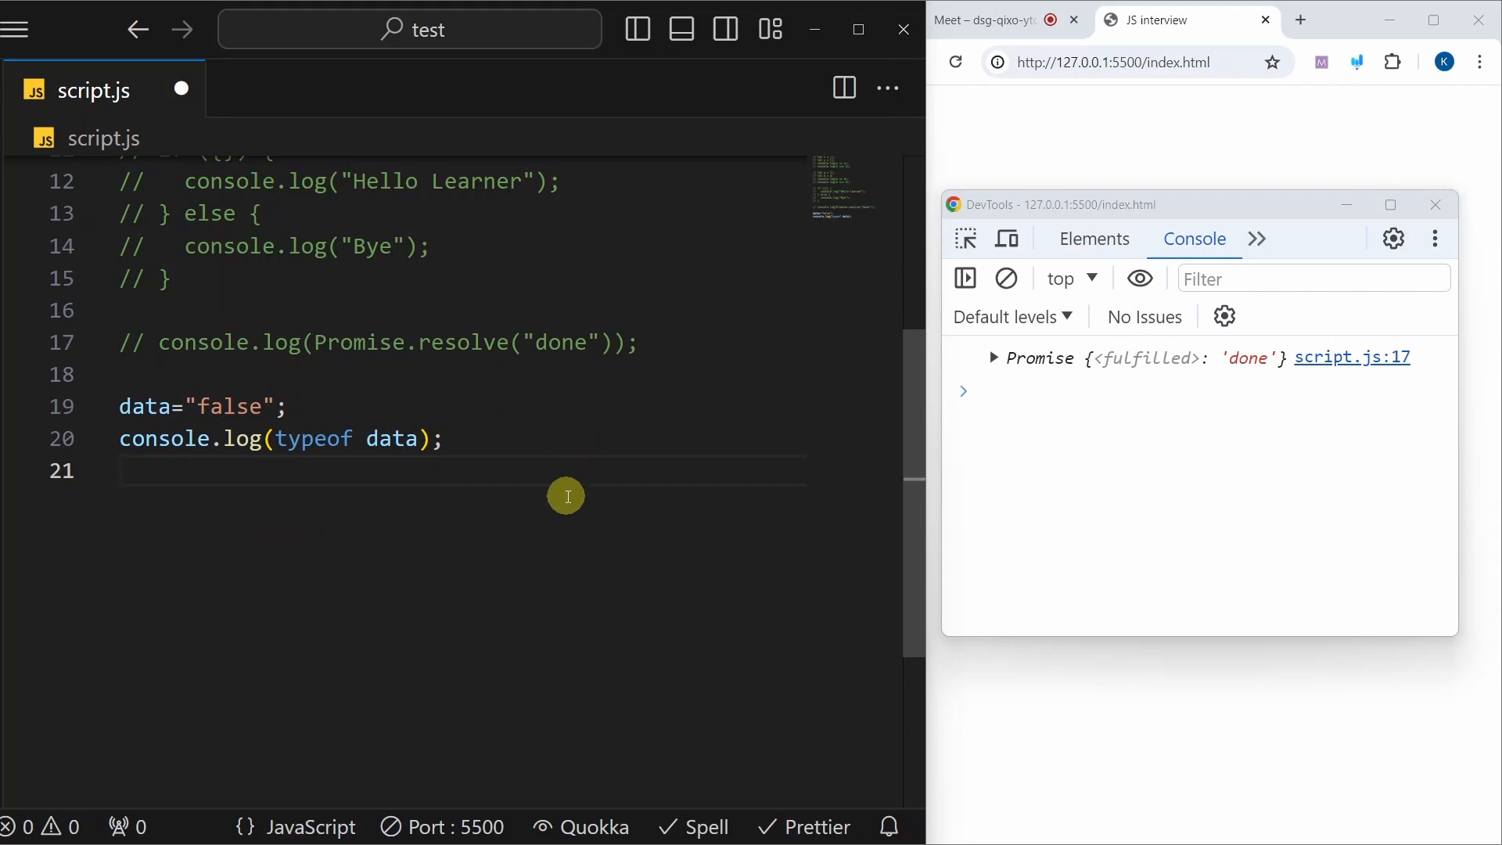
mouse_move(548, 454)
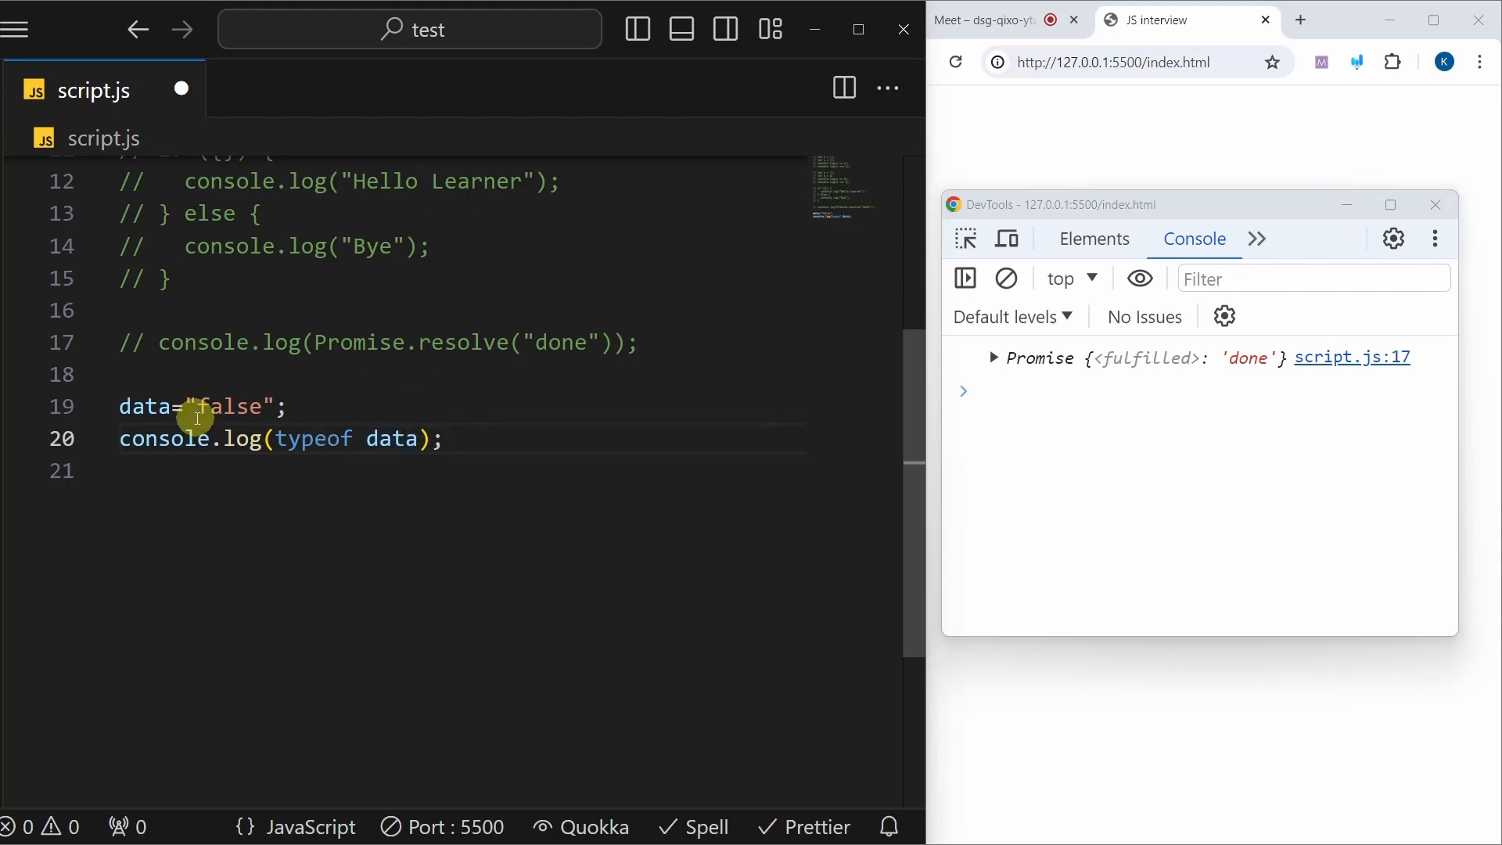
mouse_move(297, 557)
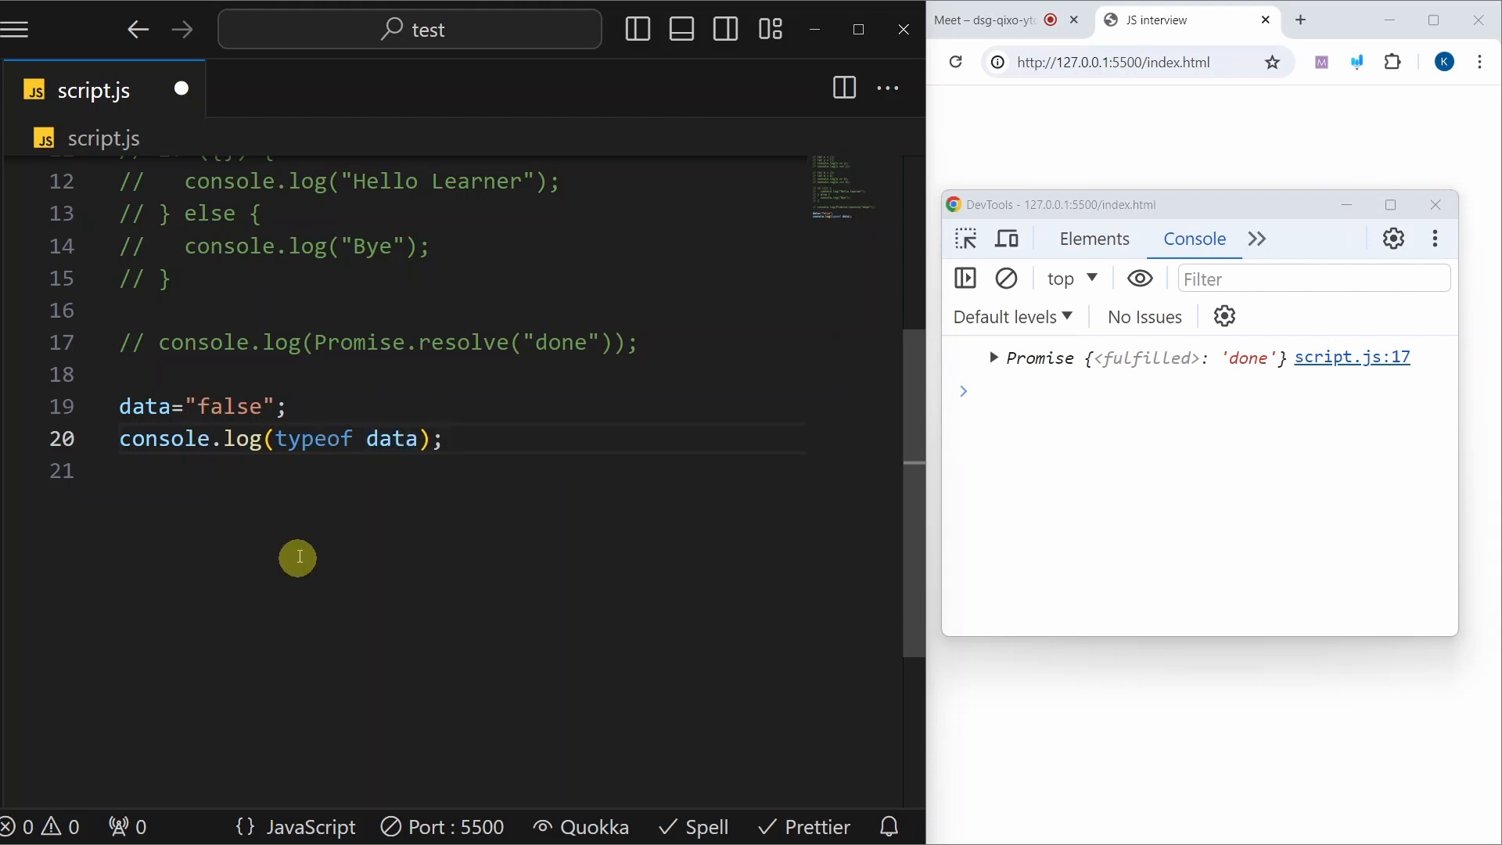
mouse_move(297, 548)
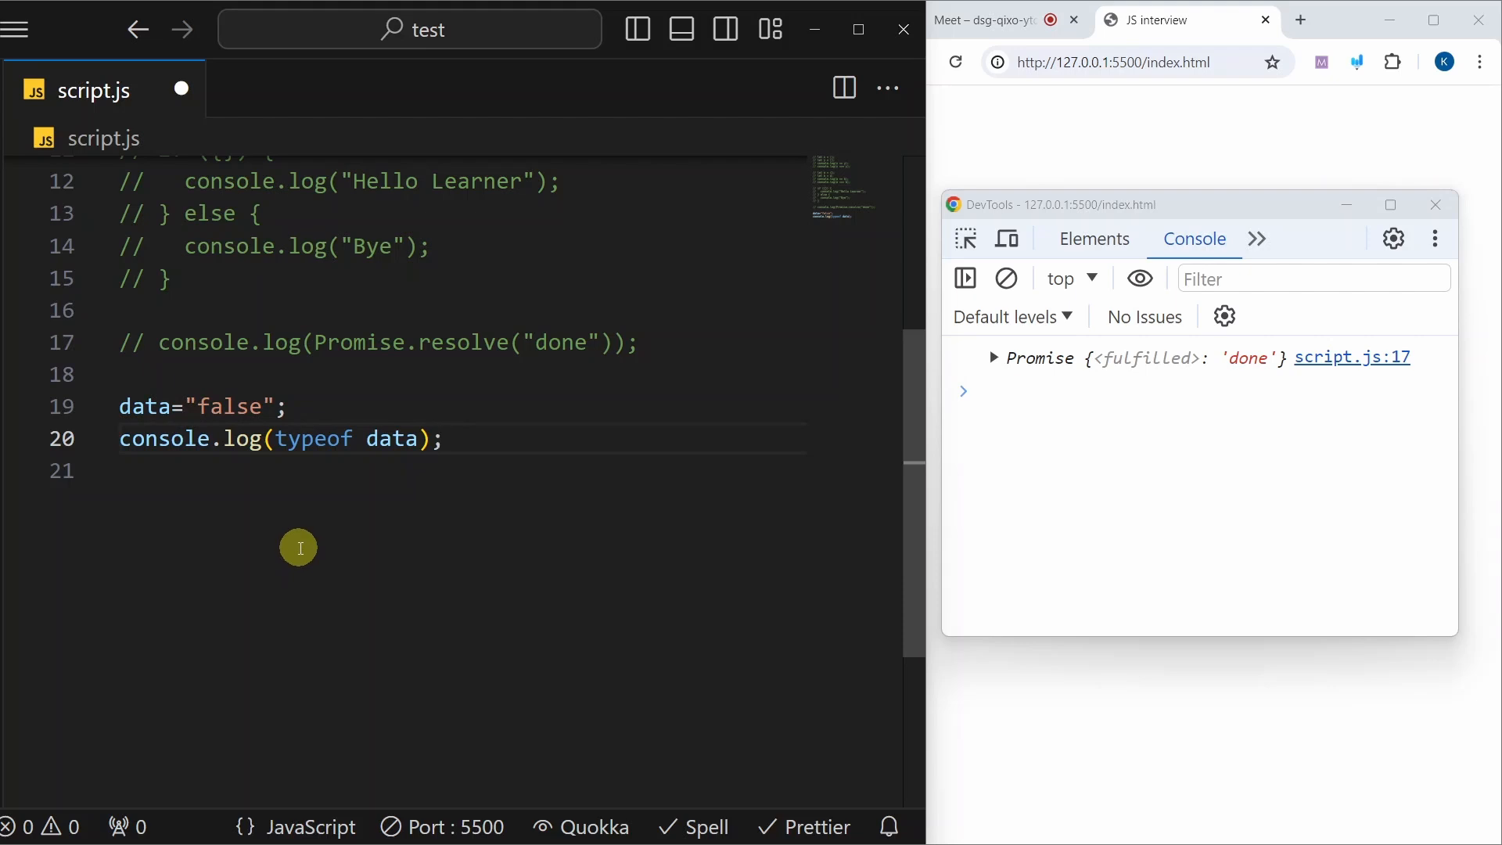
mouse_move(391, 439)
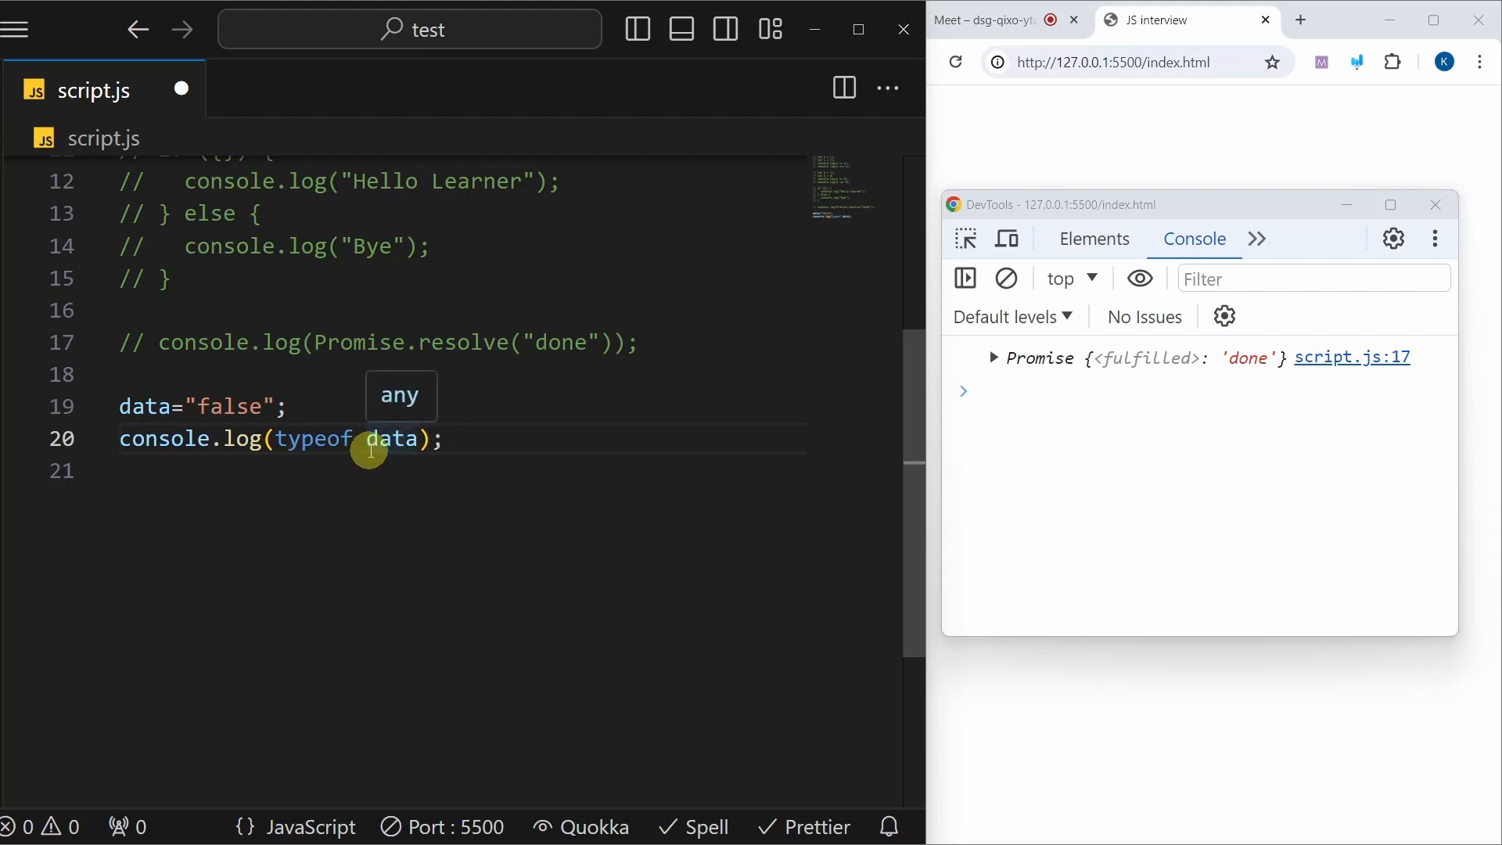
mouse_move(432, 474)
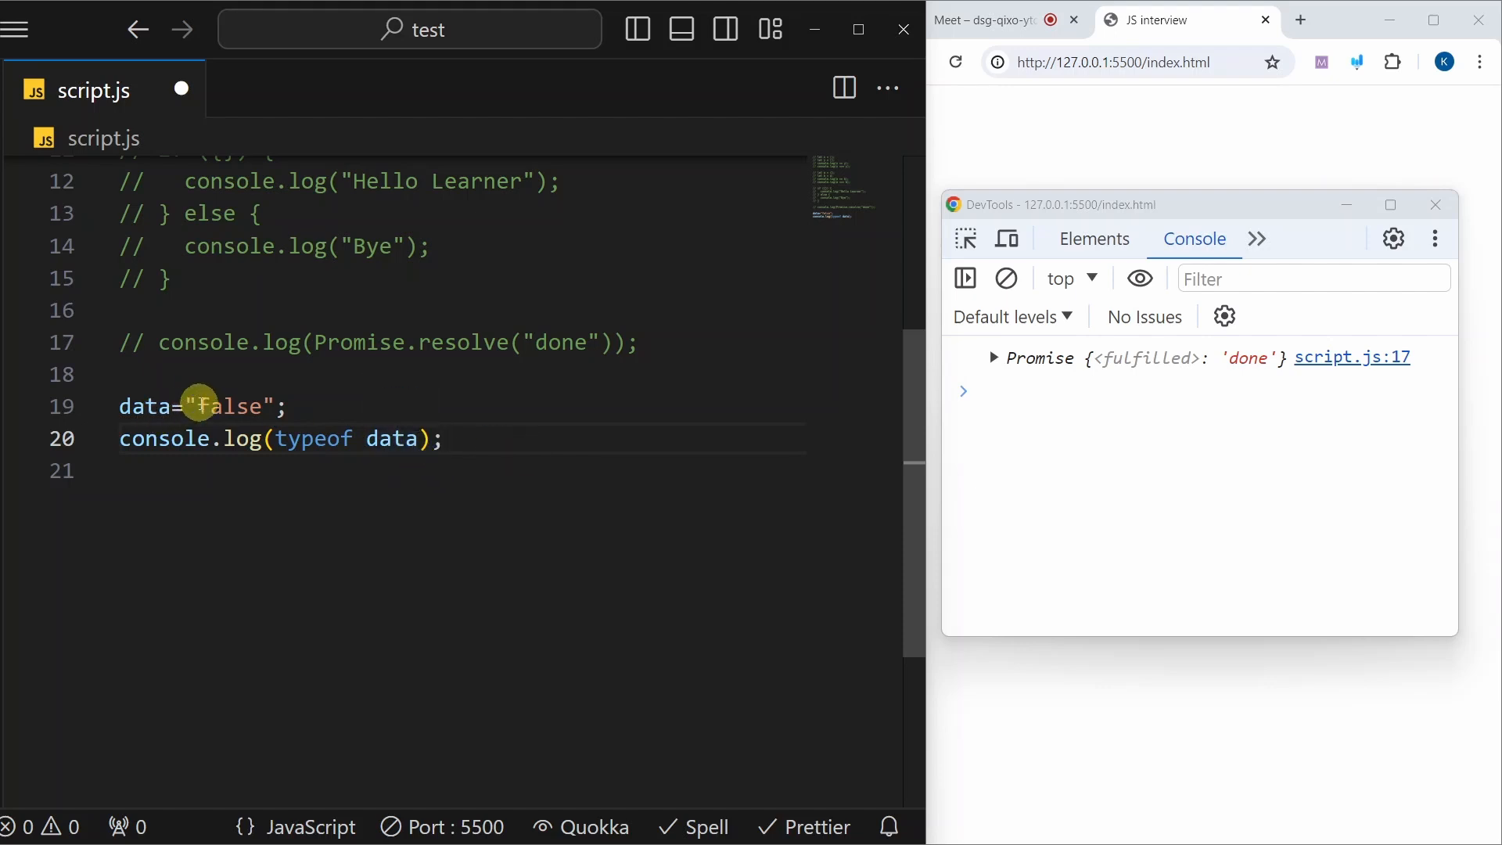
Remove the quotes so data = false, making typeof data print boolean
double_click(231, 407)
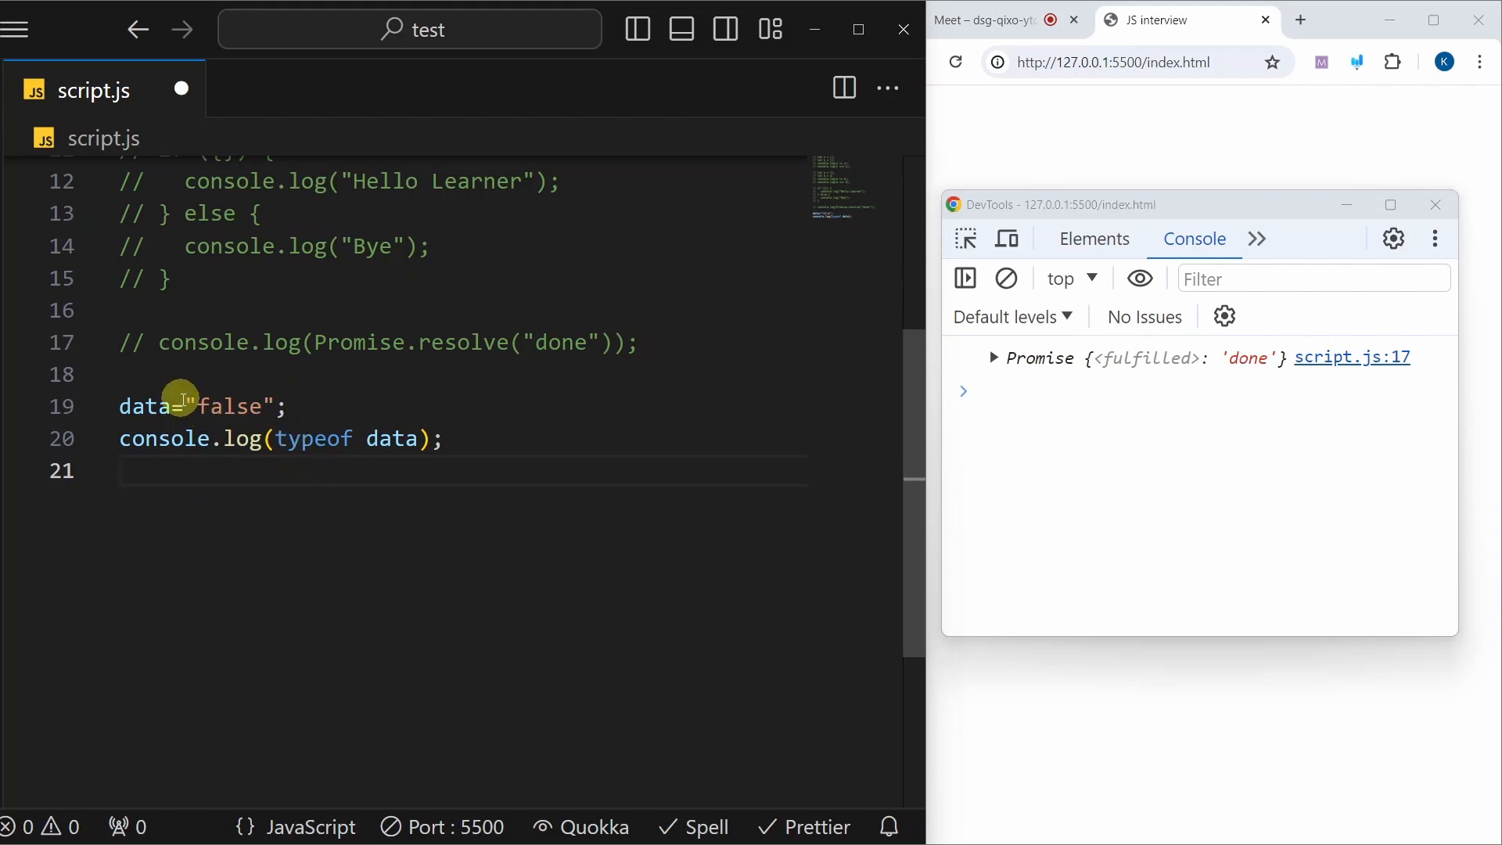
double_click(145, 407)
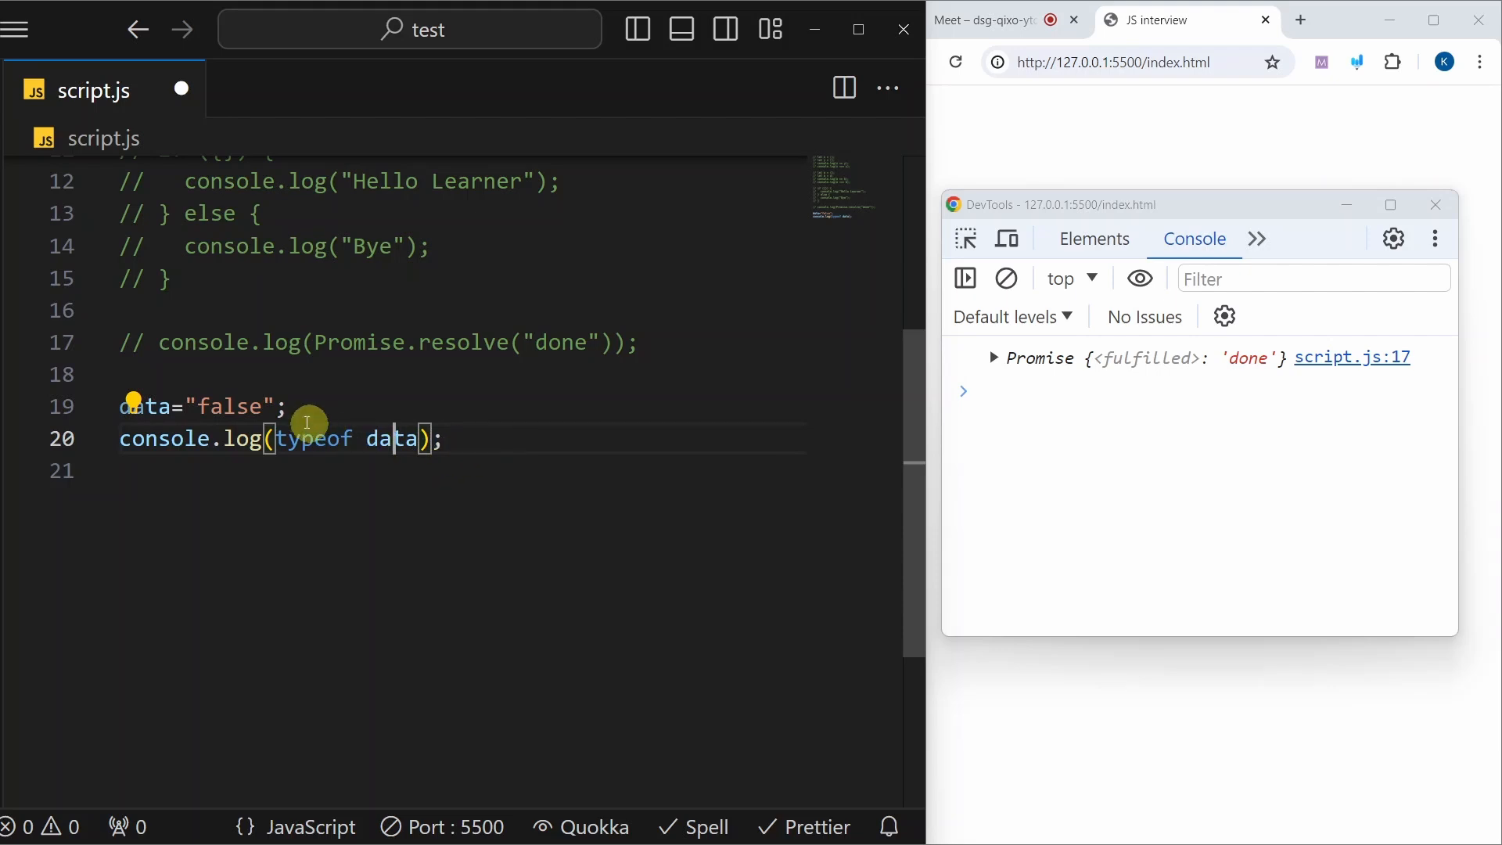
double_click(227, 407)
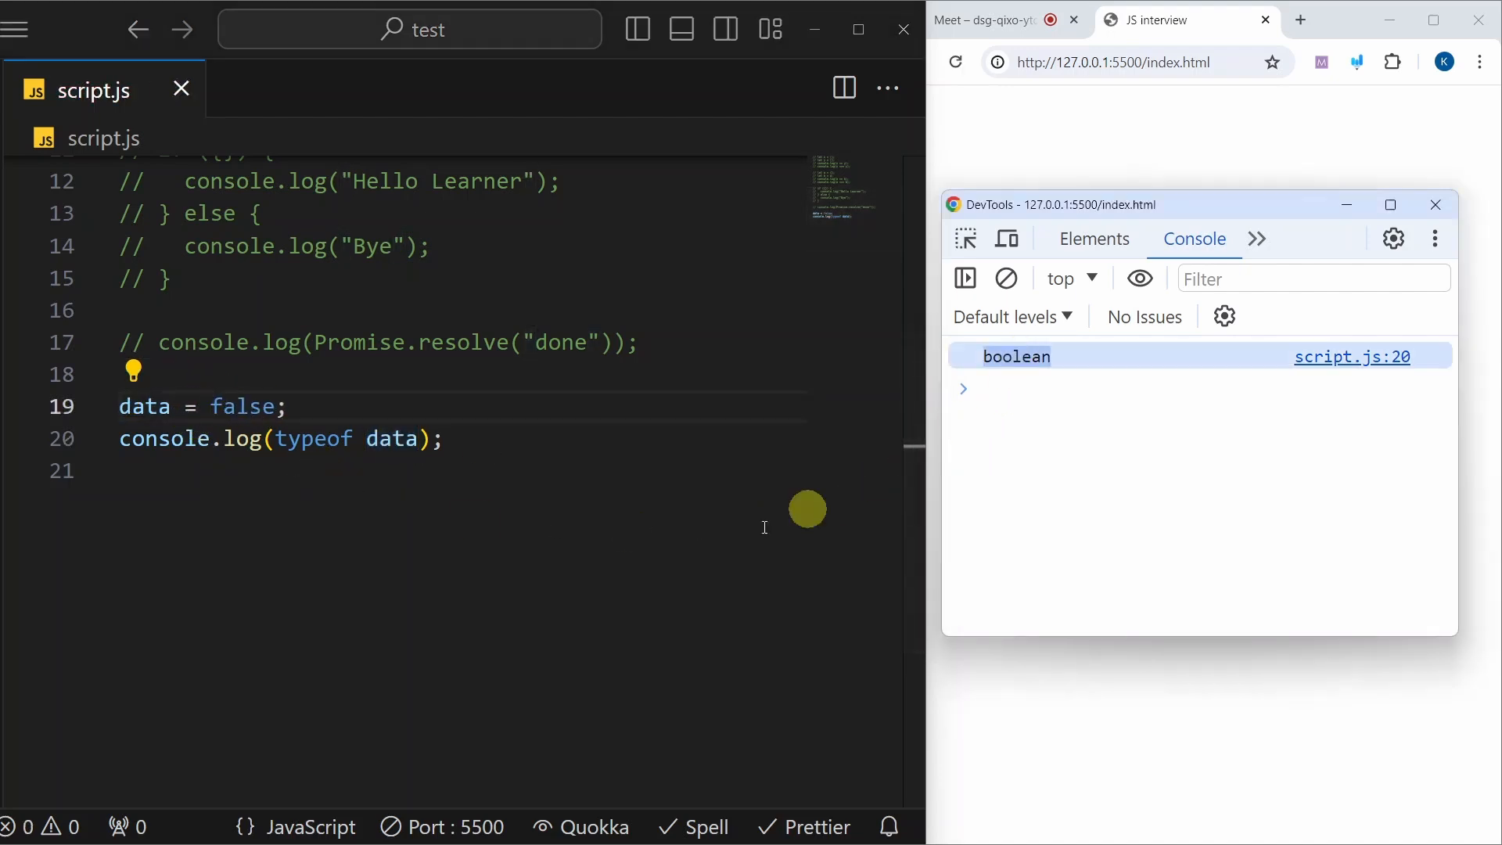
Make data the string "false" and add a typeof !!data log, printing string then boolean
type("=\"")
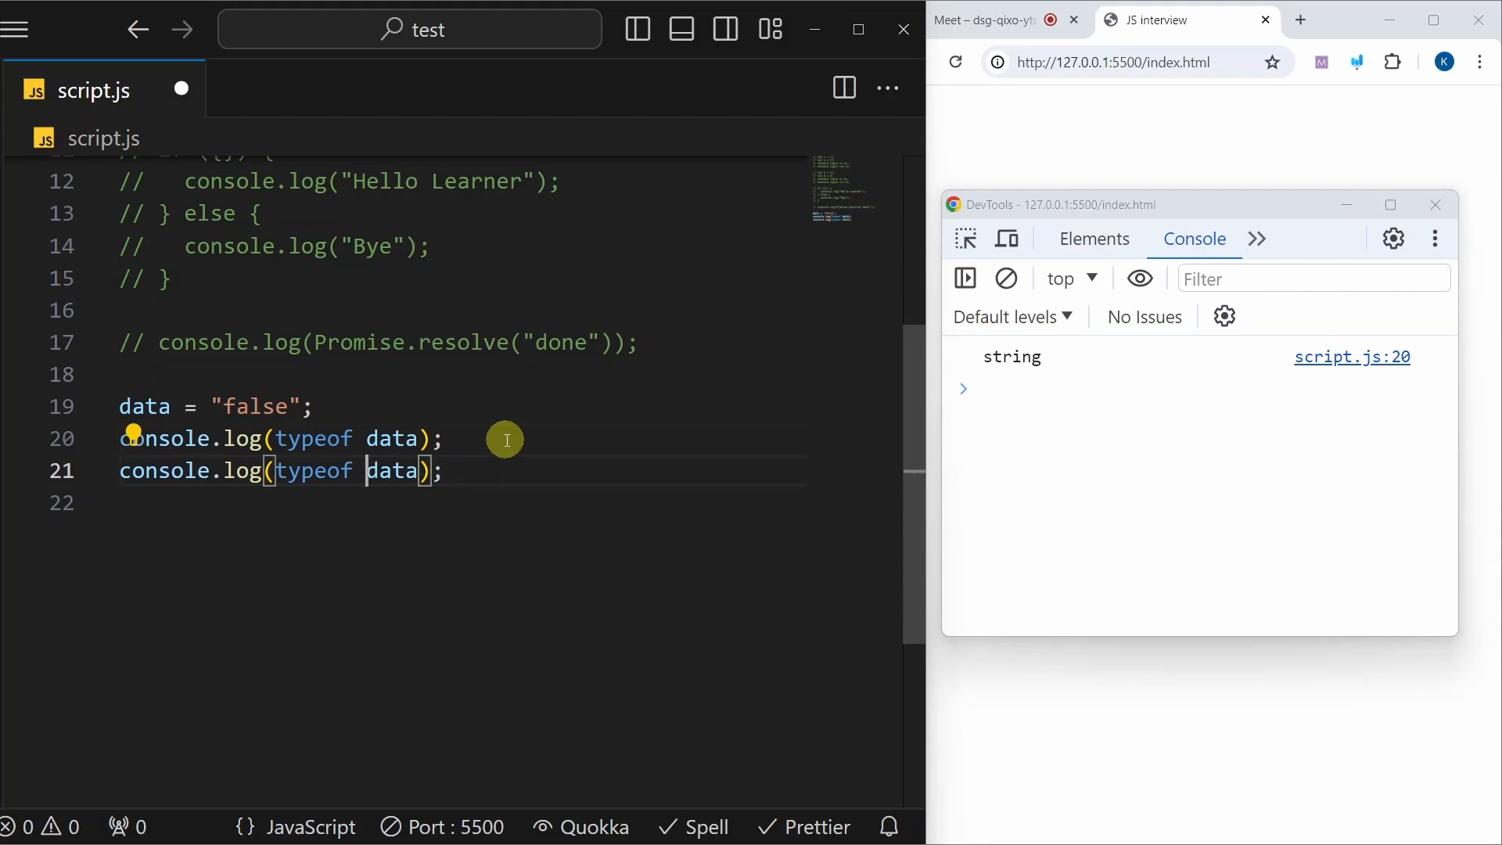
type("!!")
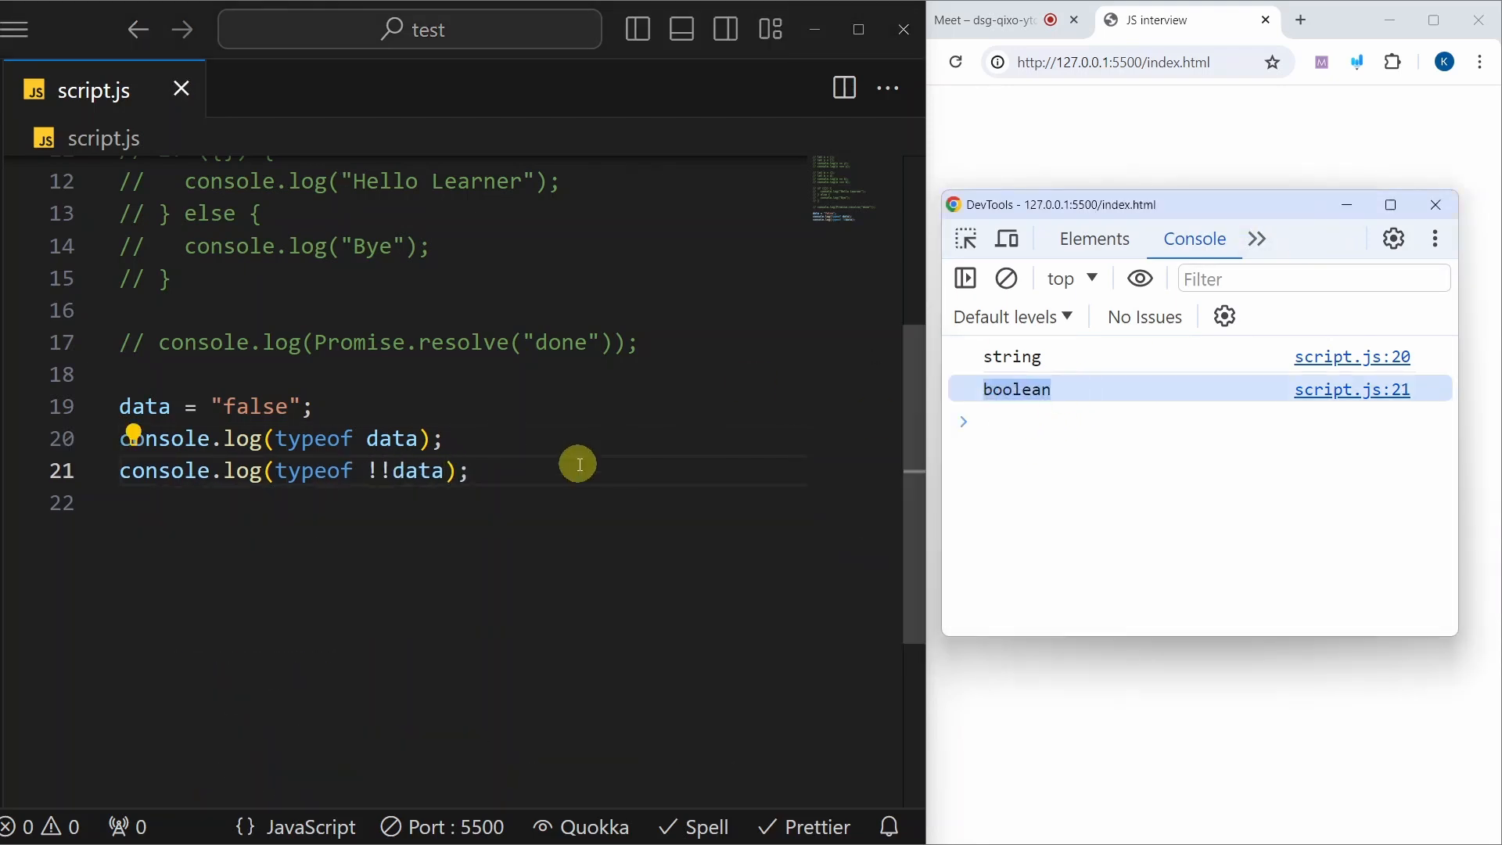
mouse_move(792, 444)
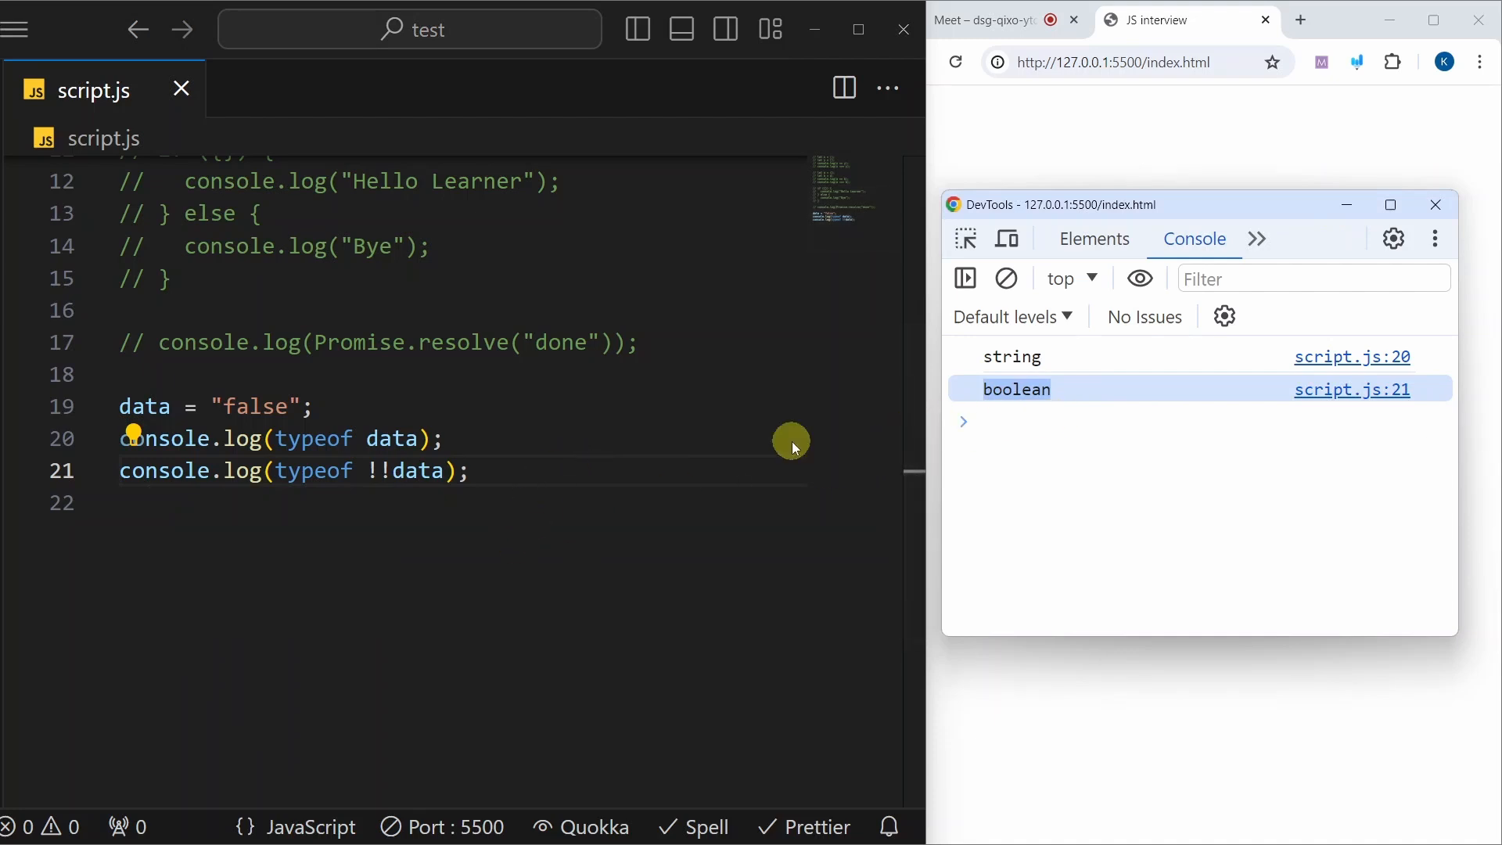
mouse_move(357, 519)
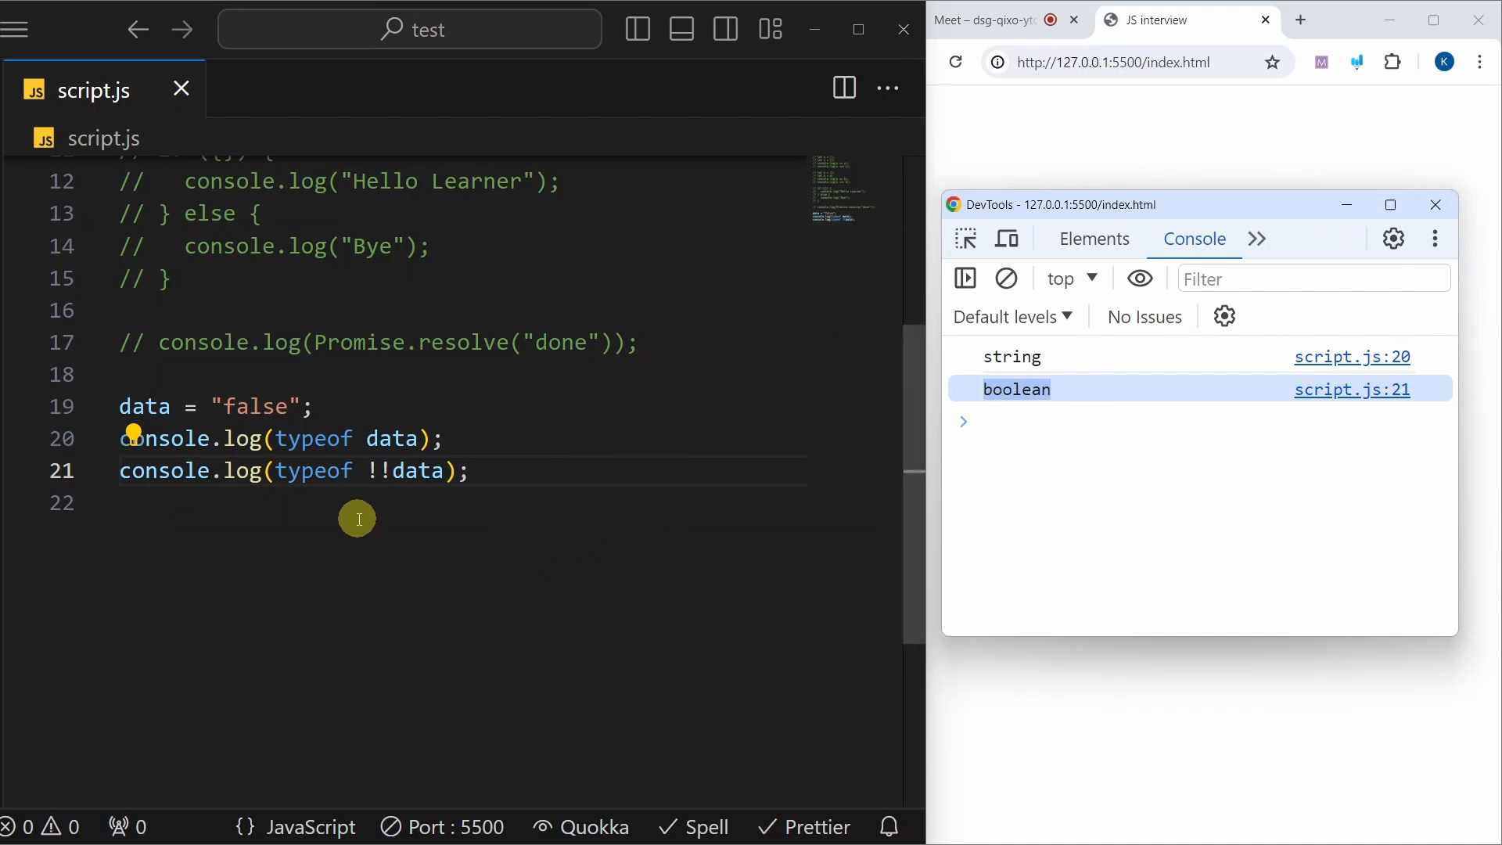
mouse_move(448, 512)
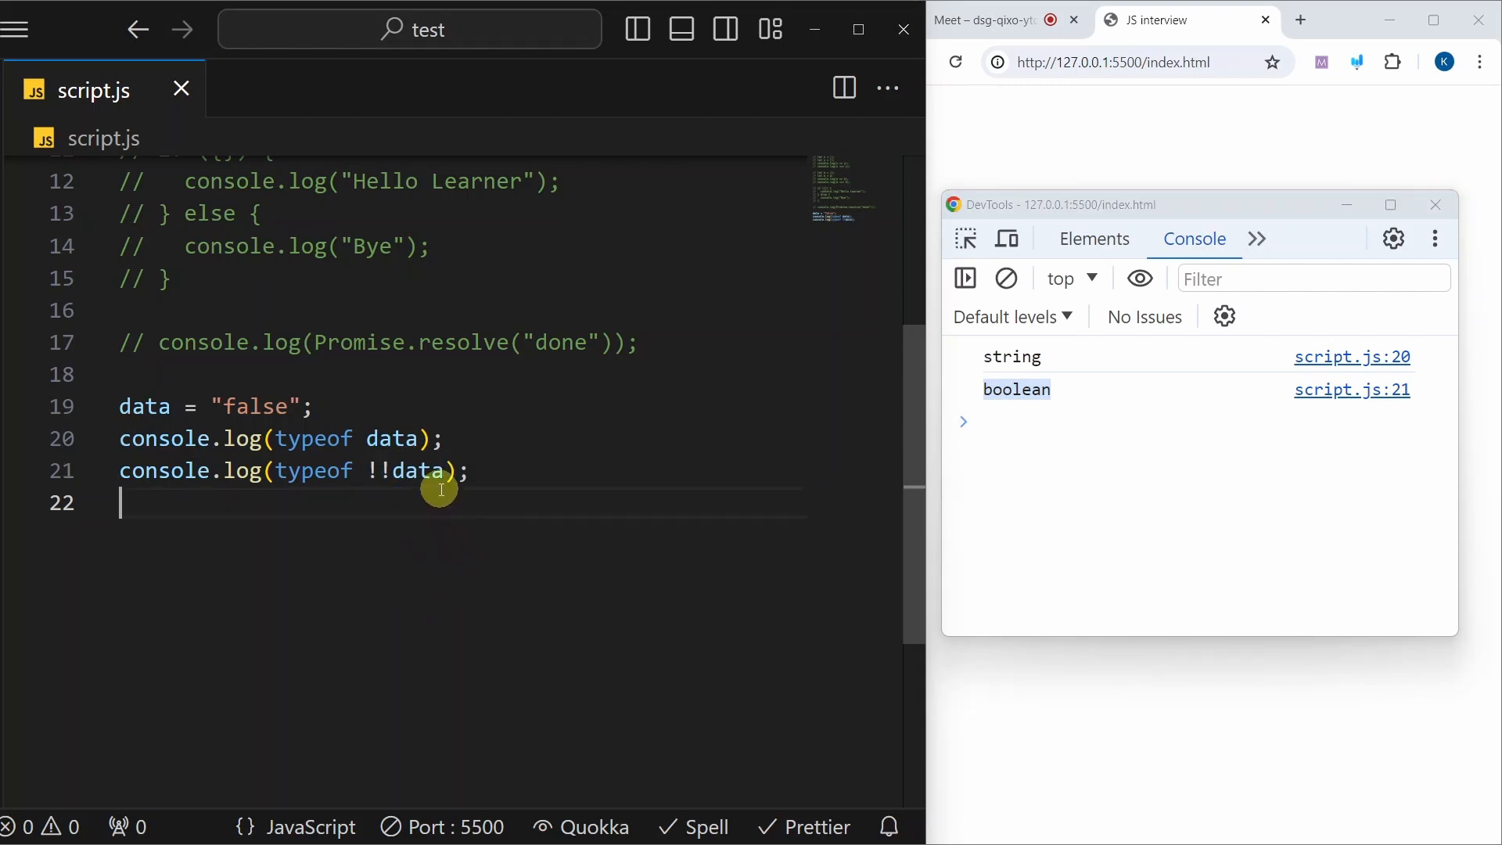
mouse_move(534, 510)
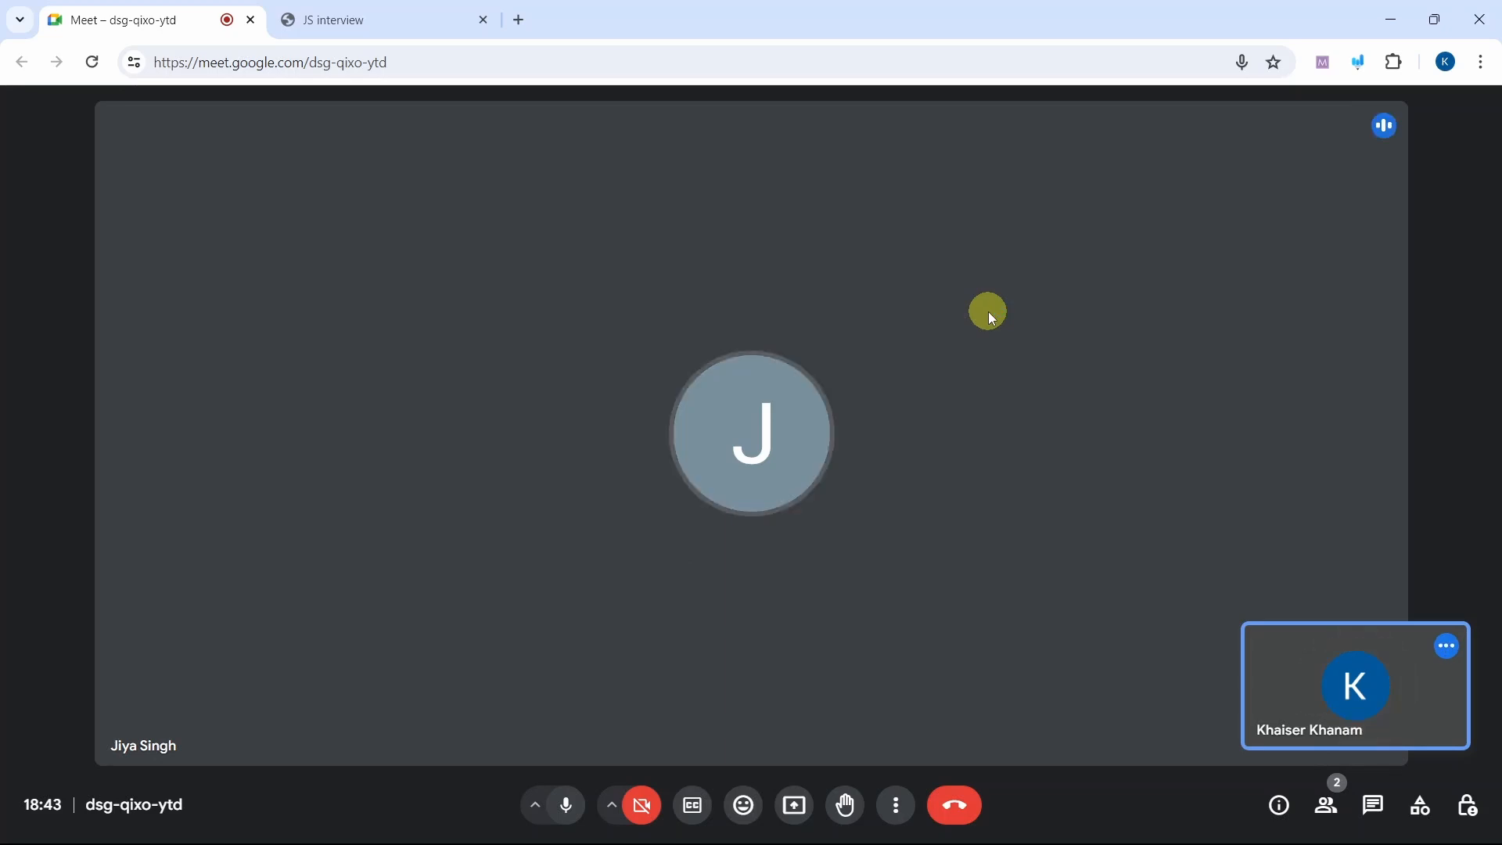
mouse_move(997, 342)
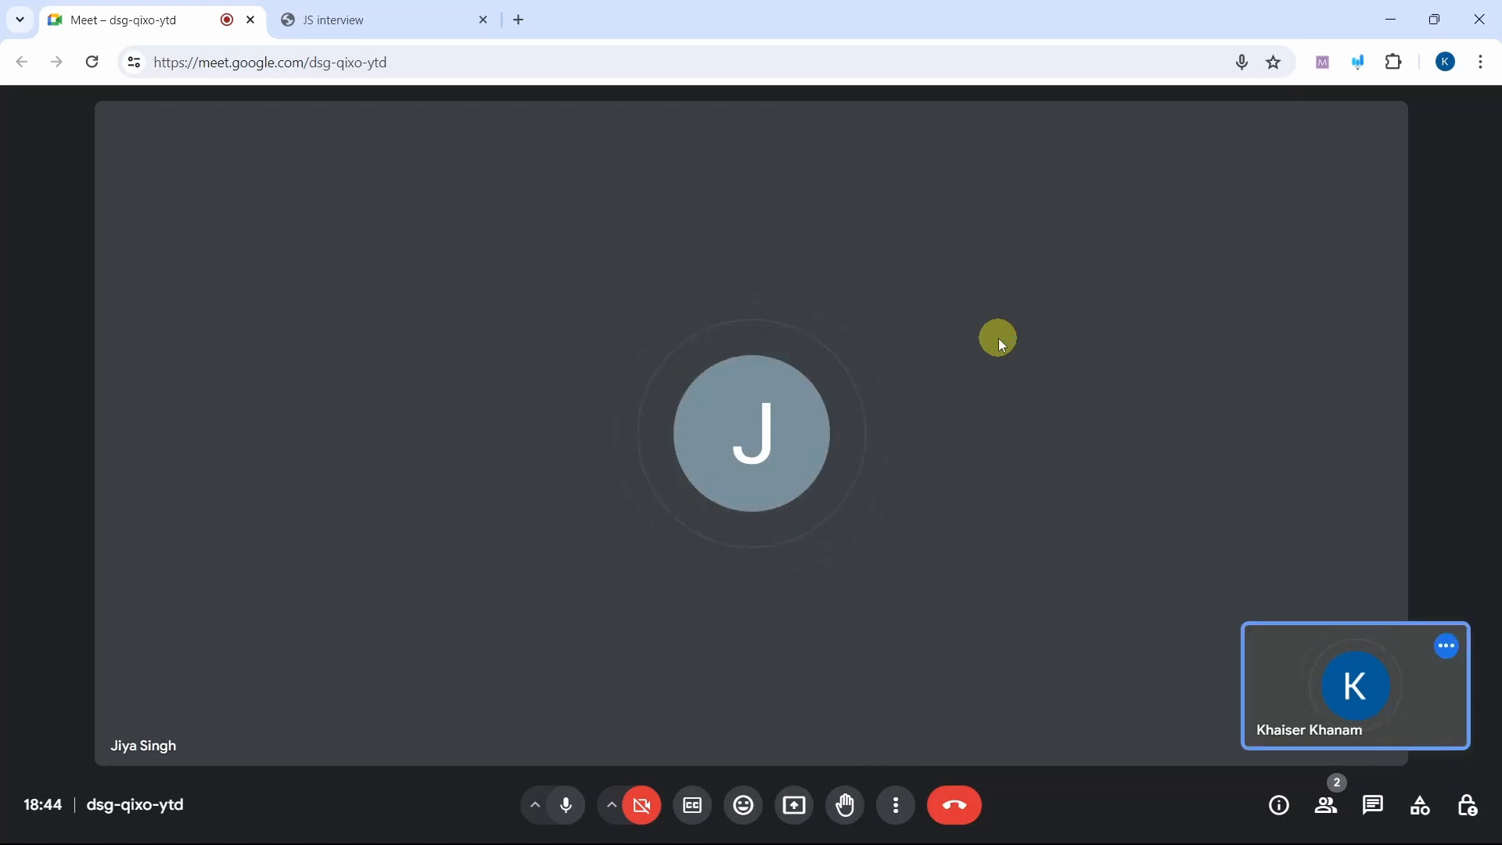
mouse_move(953, 805)
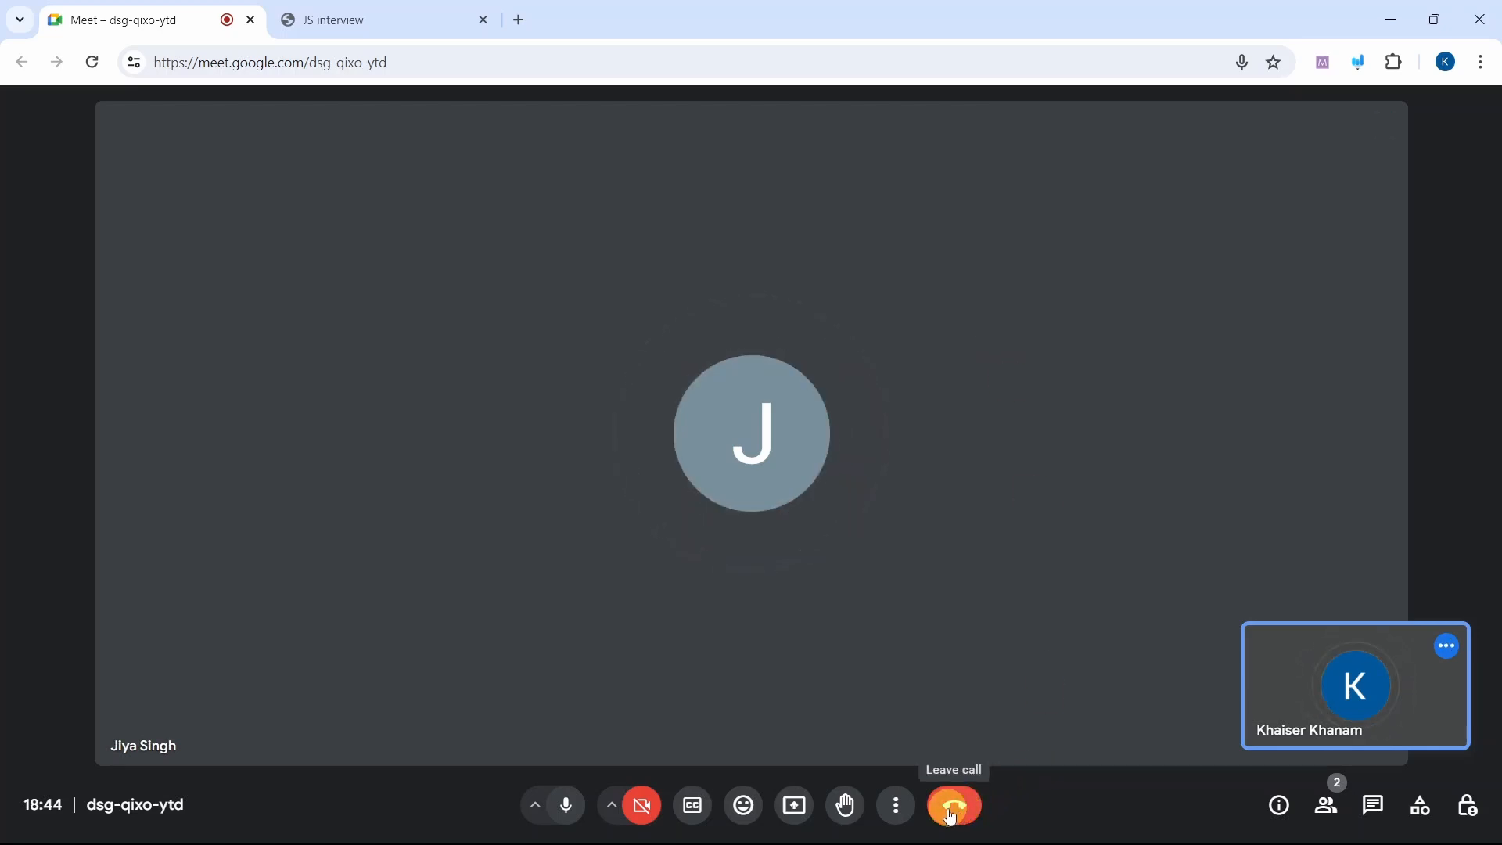